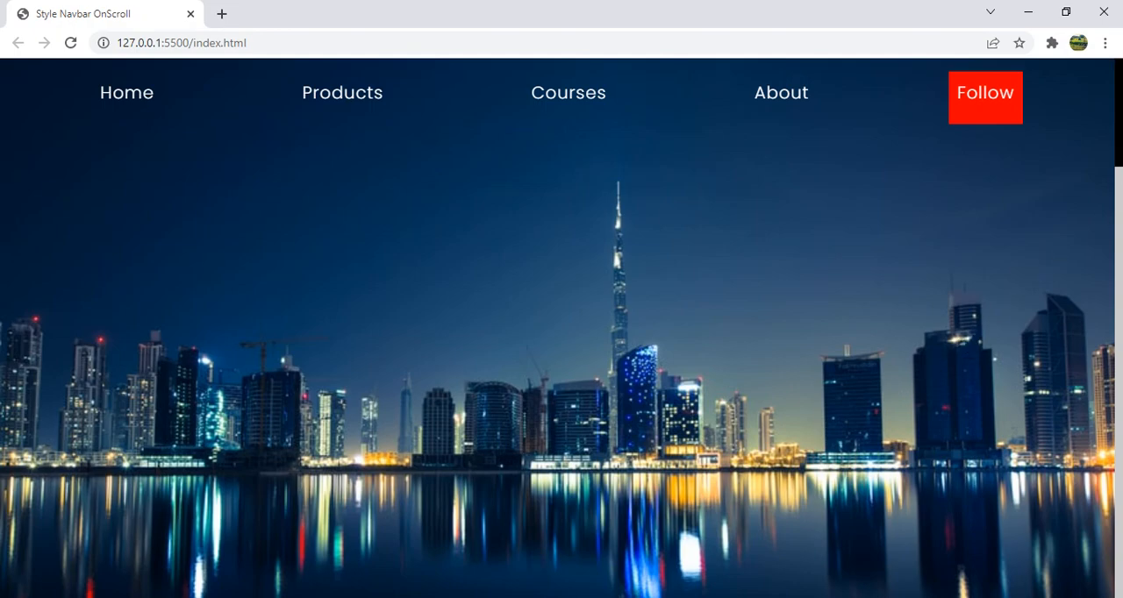
Step: Scroll through the demo page and index.html down to the top-section image and product cards
scroll(down, 3)
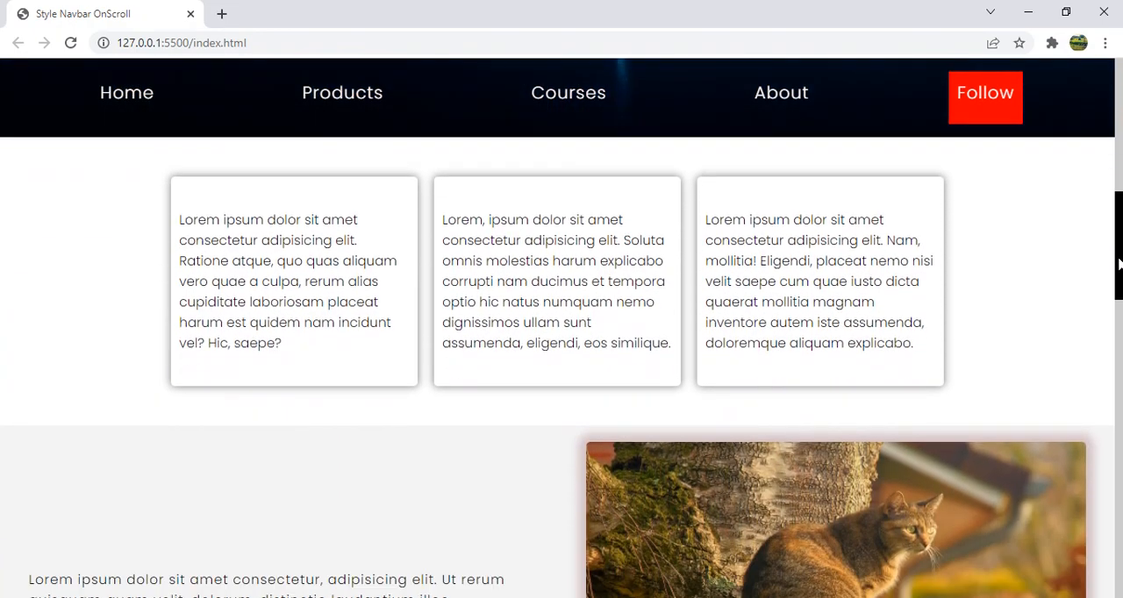
scroll(down, 3)
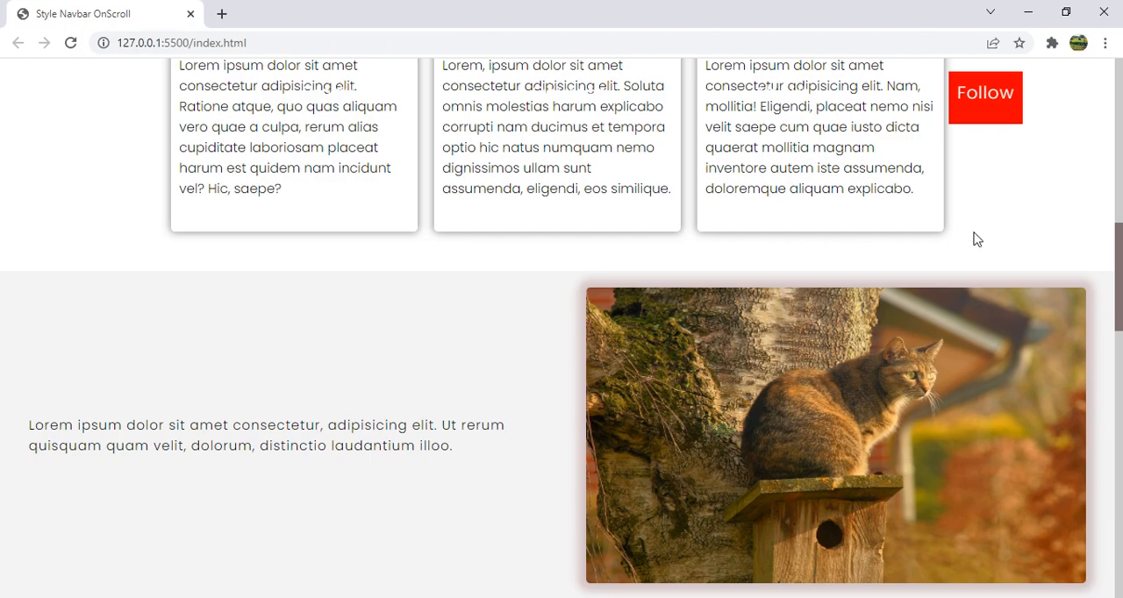
scroll(up, 3)
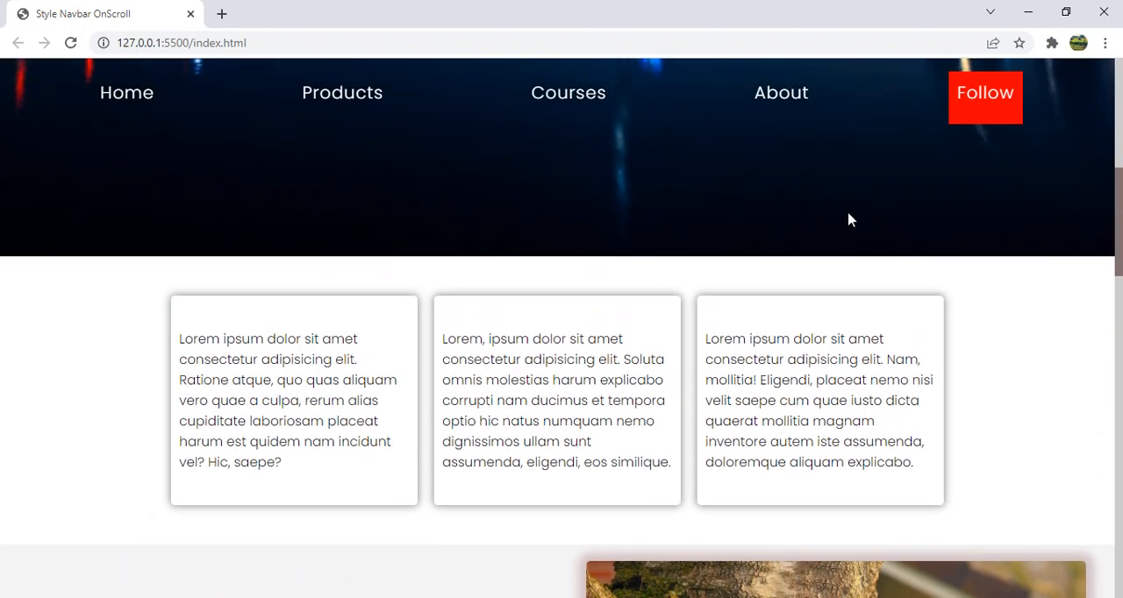
scroll(down, 3)
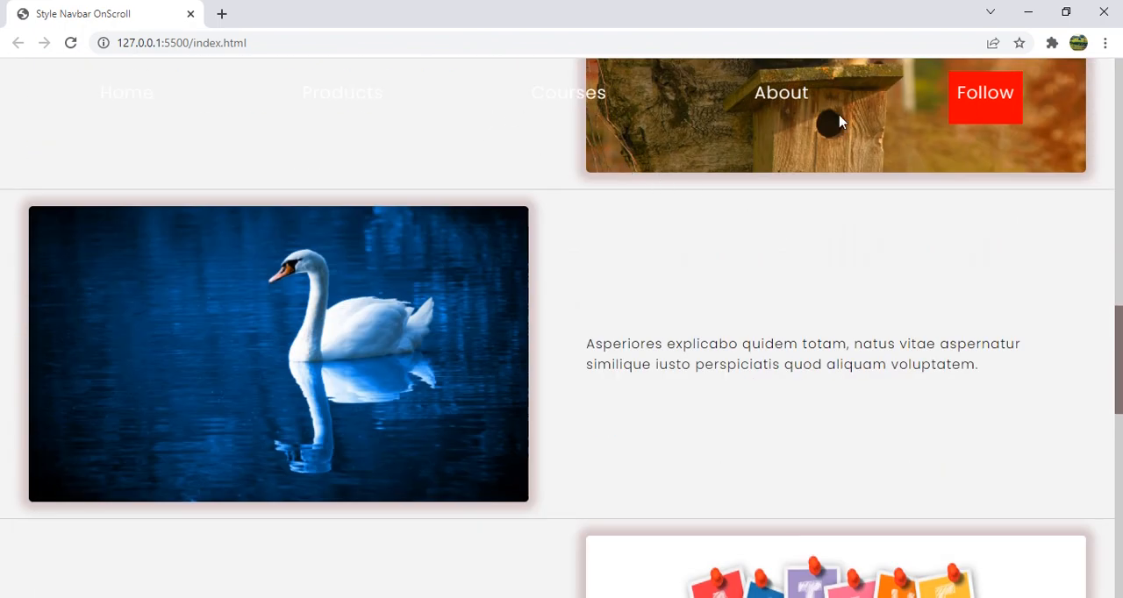
scroll(up, 3)
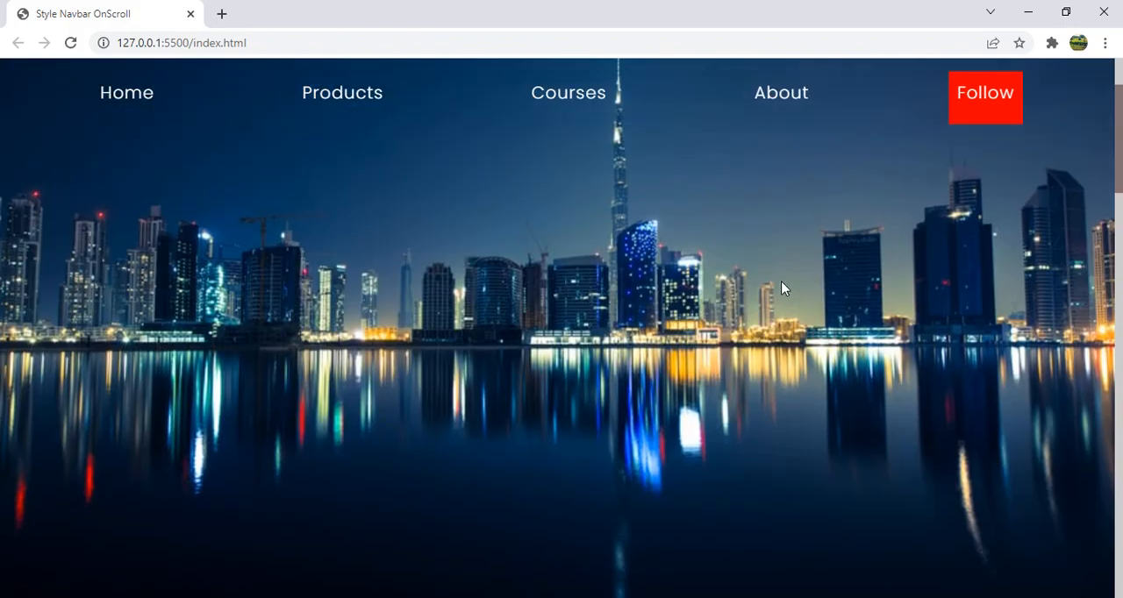
scroll(down, 3)
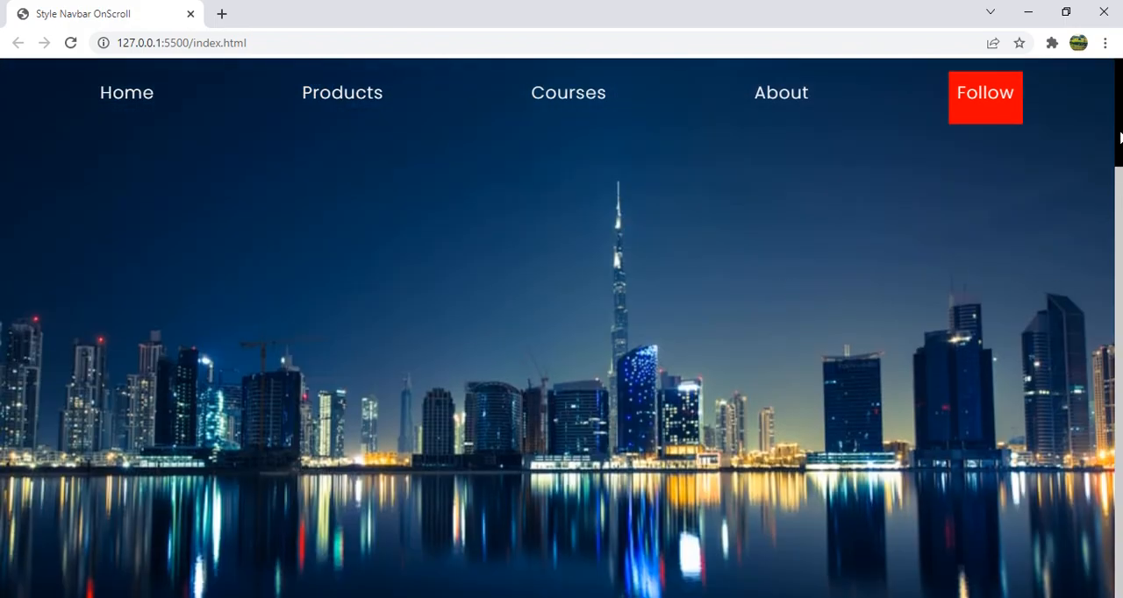
scroll(down, 3)
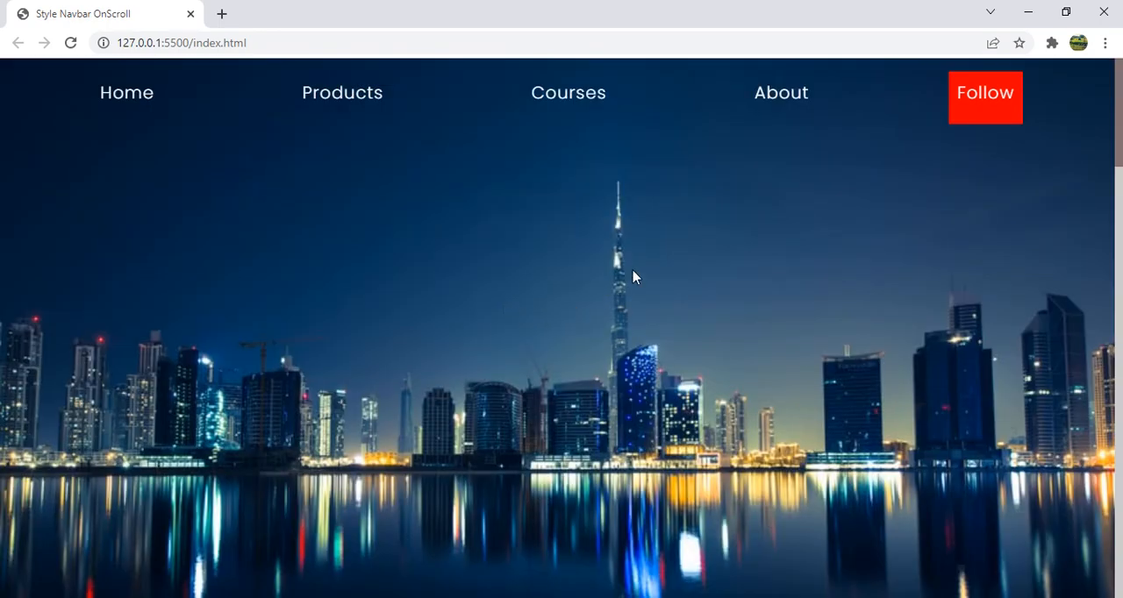
mouse_move(342, 93)
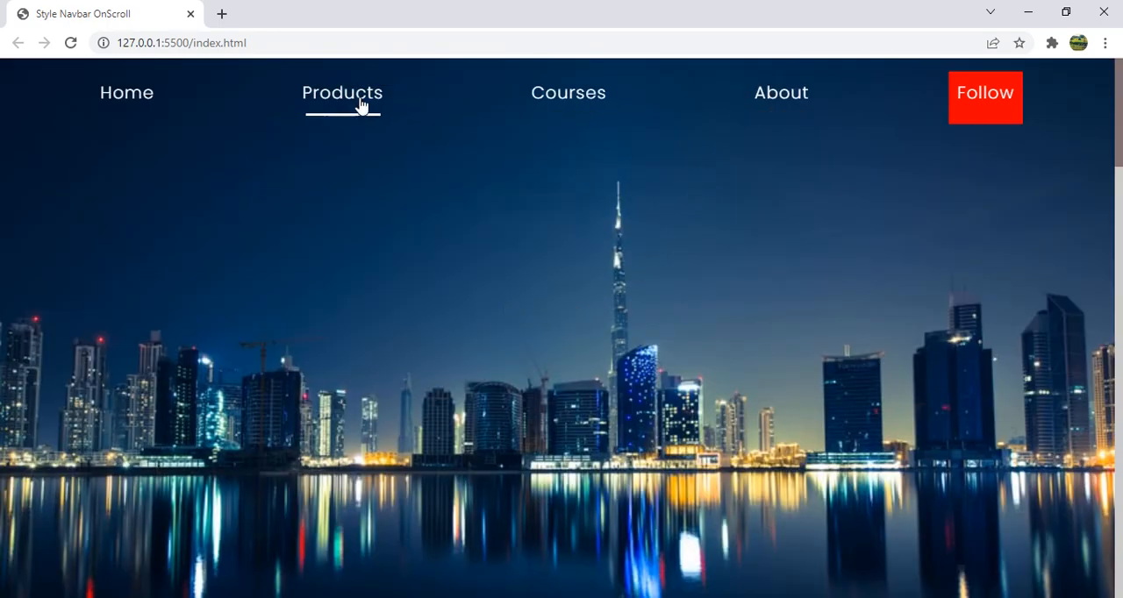
scroll(down, 3)
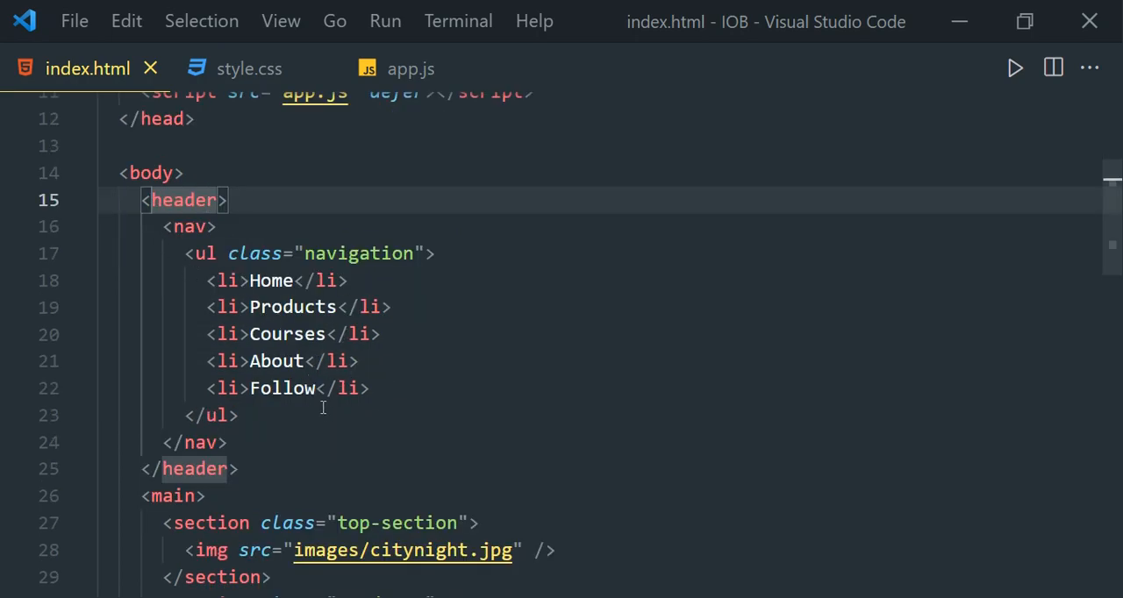
scroll(down, 3)
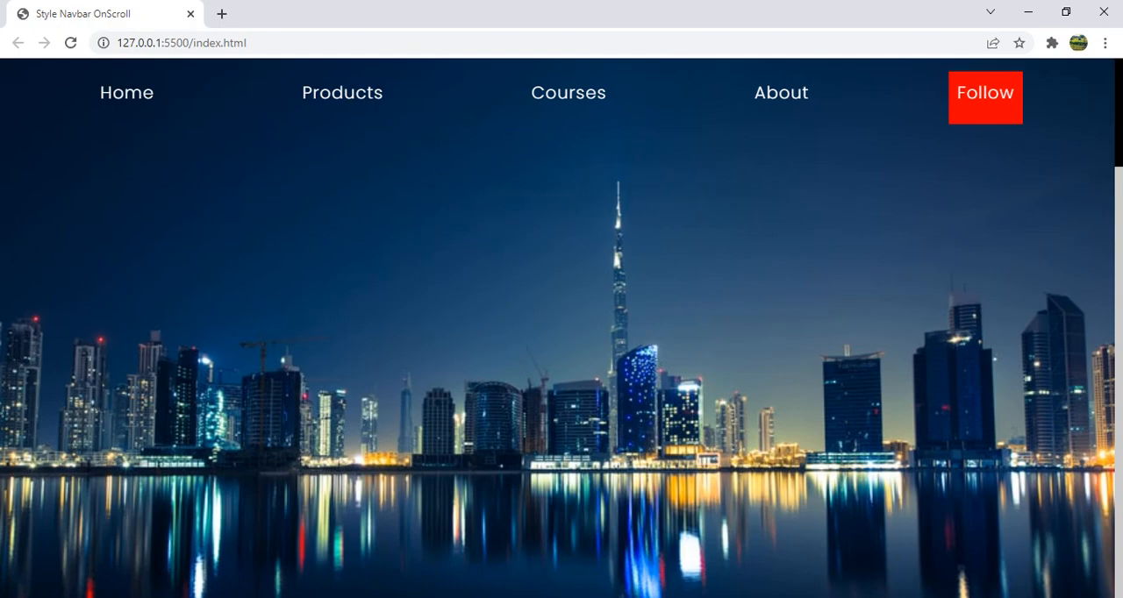
scroll(down, 3)
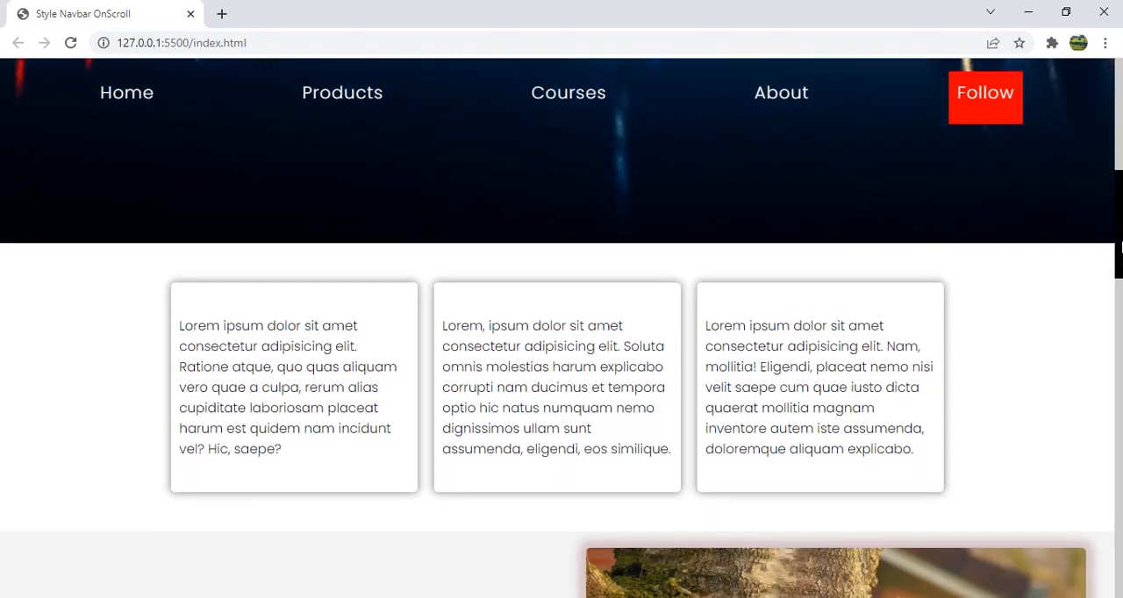
scroll(down, 3)
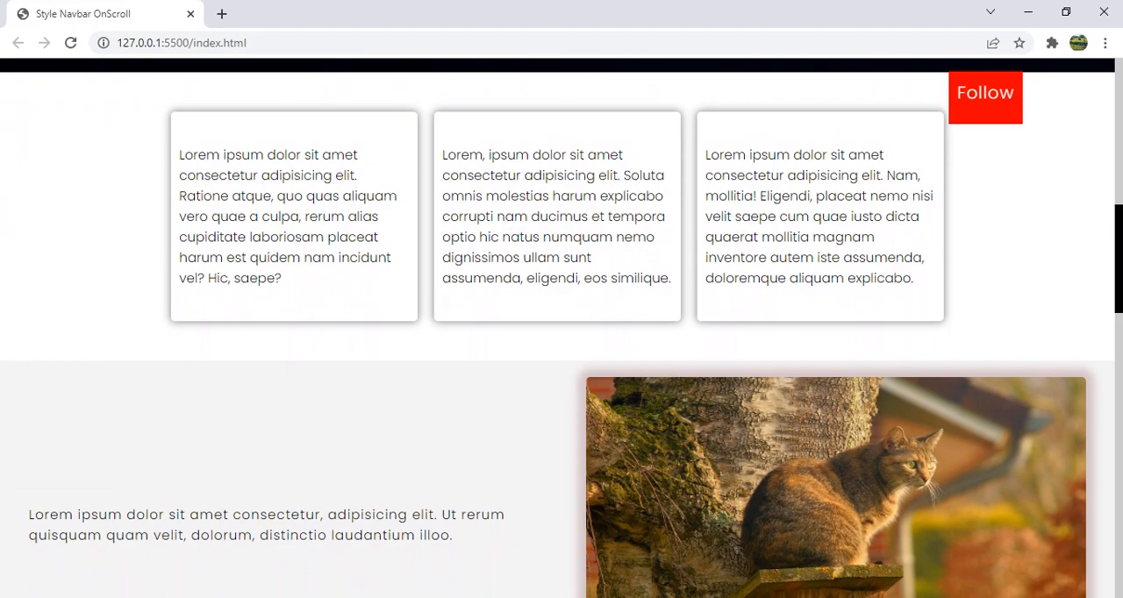
scroll(down, 3)
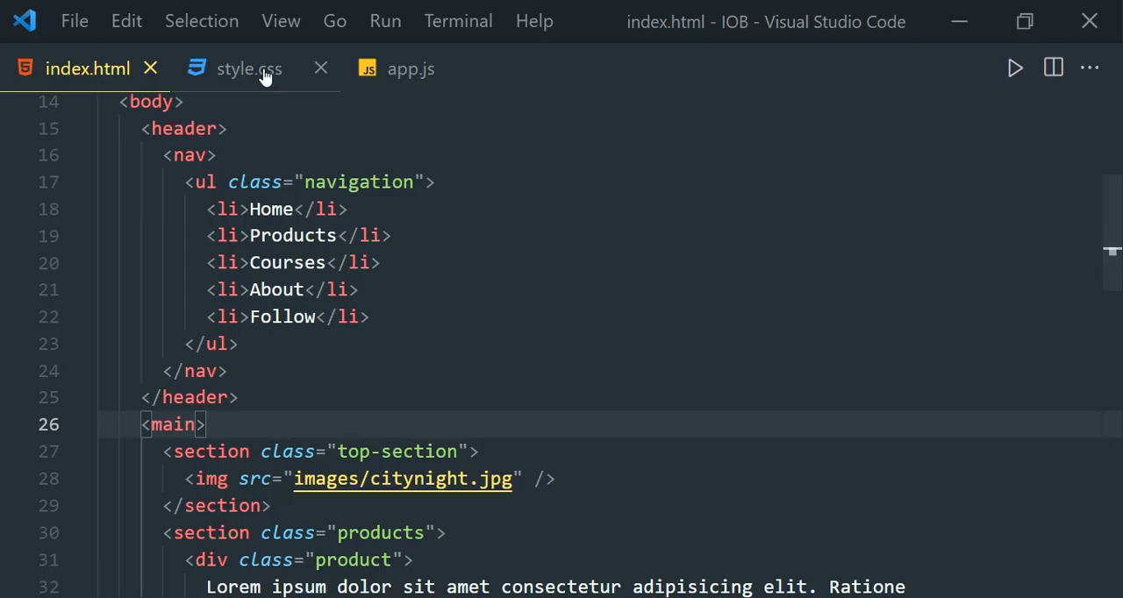
Step: Switch to style.css to view the .on-scroll rule and navigation underline styles
click(250, 69)
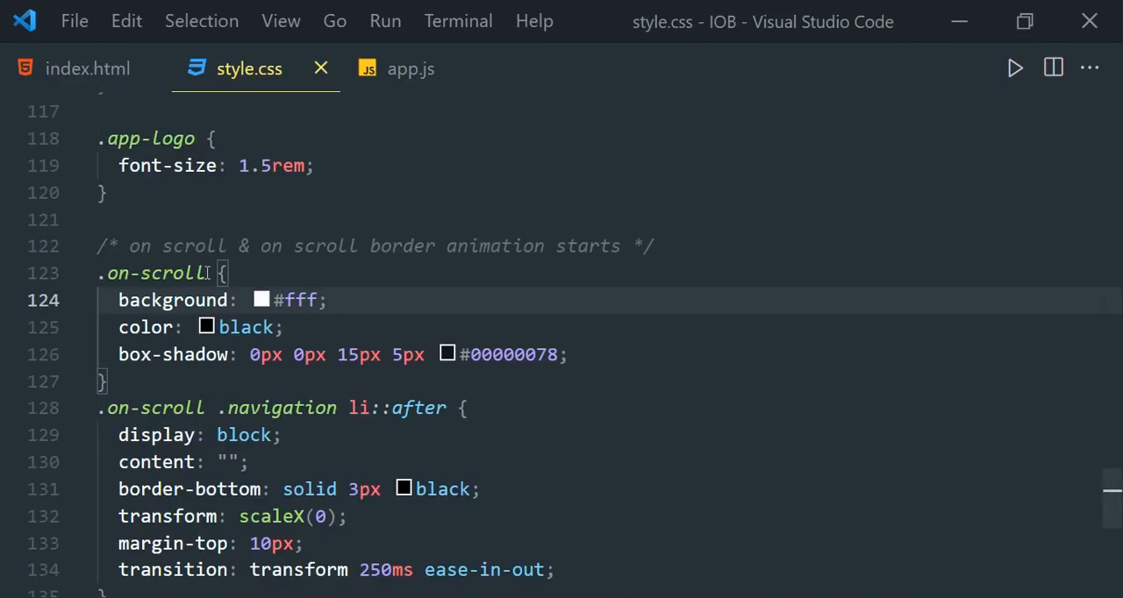
mouse_move(158, 273)
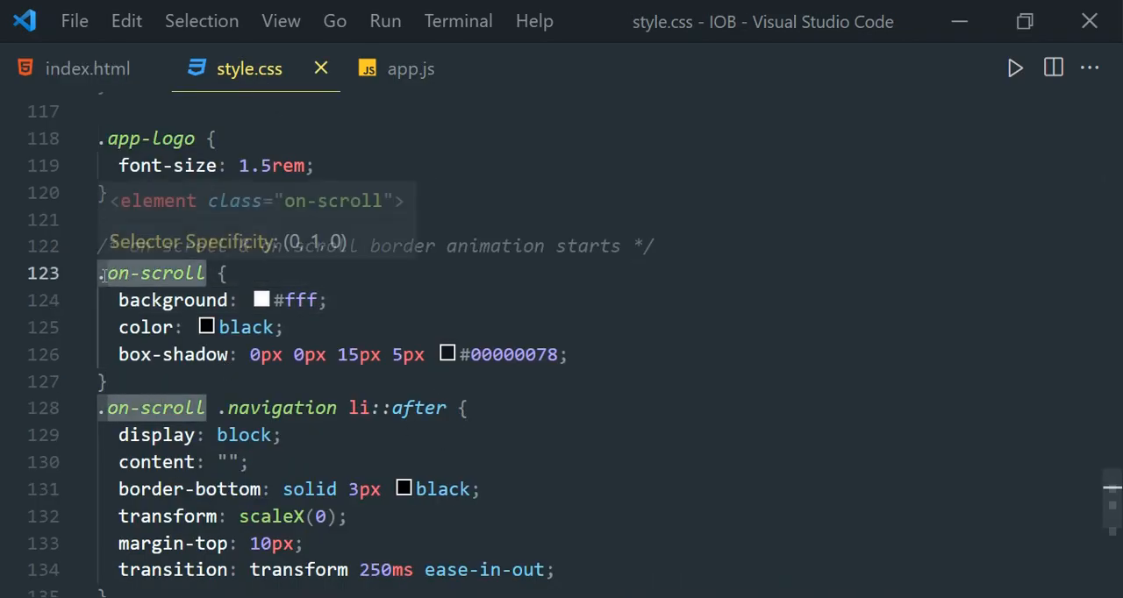
mouse_move(302, 374)
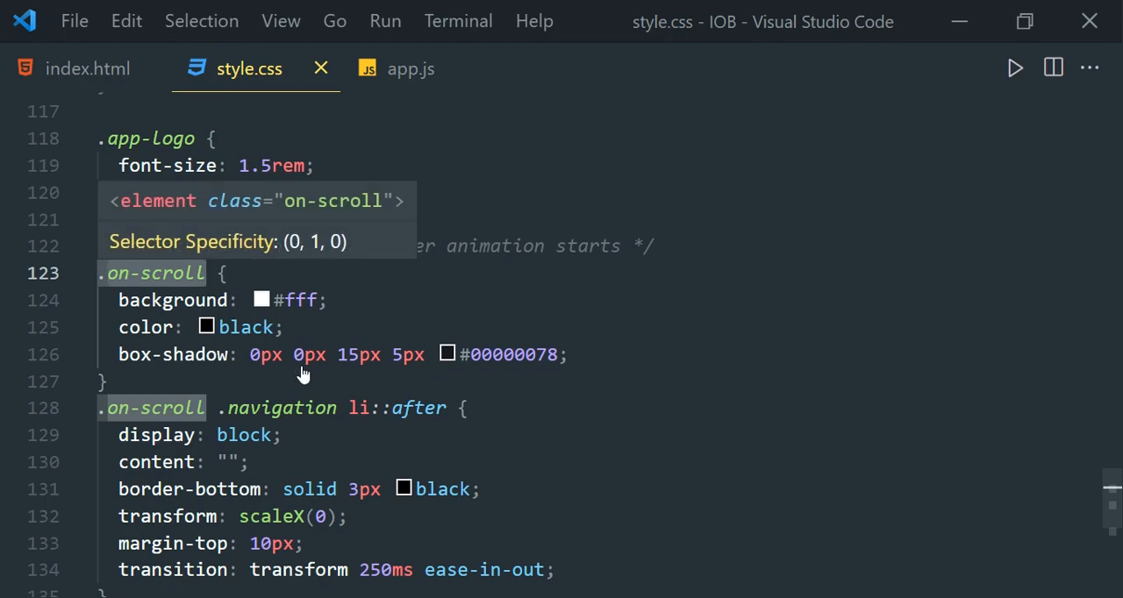
mouse_move(87, 68)
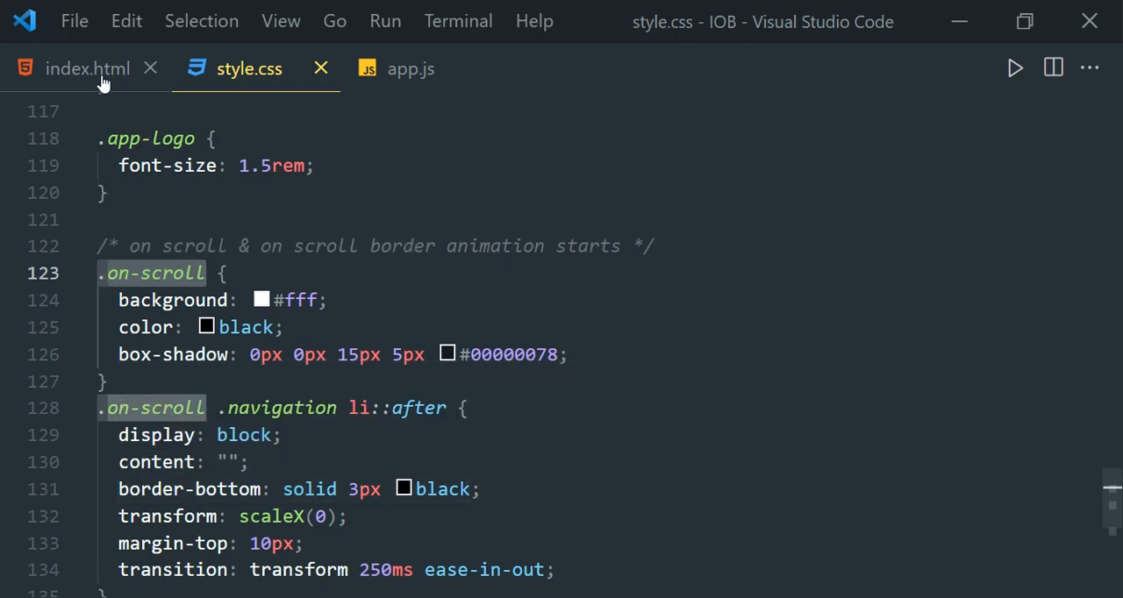
Step: Add class="on-scroll" to the header tag in index.html and scroll the preview
click(87, 69)
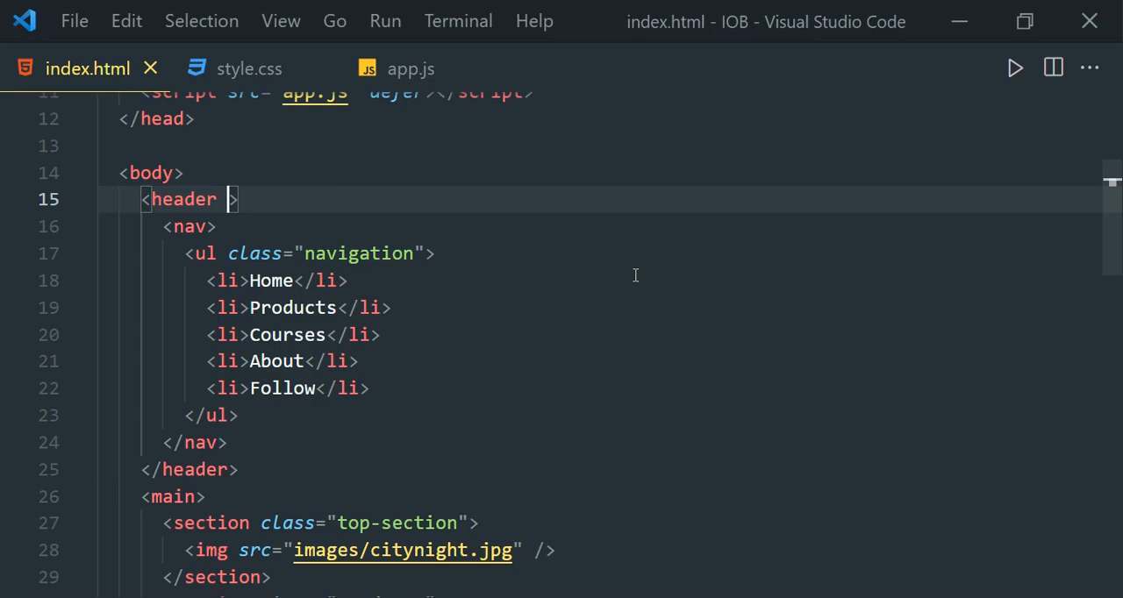
text(class=)
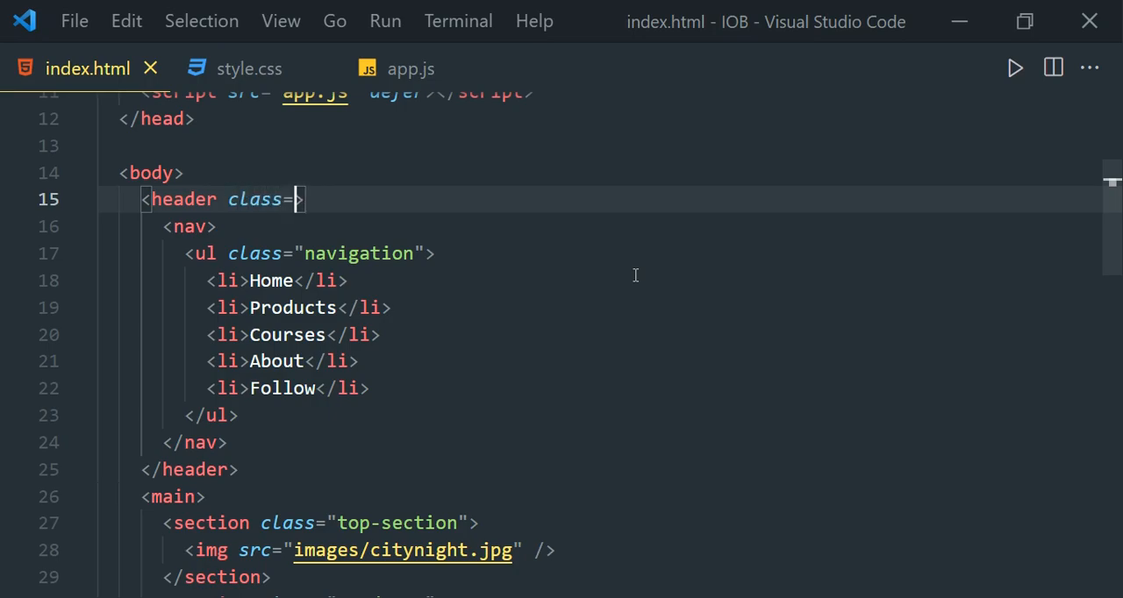
text("on-scroll")
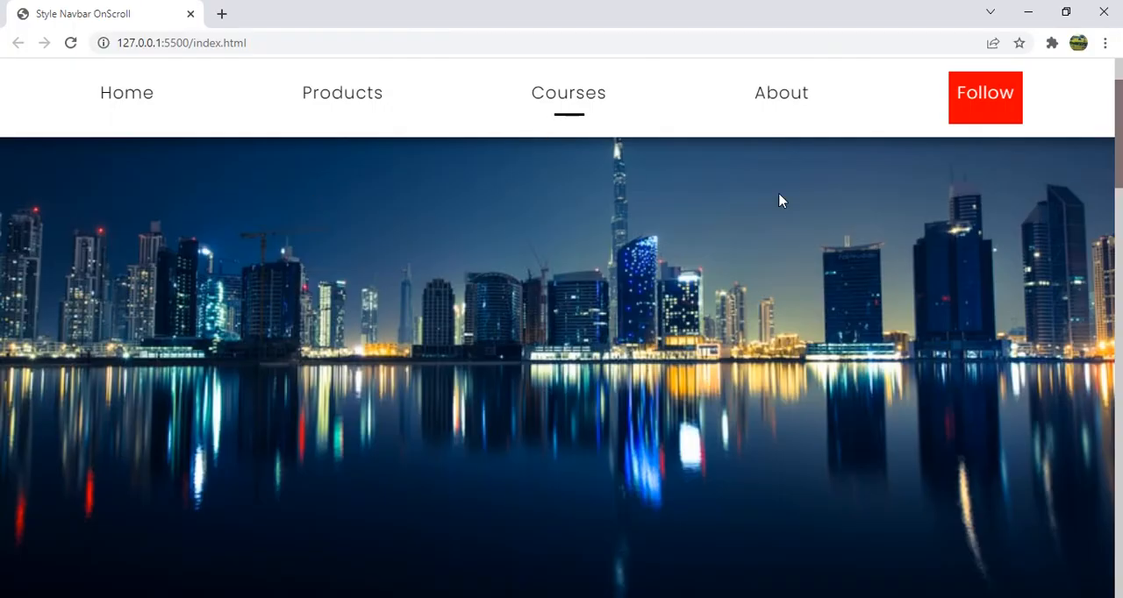
scroll(down, 3)
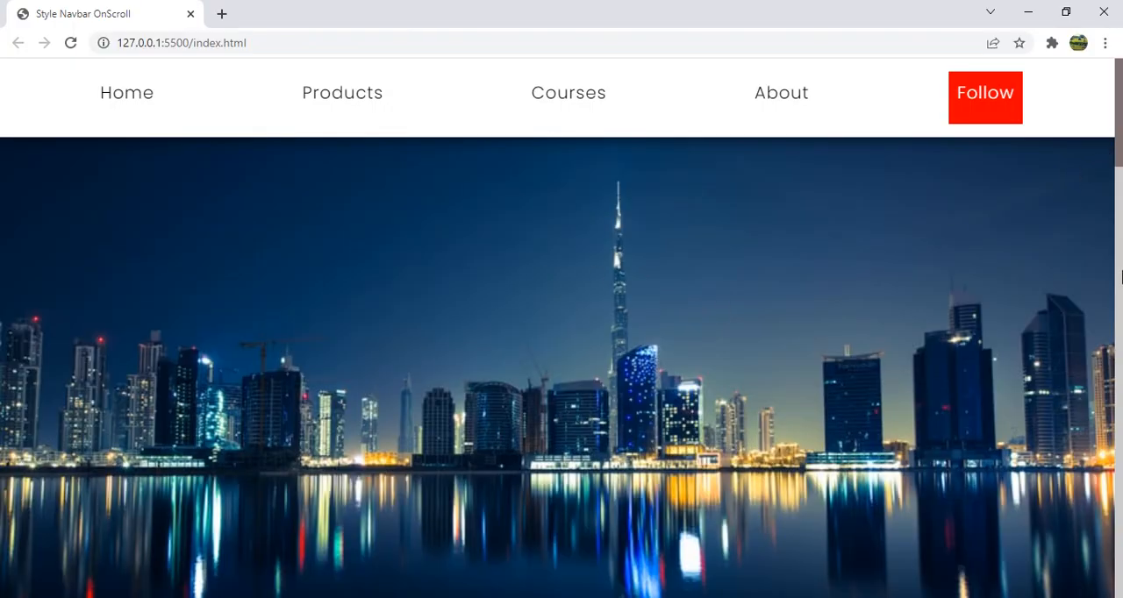
scroll(down, 3)
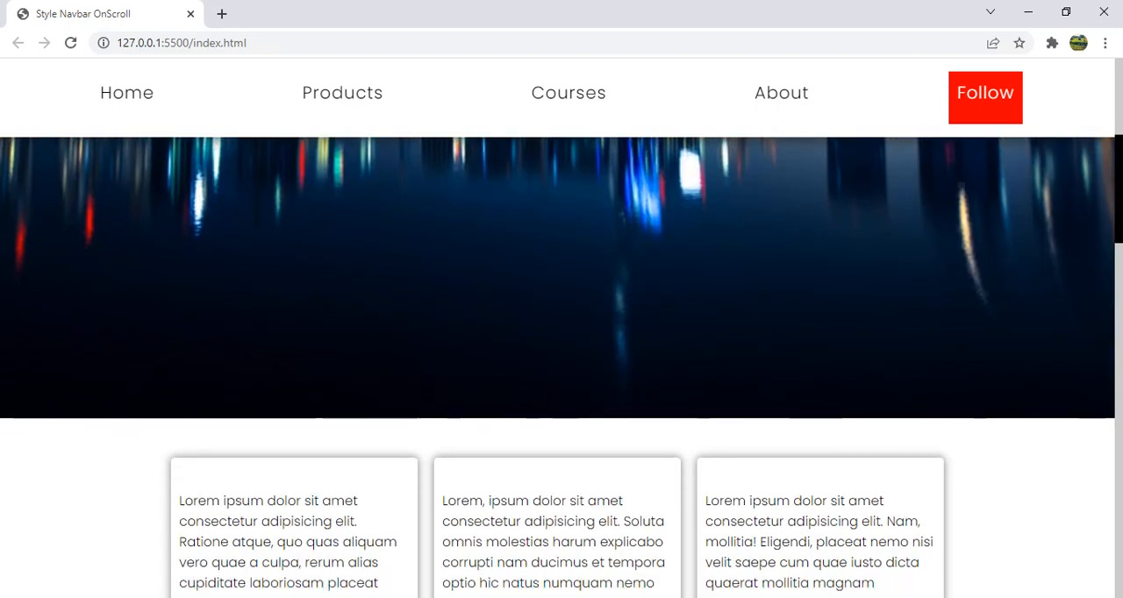
scroll(down, 3)
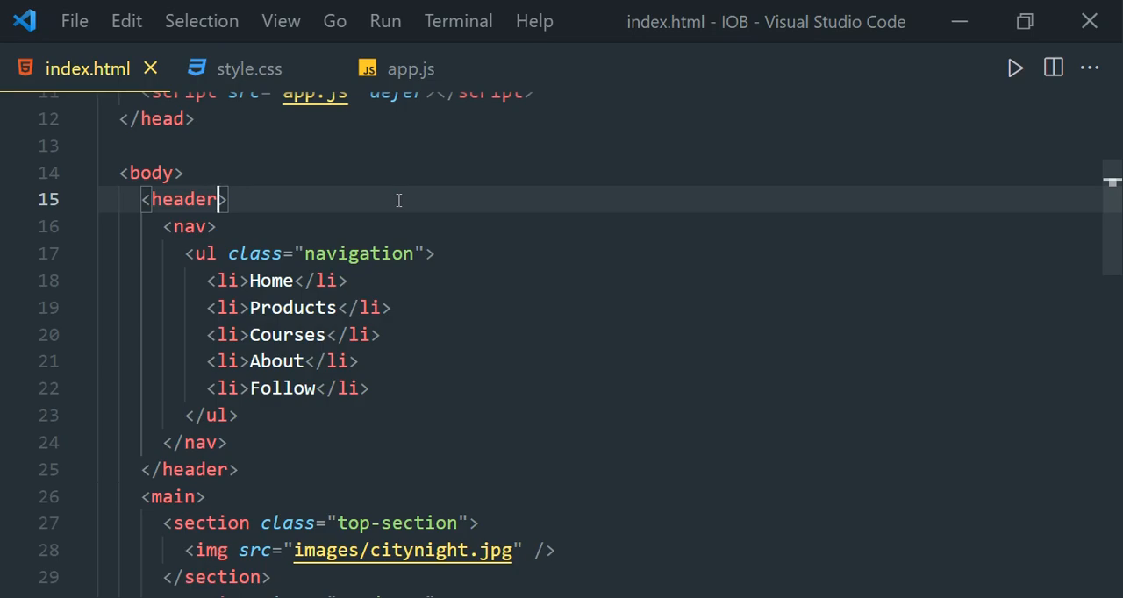
Step: Declare const header = document.querySelector("header") and begin the topSection constant for .top-section
click(411, 69)
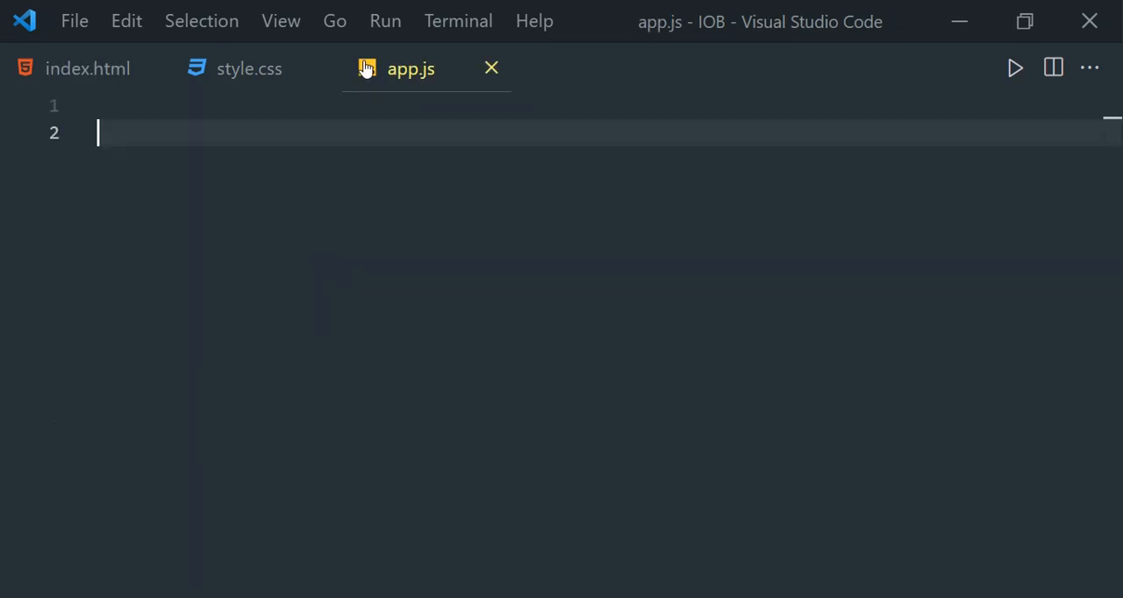
click(87, 68)
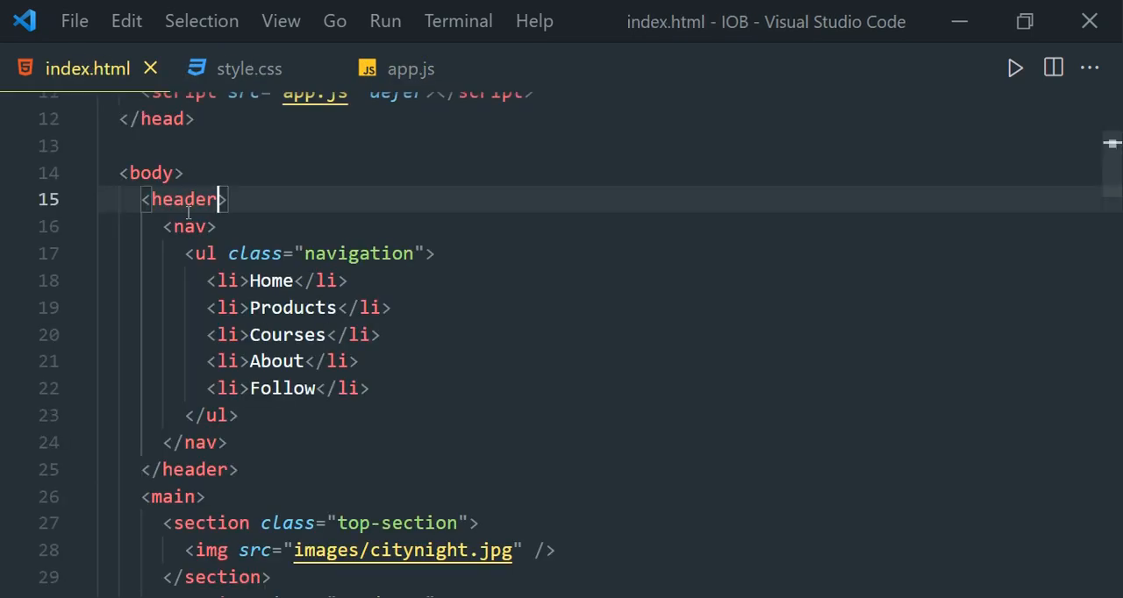
click(411, 69)
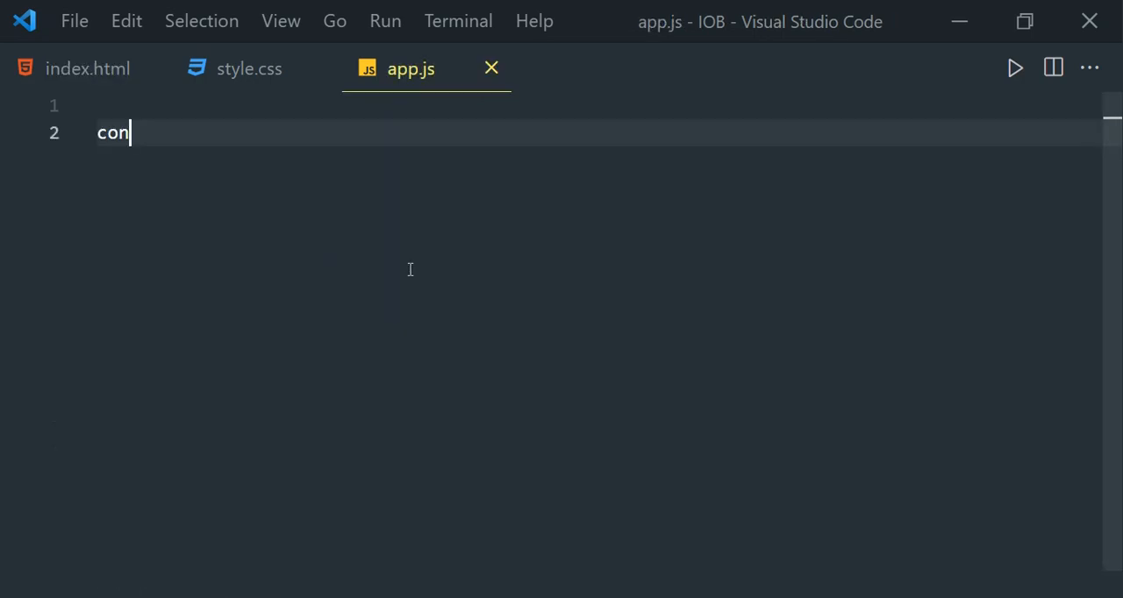
text(st header=do)
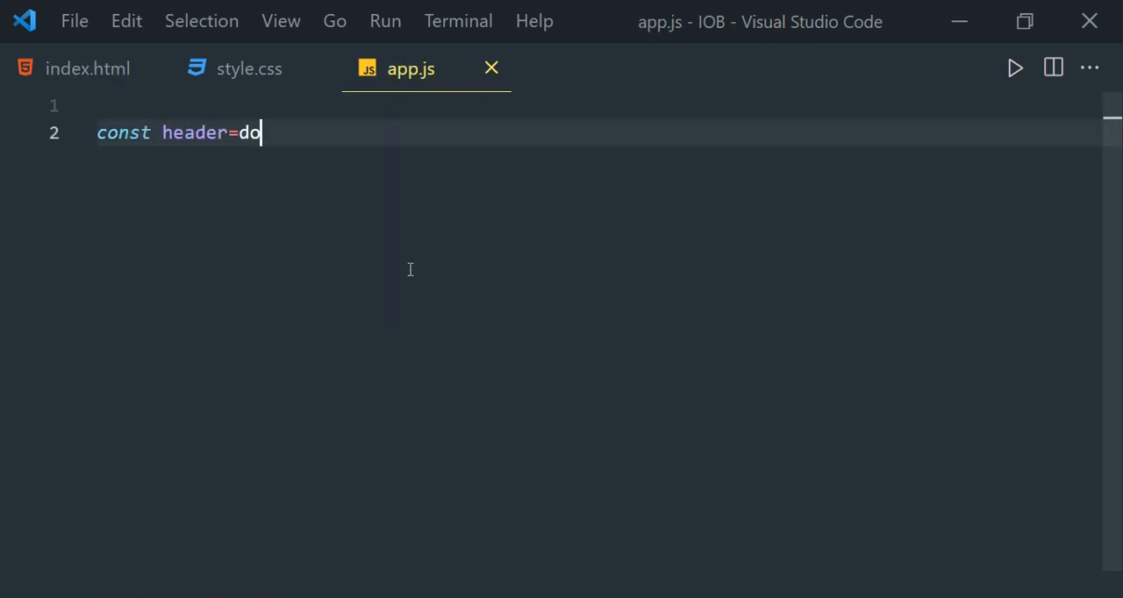
text(cum)
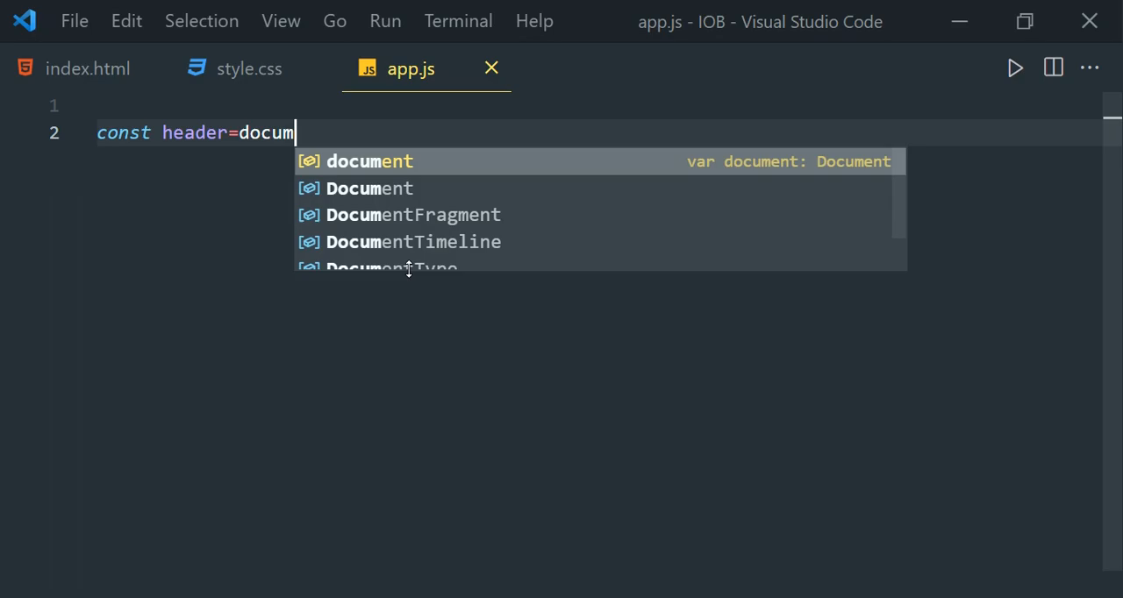
text(.querySelector("header");)
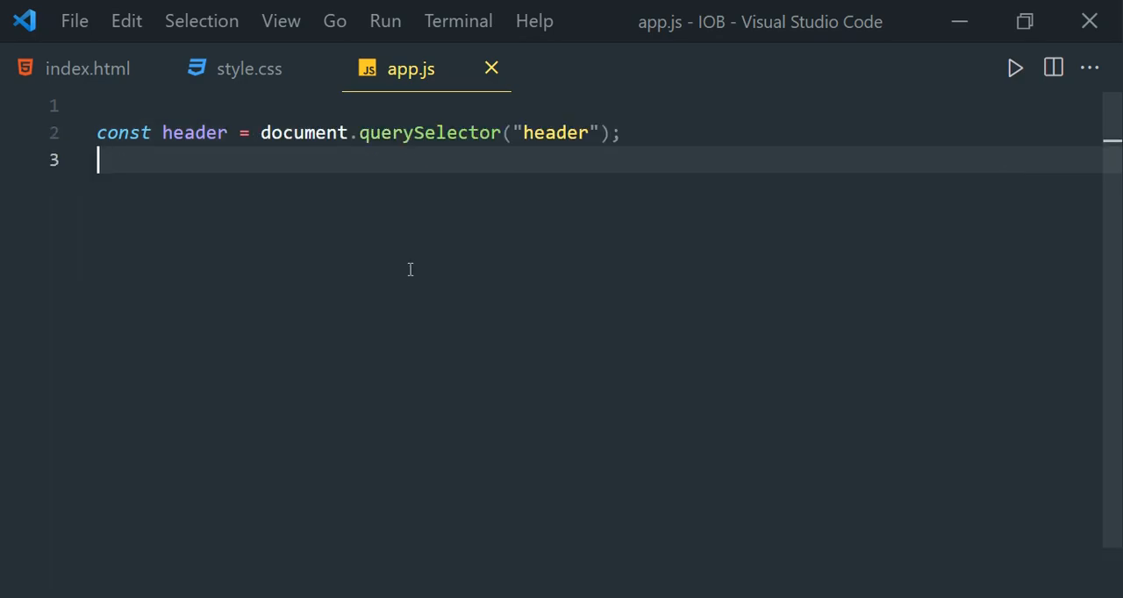
click(87, 68)
text(const topSec)
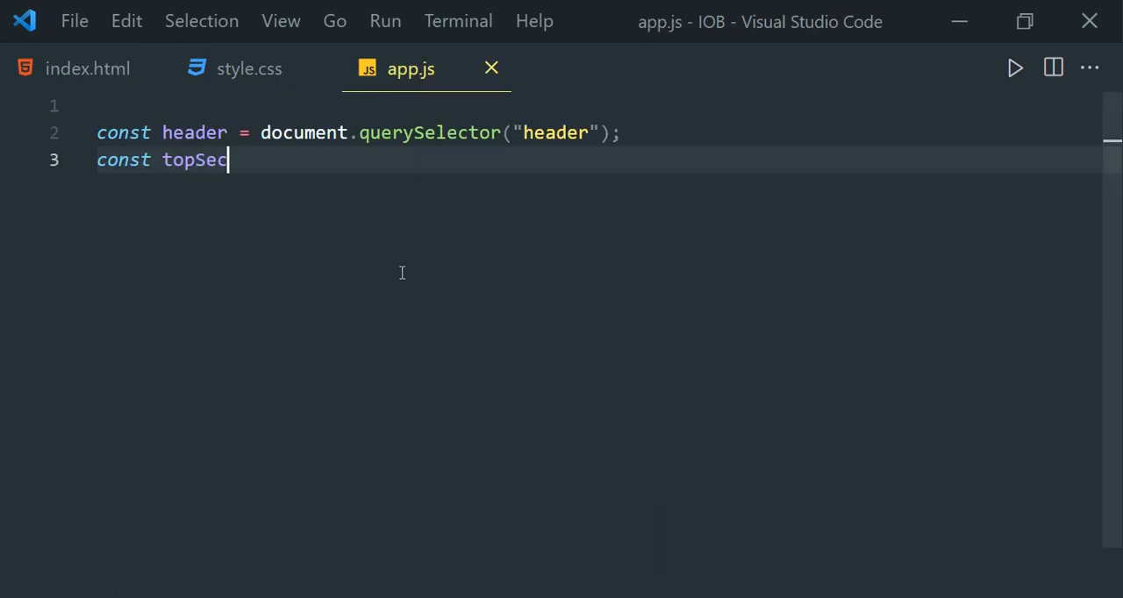
text(tion=document.qr)
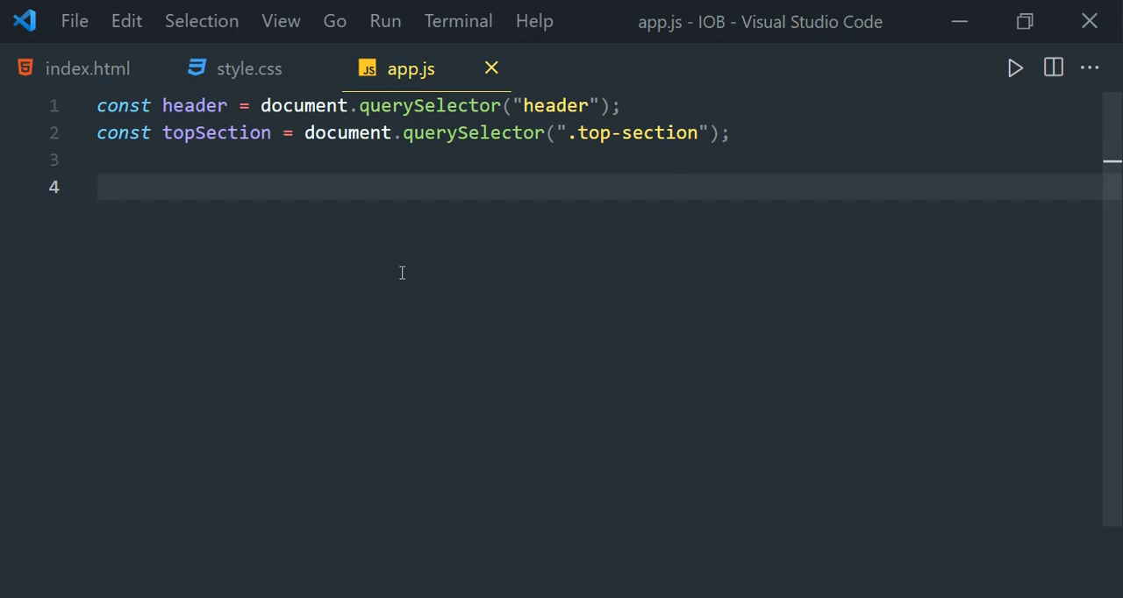
Step: Declare const navObserver = new IntersectionObserver with an arrow callback and empty options
text(const n)
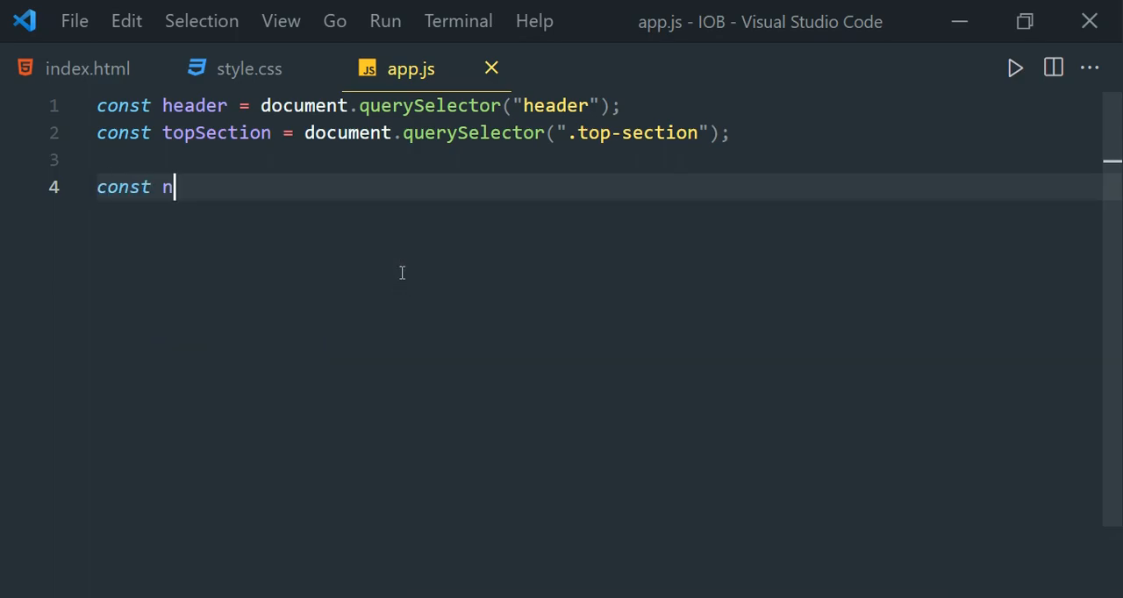
text(avObserver)
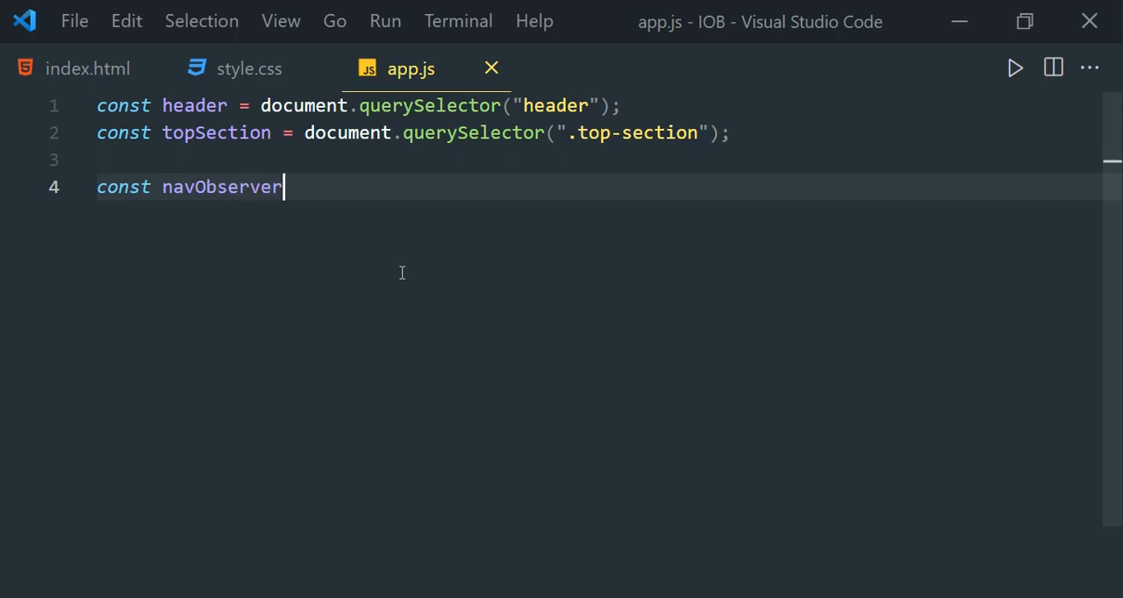
text(=new)
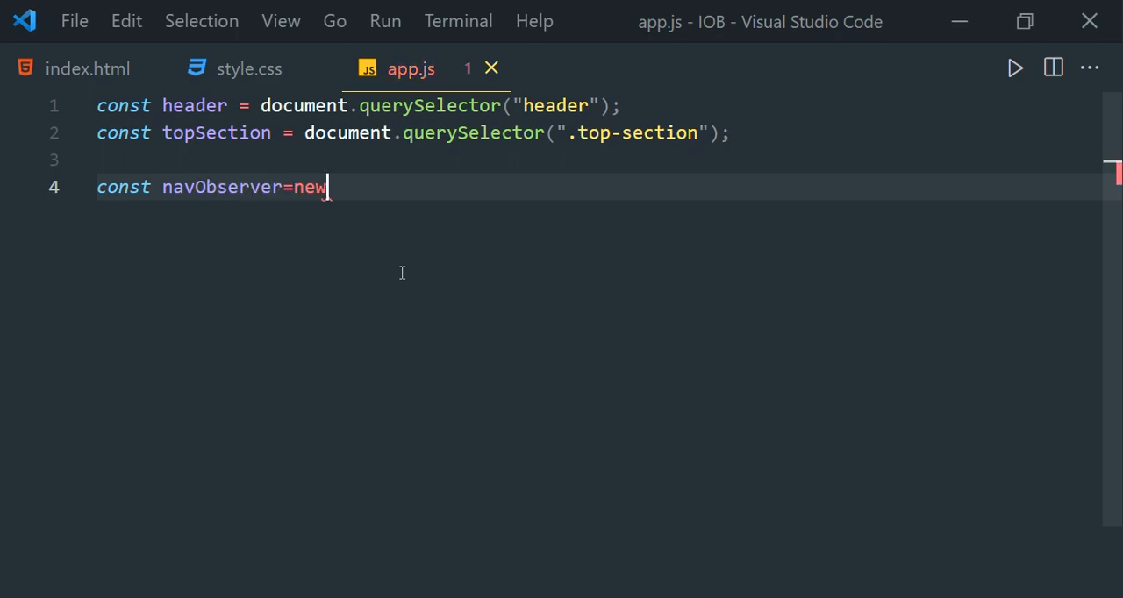
text(IntersectionObserver)
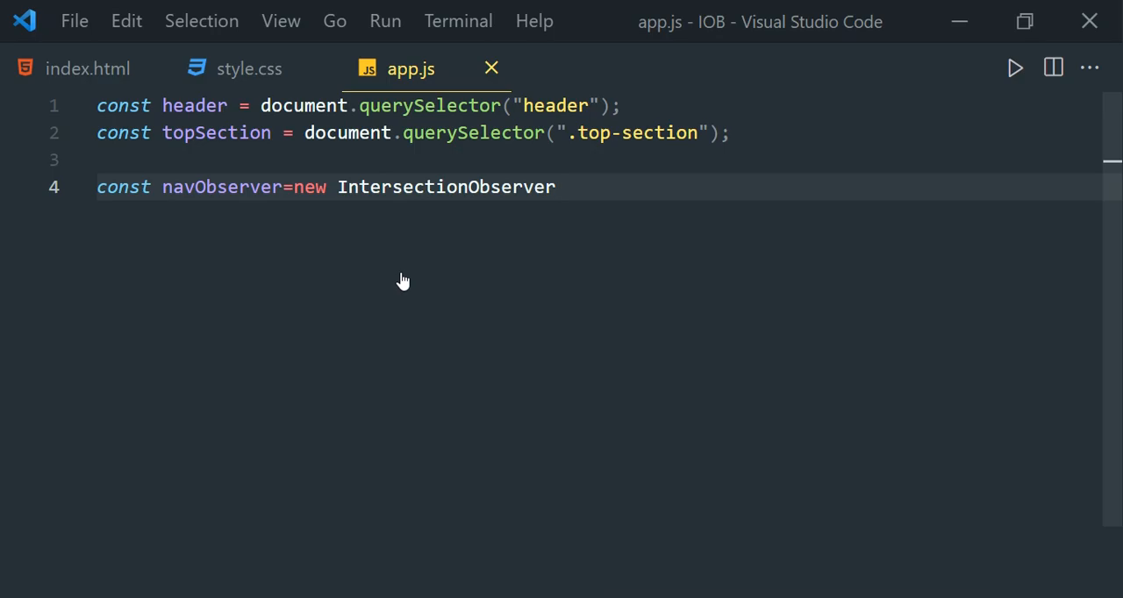
text(())
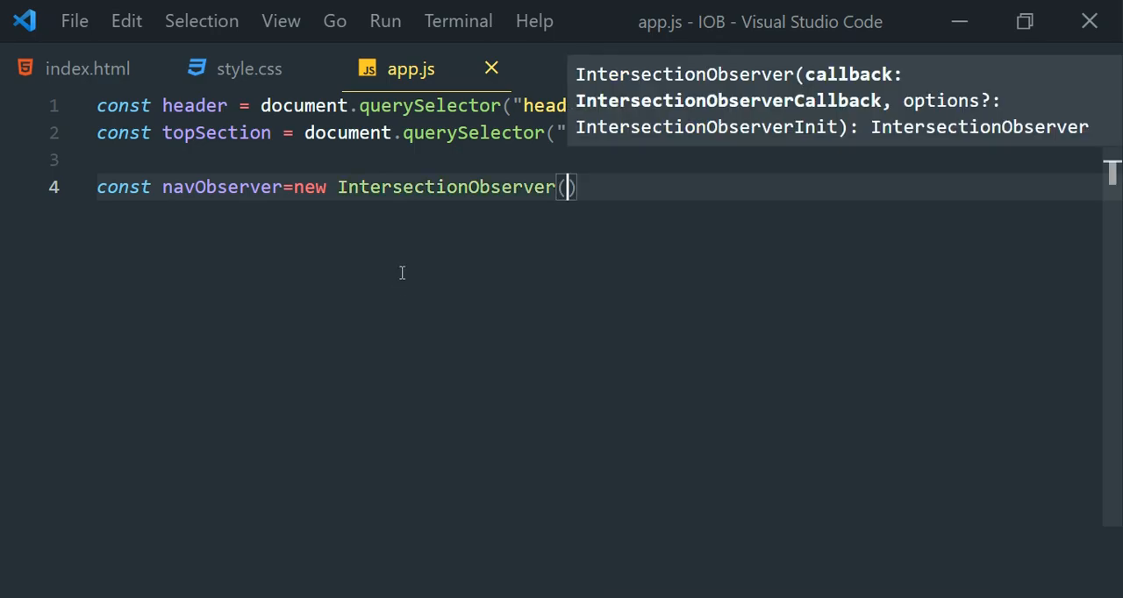
text(()=>{}))
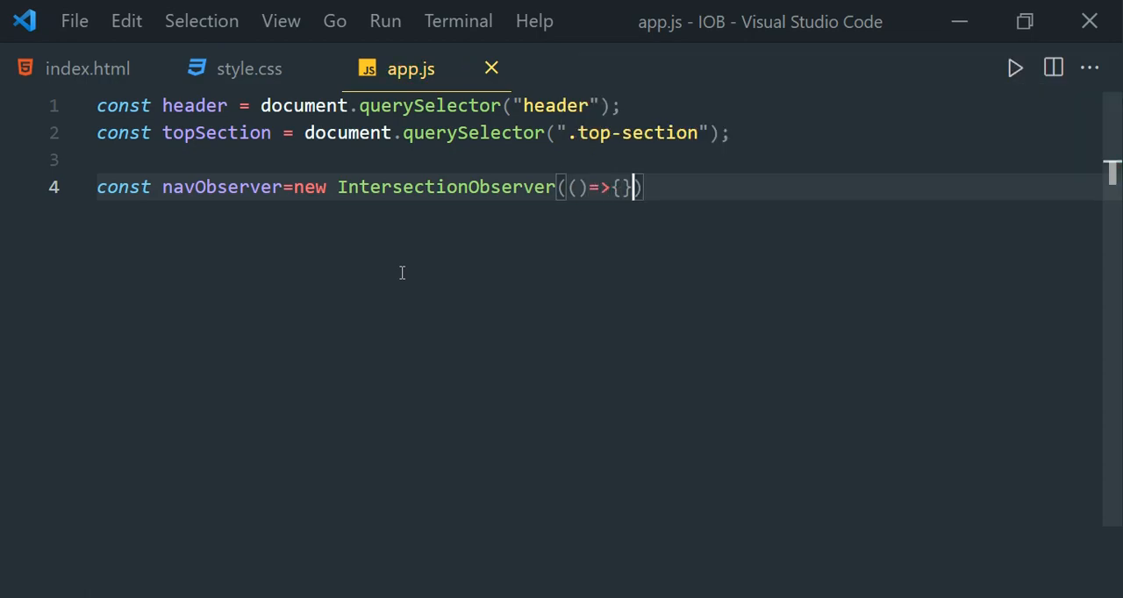
text(,{})
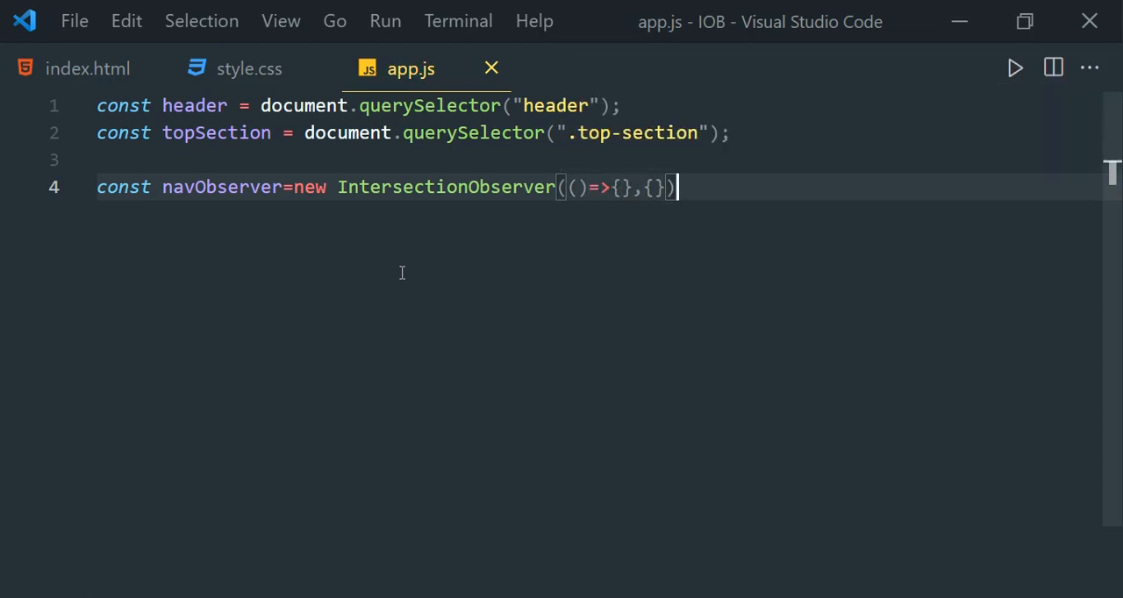
key(Enter)
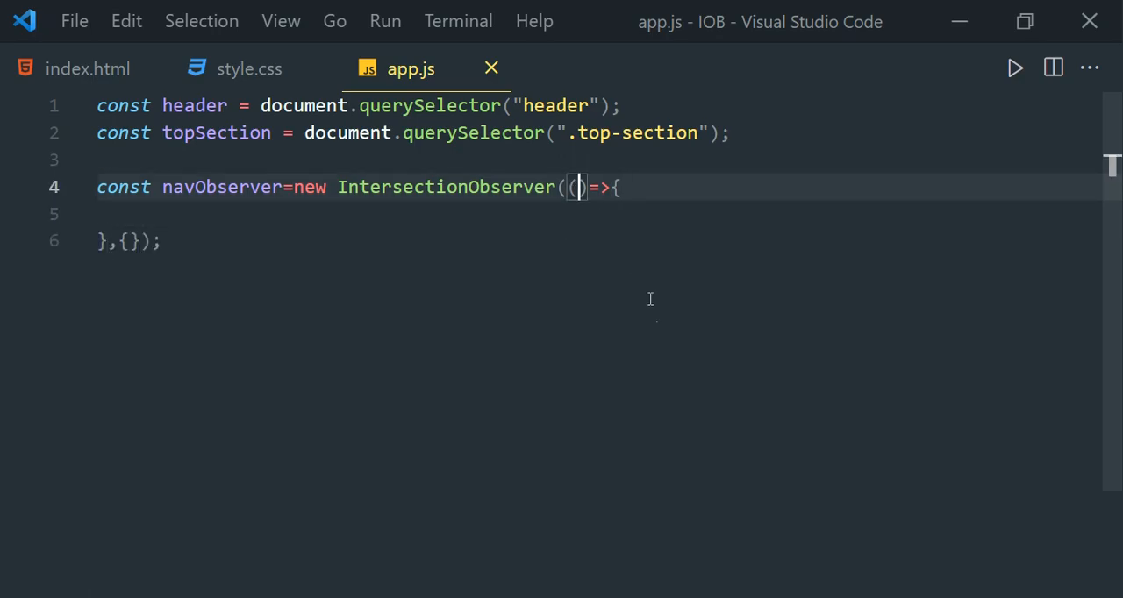
Step: Give the callback entries and observer parameters and call navObserver.observe(topSection)
text(entries,o)
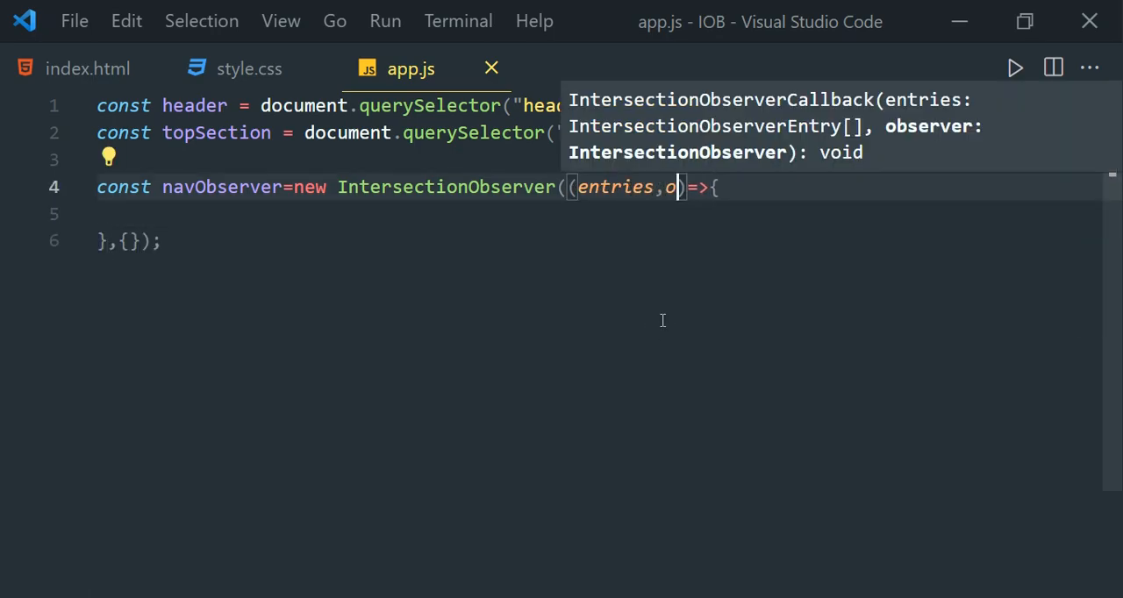
text(bserver)
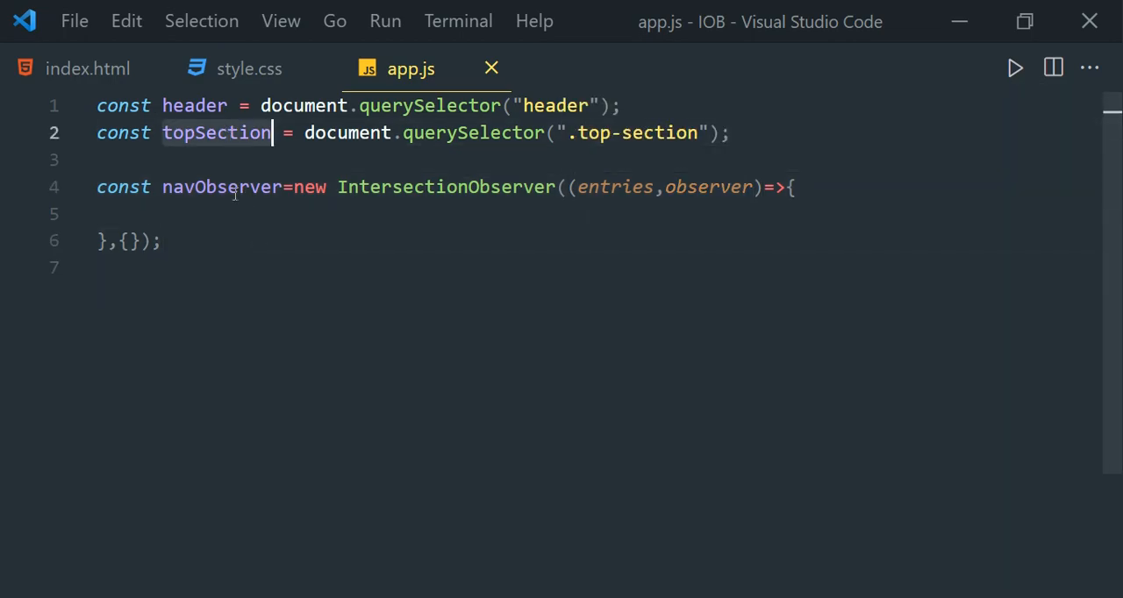
text(navObserver.)
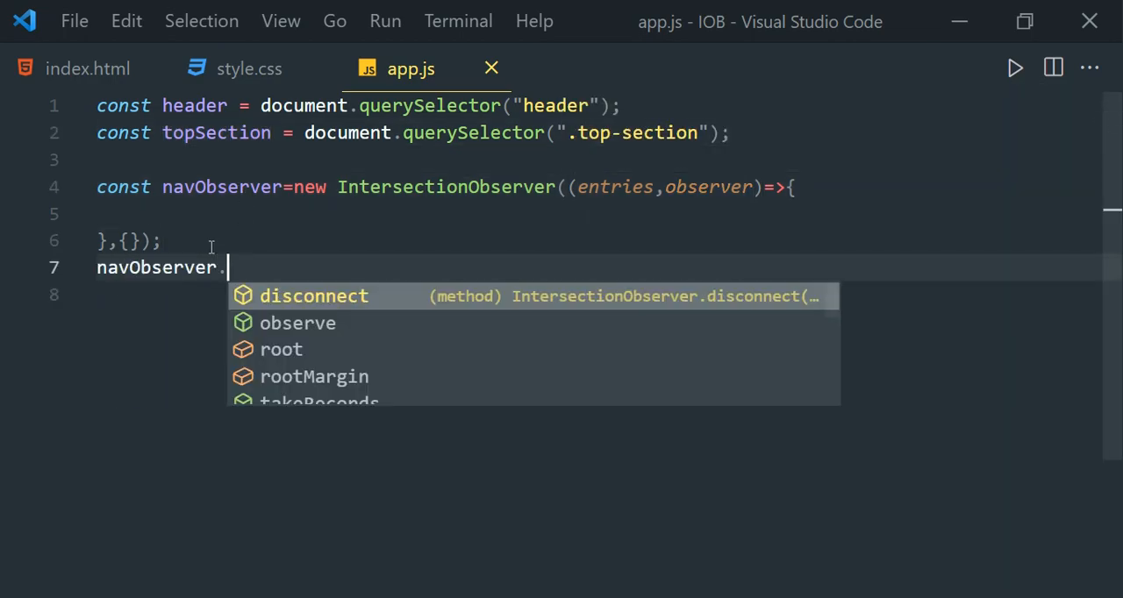
text(observe(topSection);)
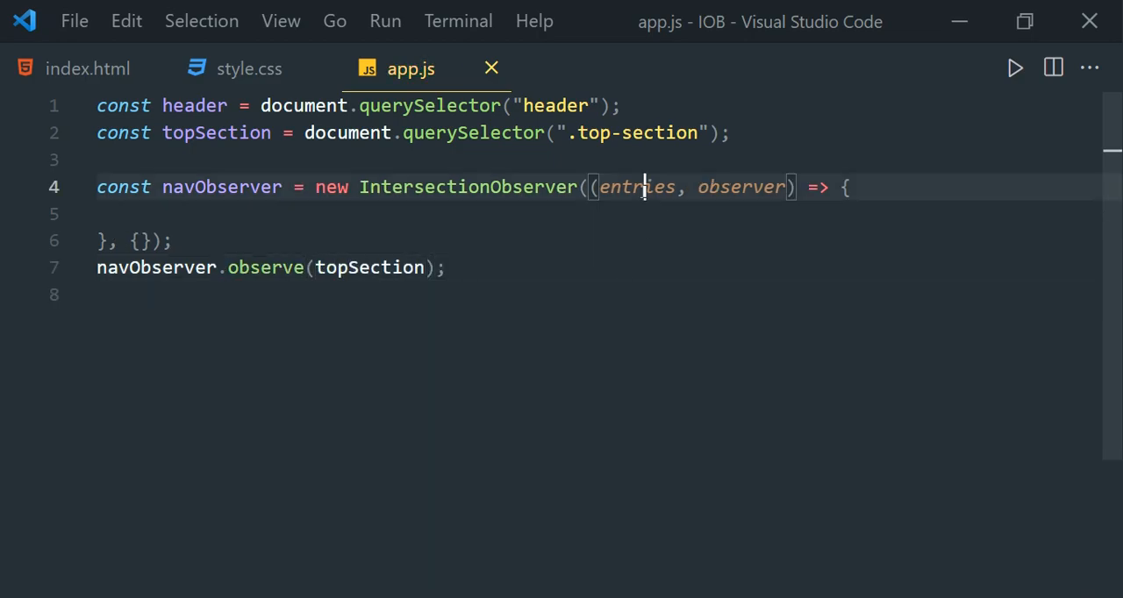
double_click(636, 187)
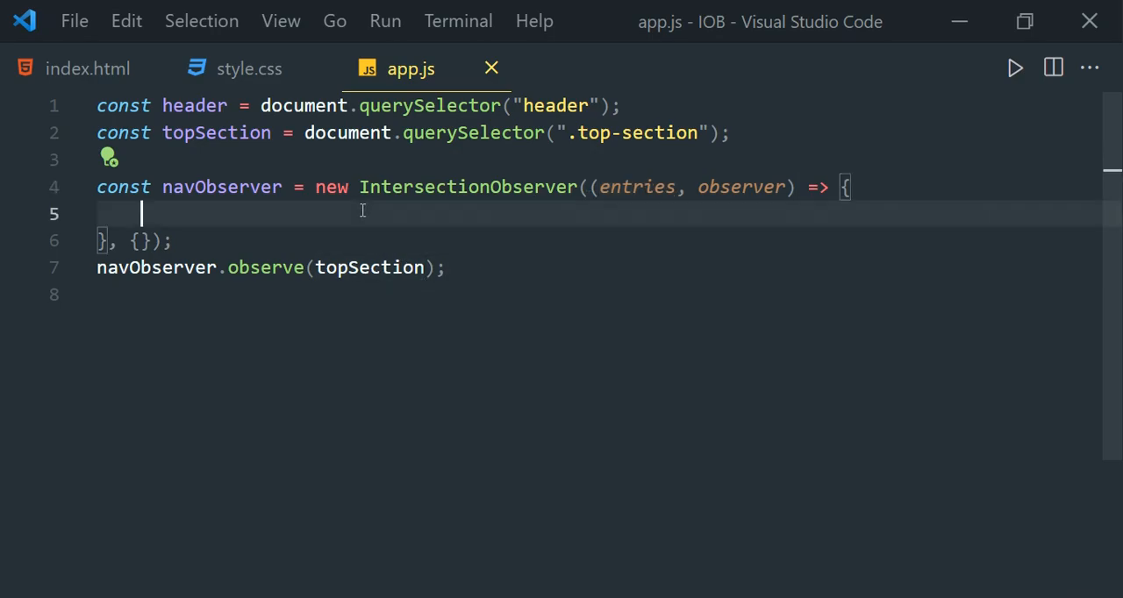
Step: Inside the callback, declare const entry = entries[0] and start typing if(!entry
text(const e)
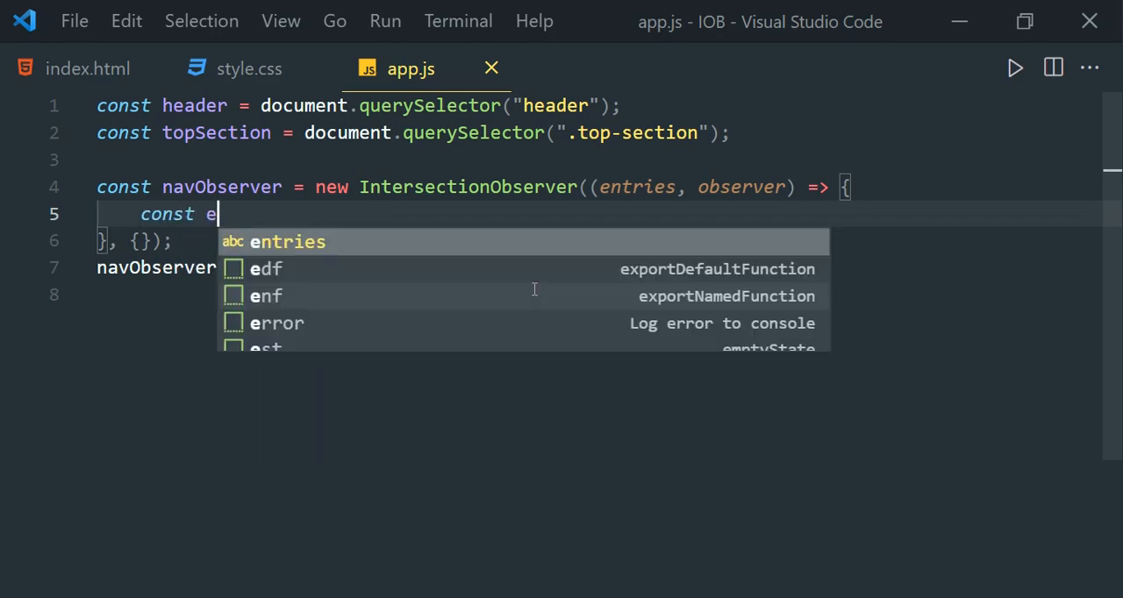
text(ntry=)
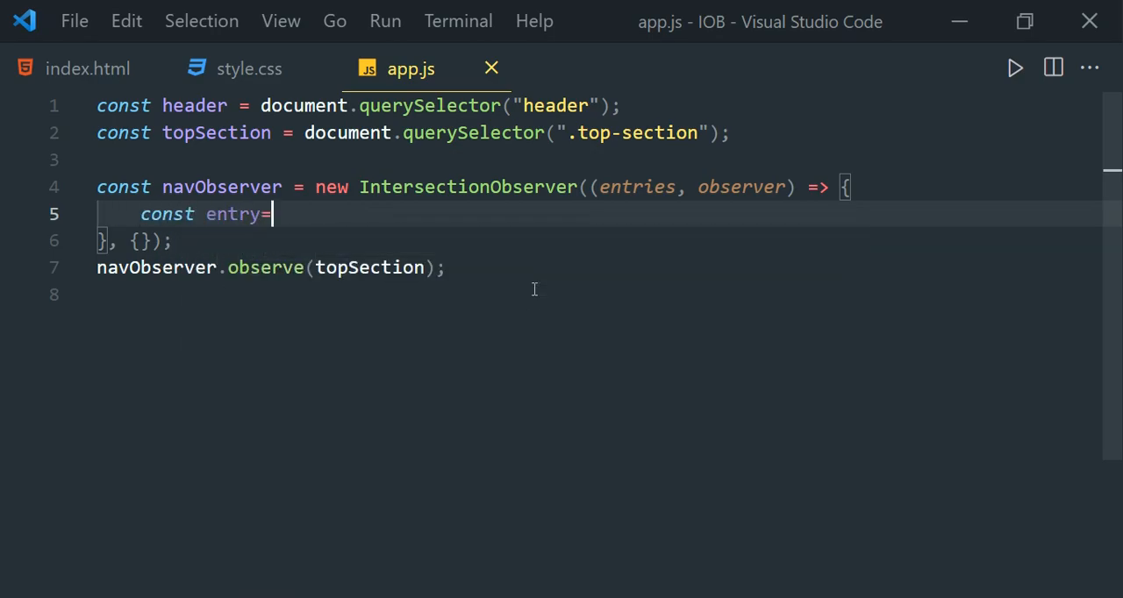
text(entries[)
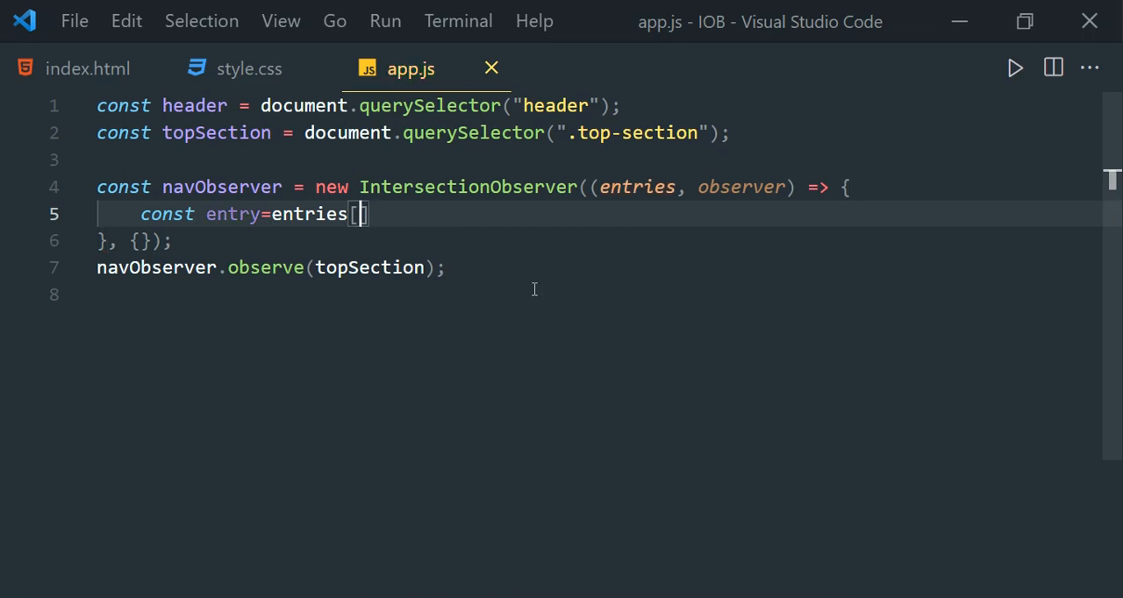
text(0];)
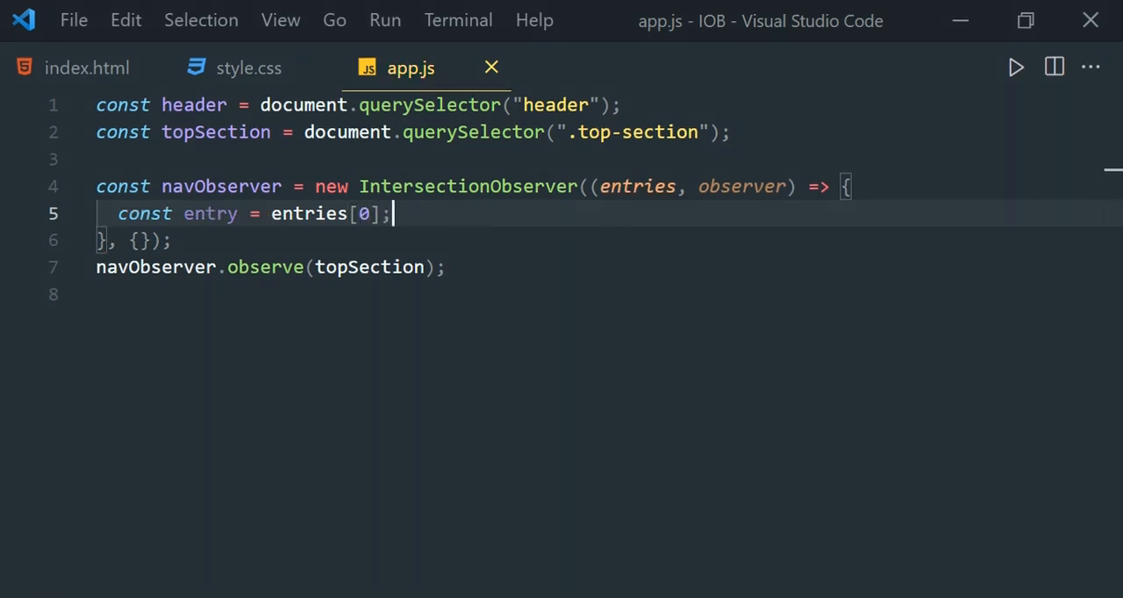
text(if(!)
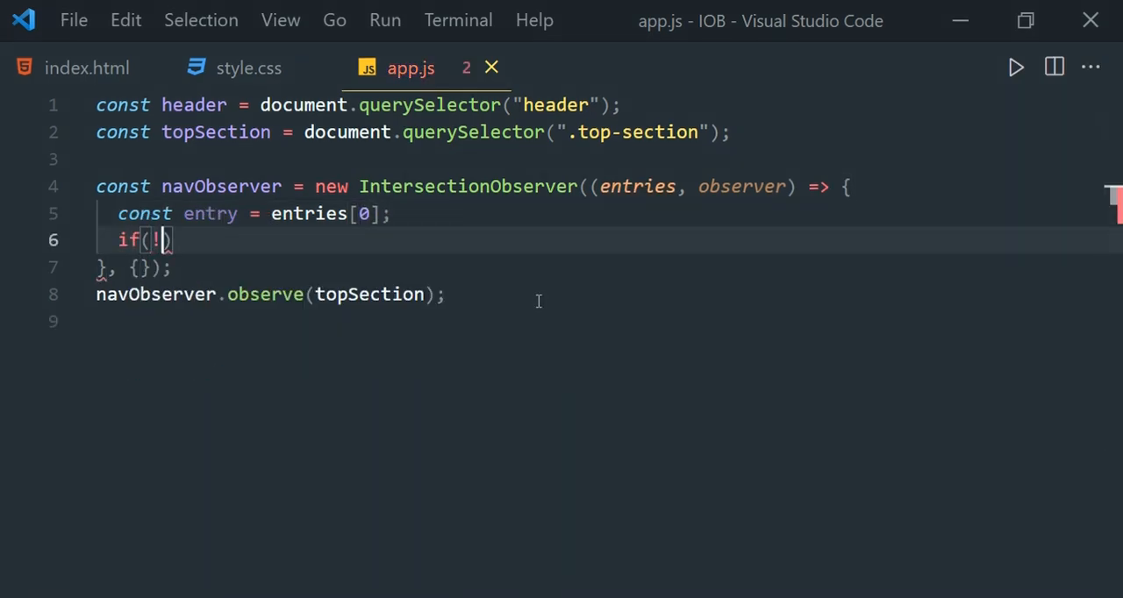
text(ent)
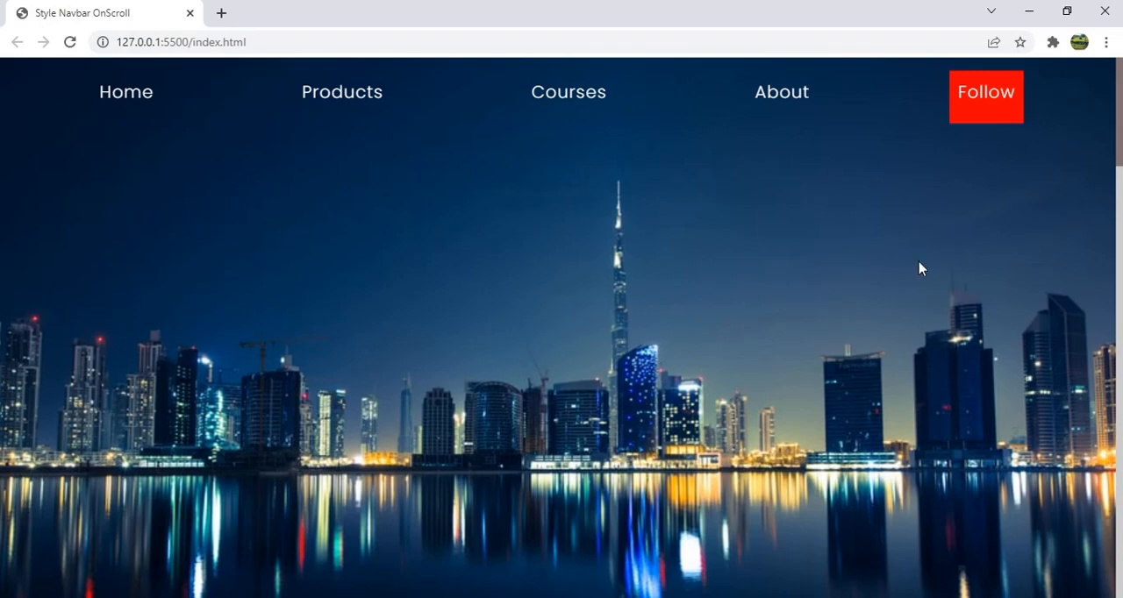
Step: Review the top-section markup in index.html and the on-scroll styles in style.css
scroll(down, 3)
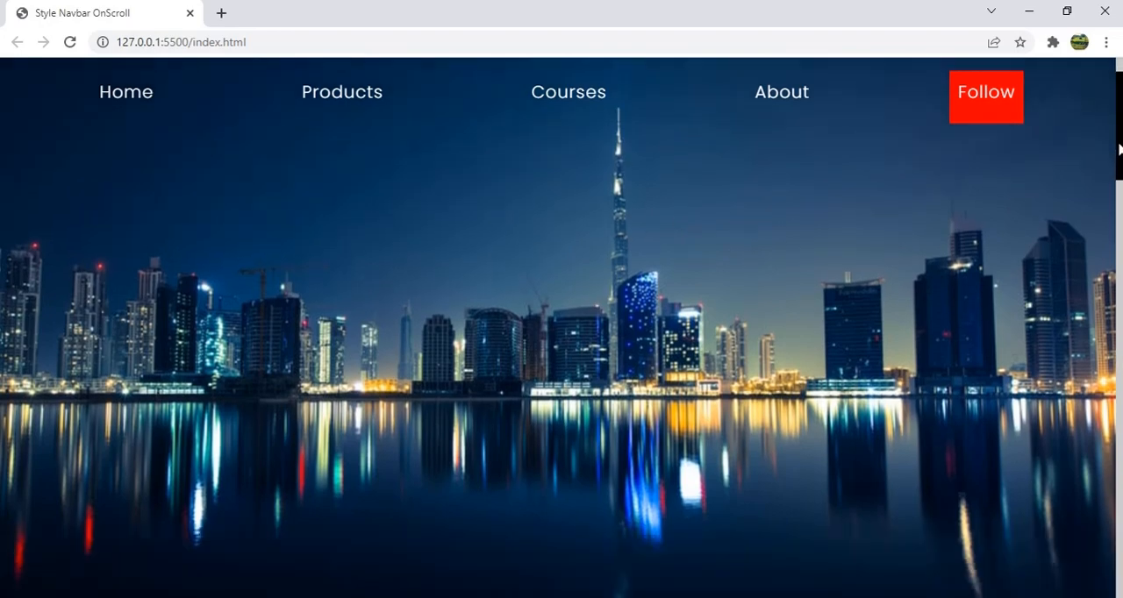
scroll(down, 3)
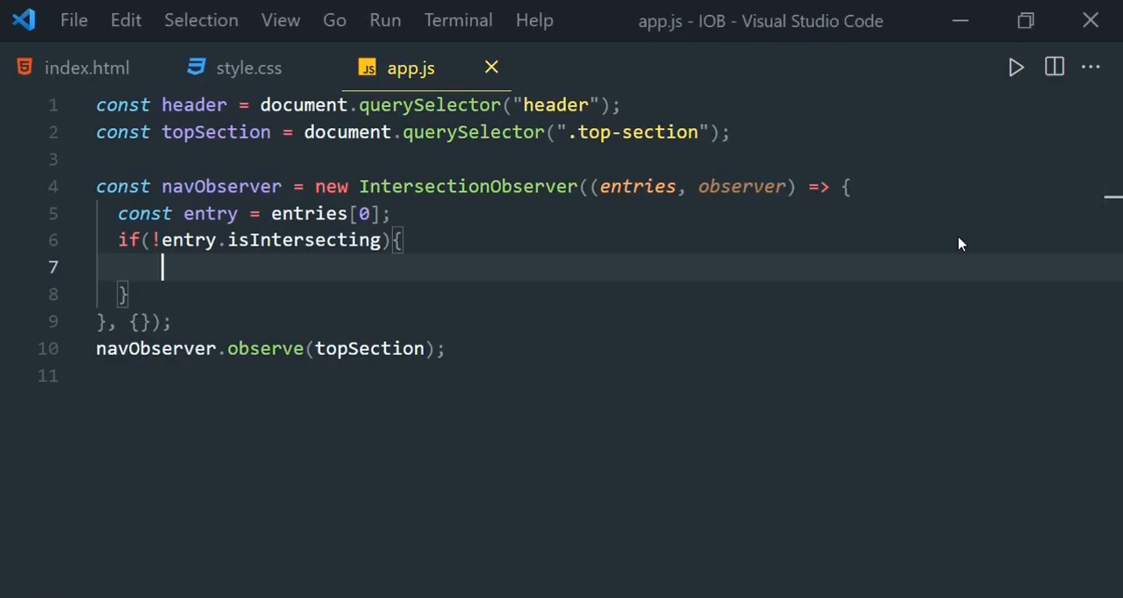
click(87, 68)
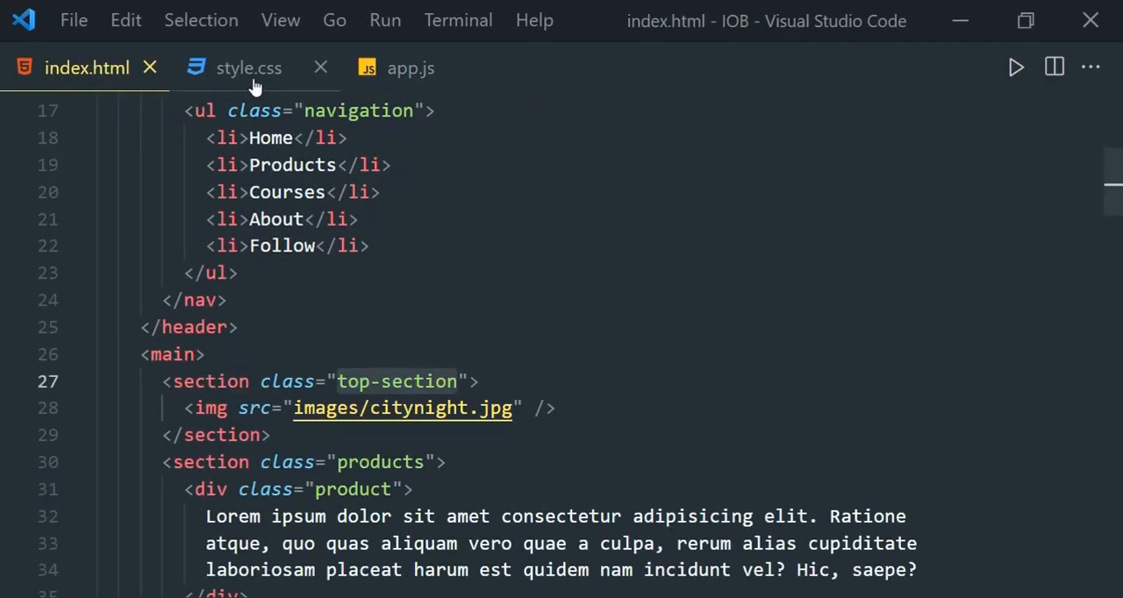
click(248, 67)
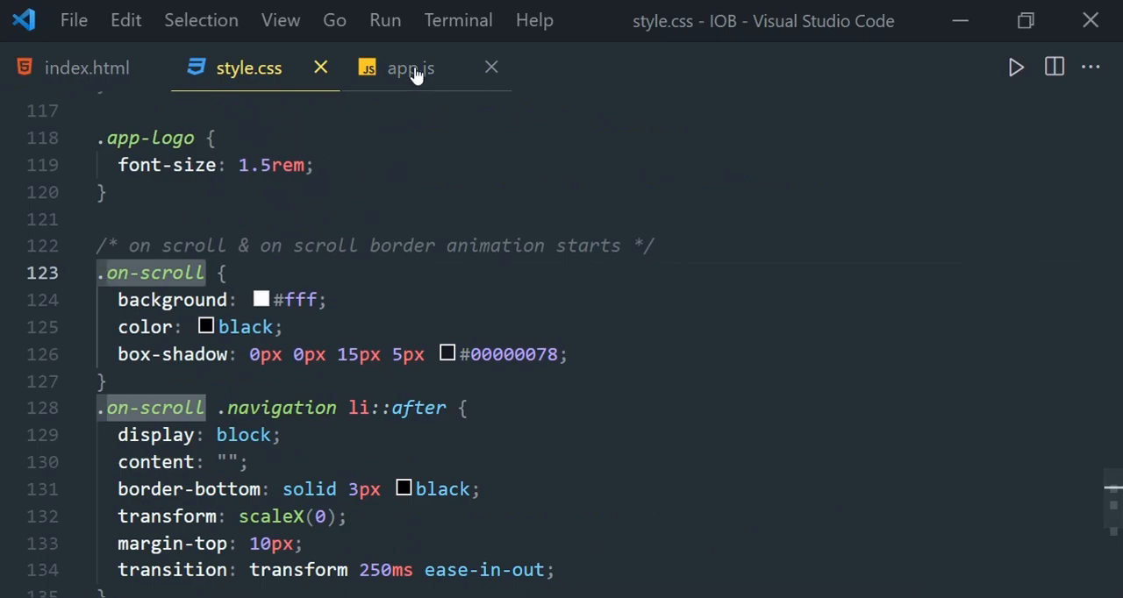
click(410, 67)
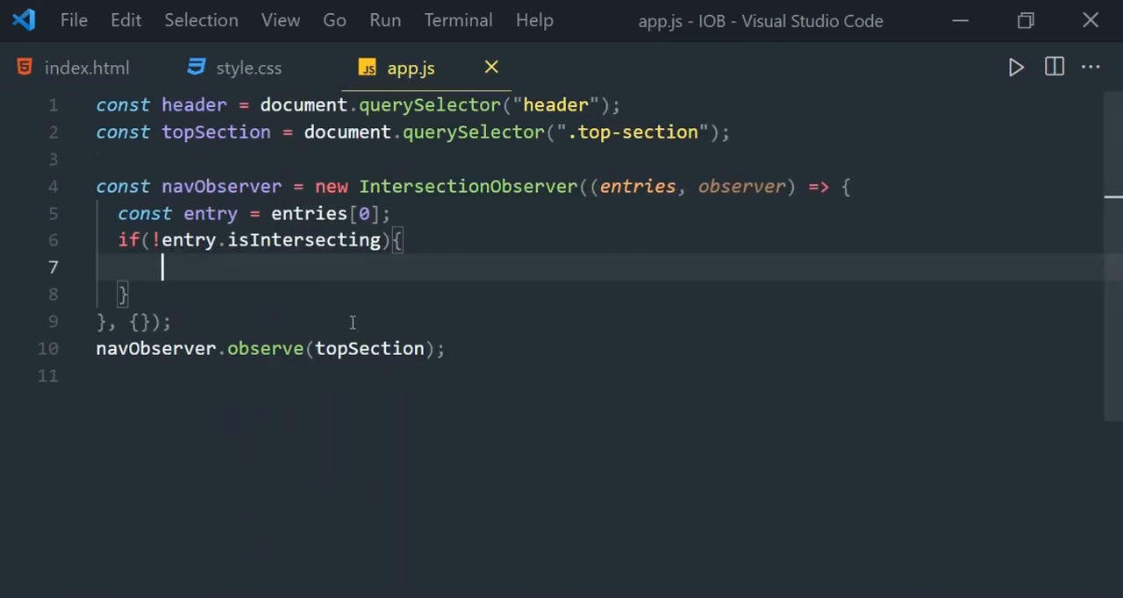
Step: Type header.classList.add("on-scroll") inside the not-intersecting check
text(header)
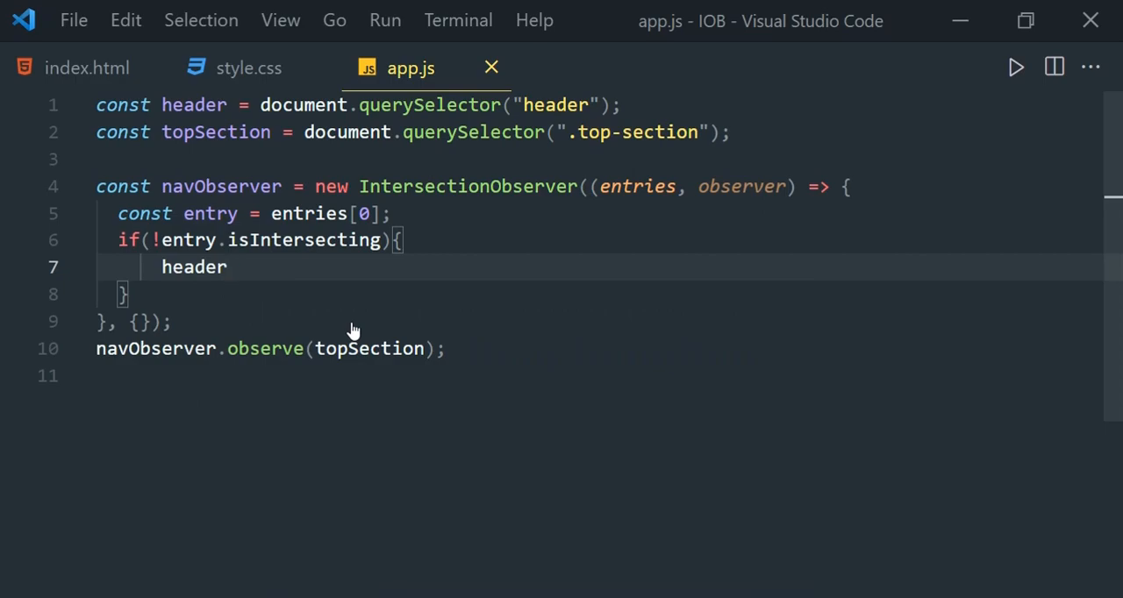
text(.)
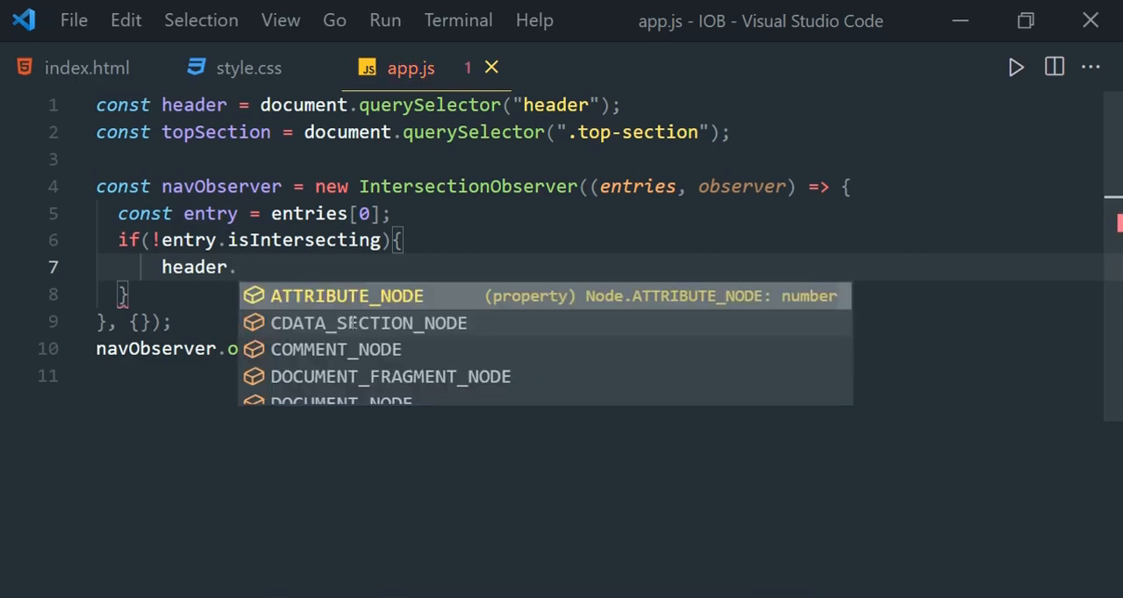
text(classList.add)
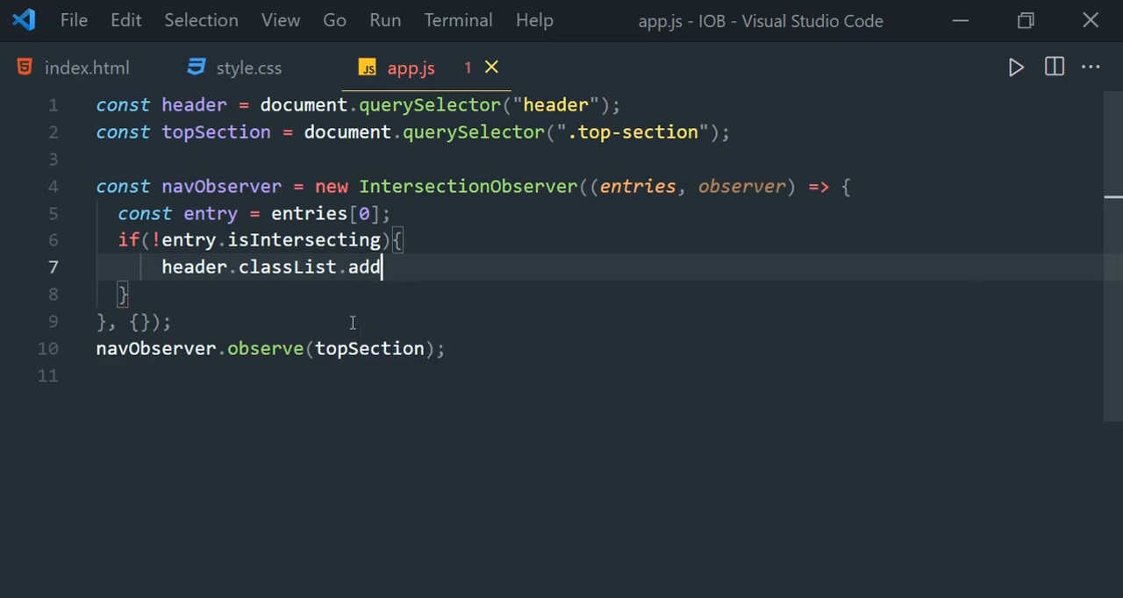
text(("on-s)
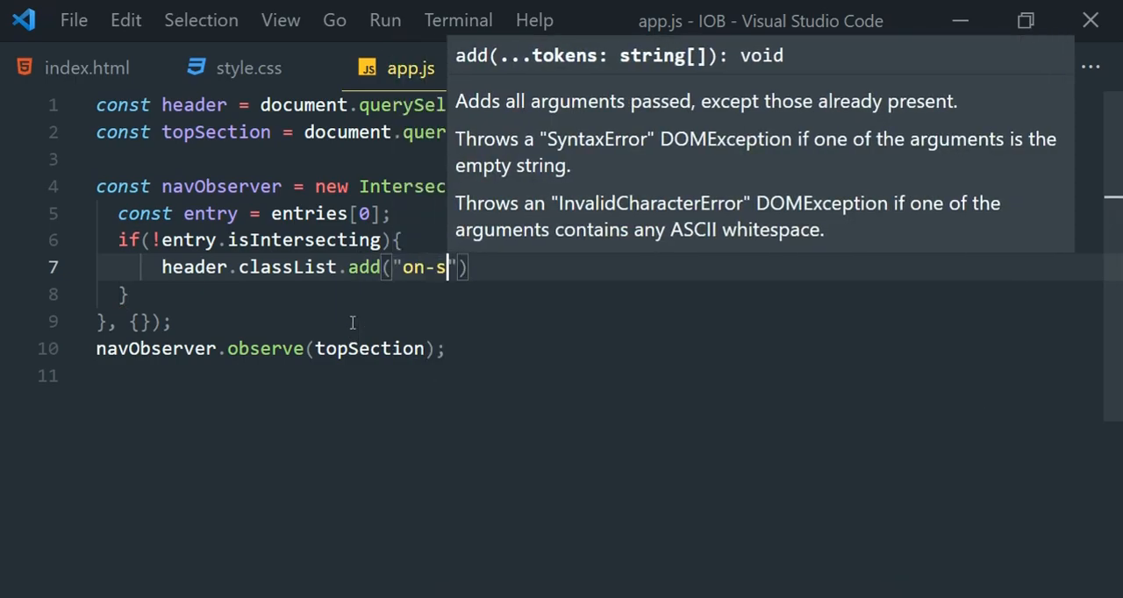
text(croll)
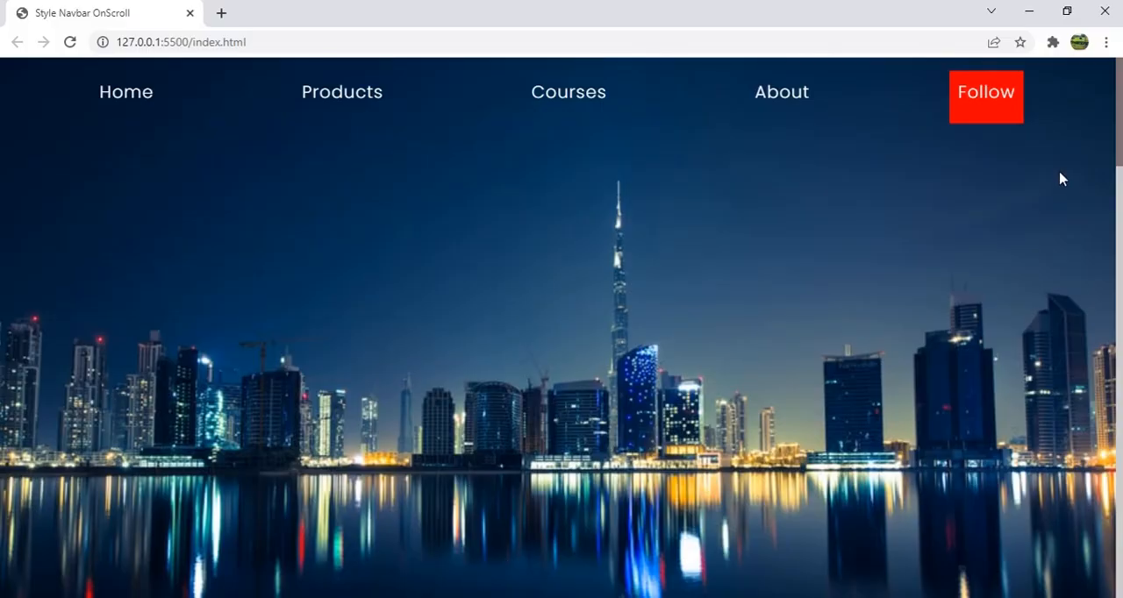
Step: Scroll the preview past the city image, then complete header.classList.add("on-scroll");
scroll(down, 3)
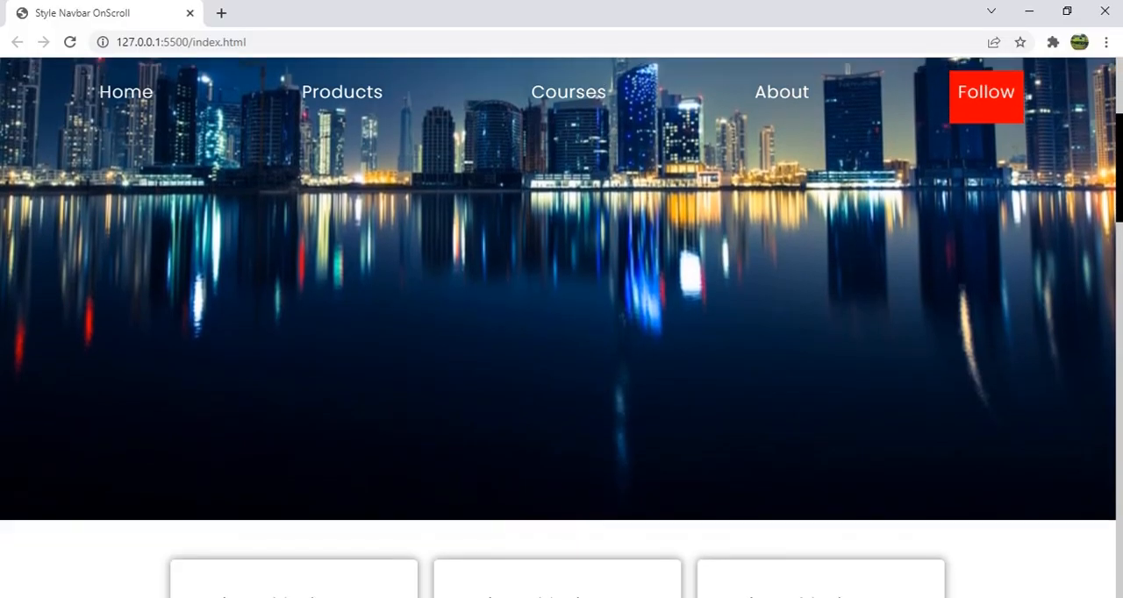
scroll(down, 3)
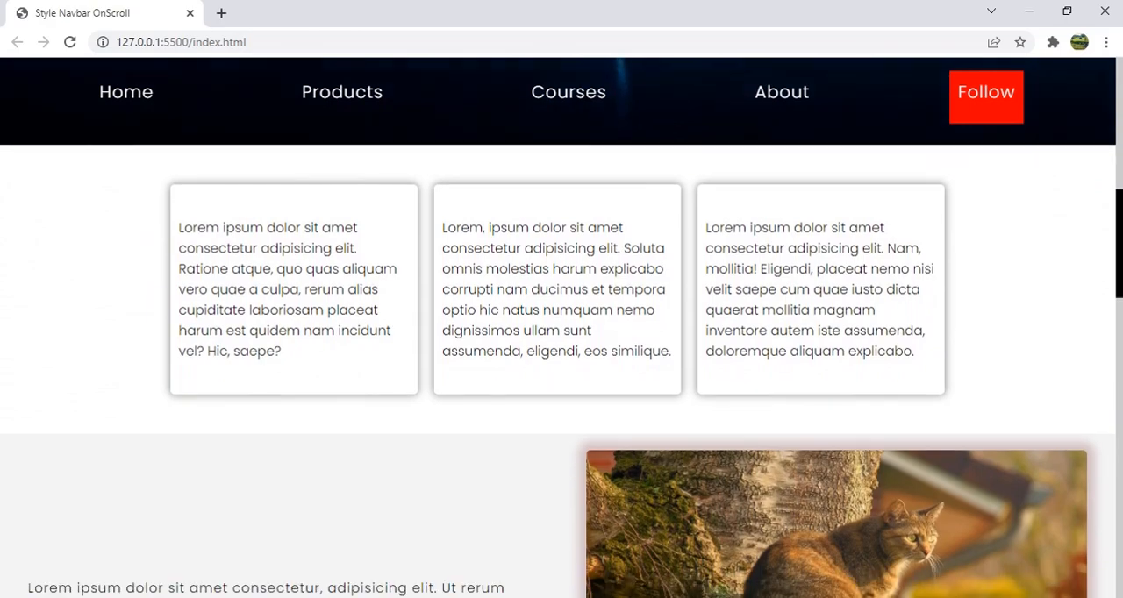
scroll(down, 3)
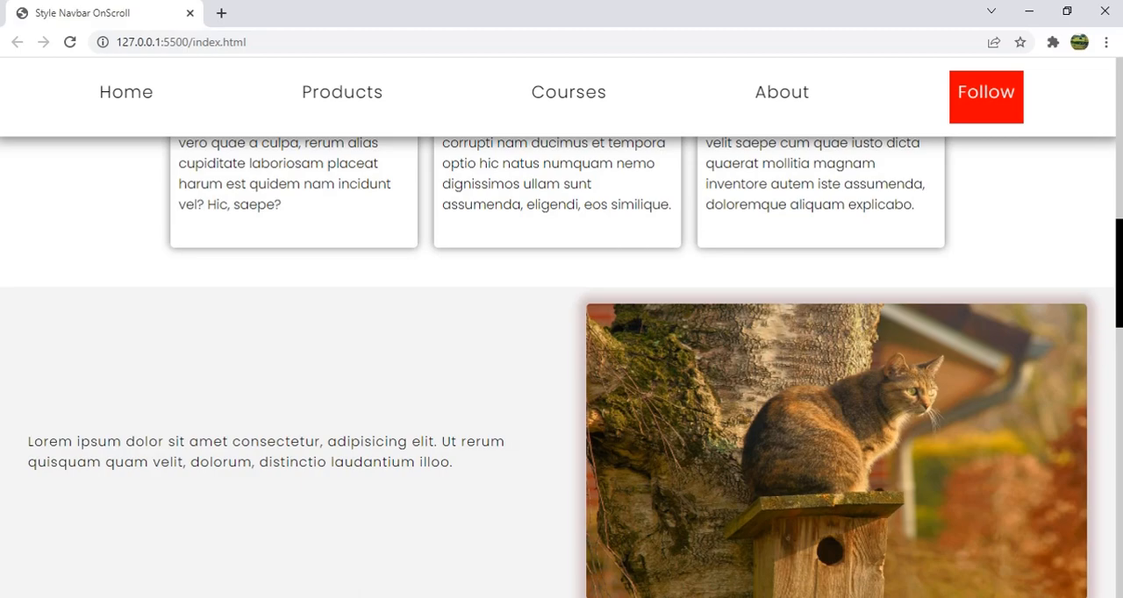
mouse_move(1043, 233)
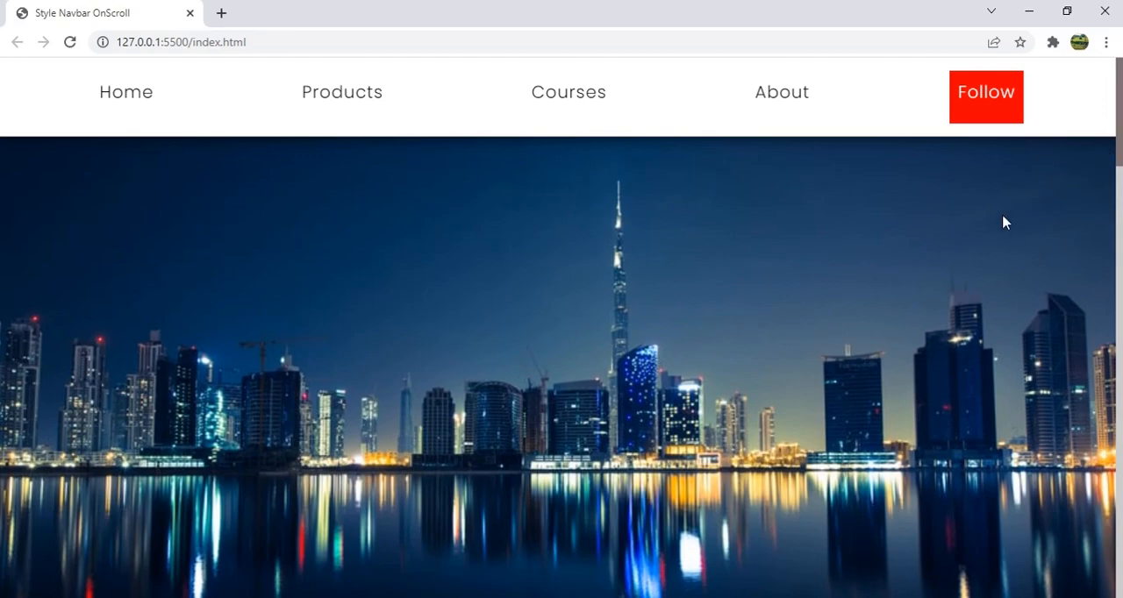
mouse_move(638, 507)
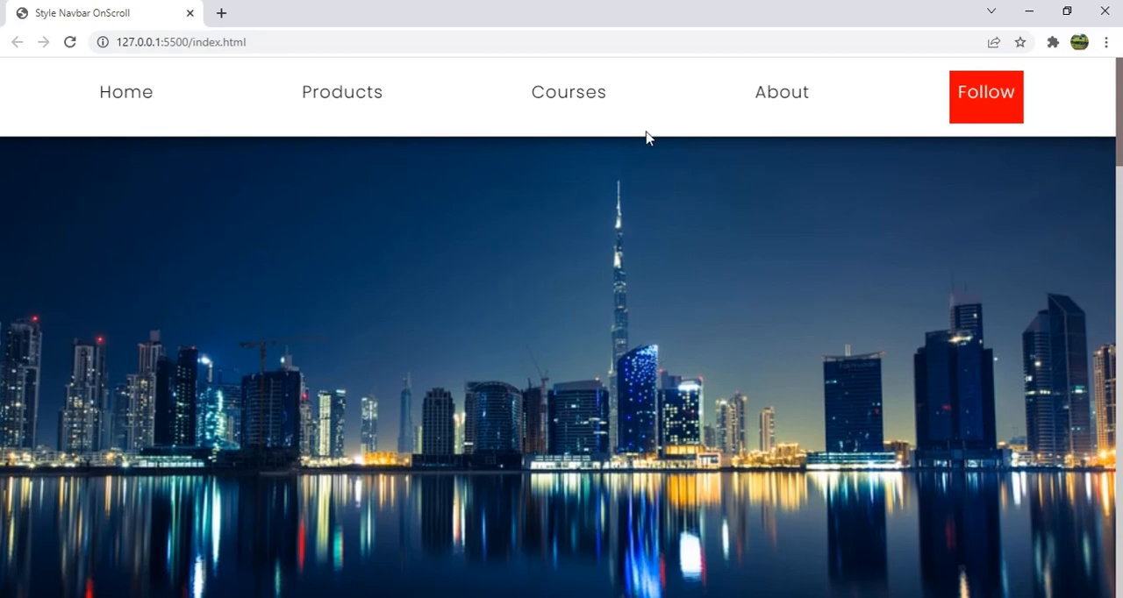
mouse_move(317, 214)
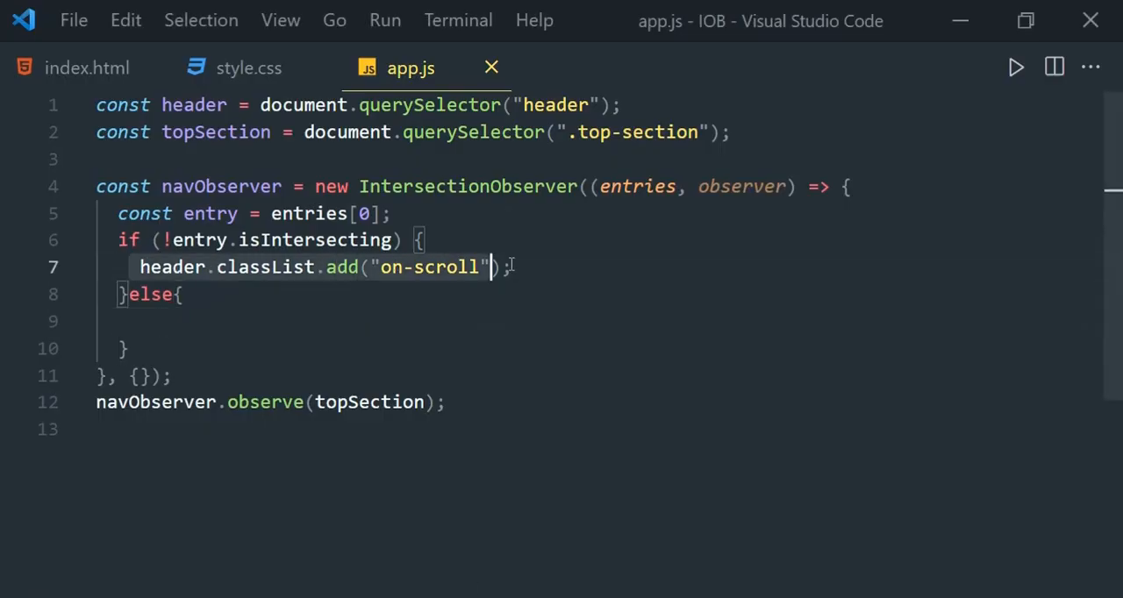
text(header.classList.add("on-scroll");)
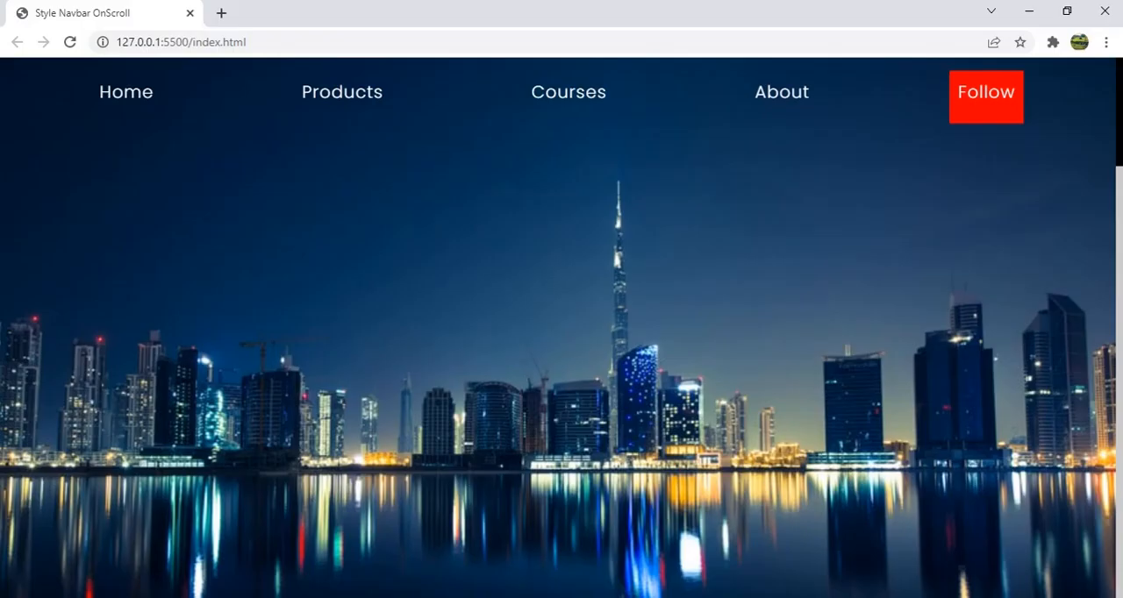
scroll(down, 3)
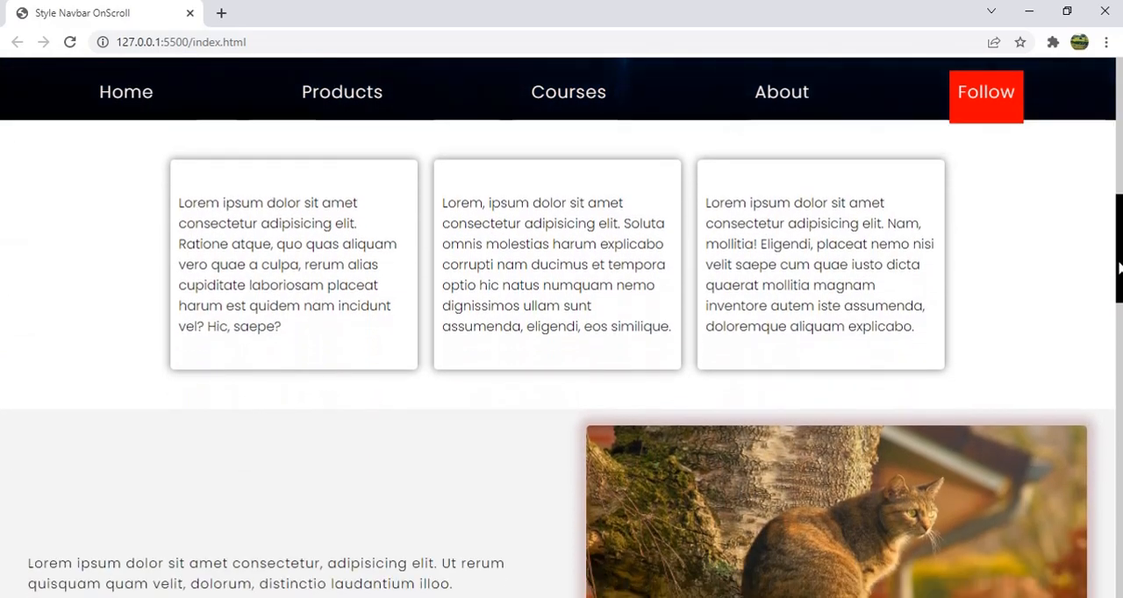
scroll(down, 3)
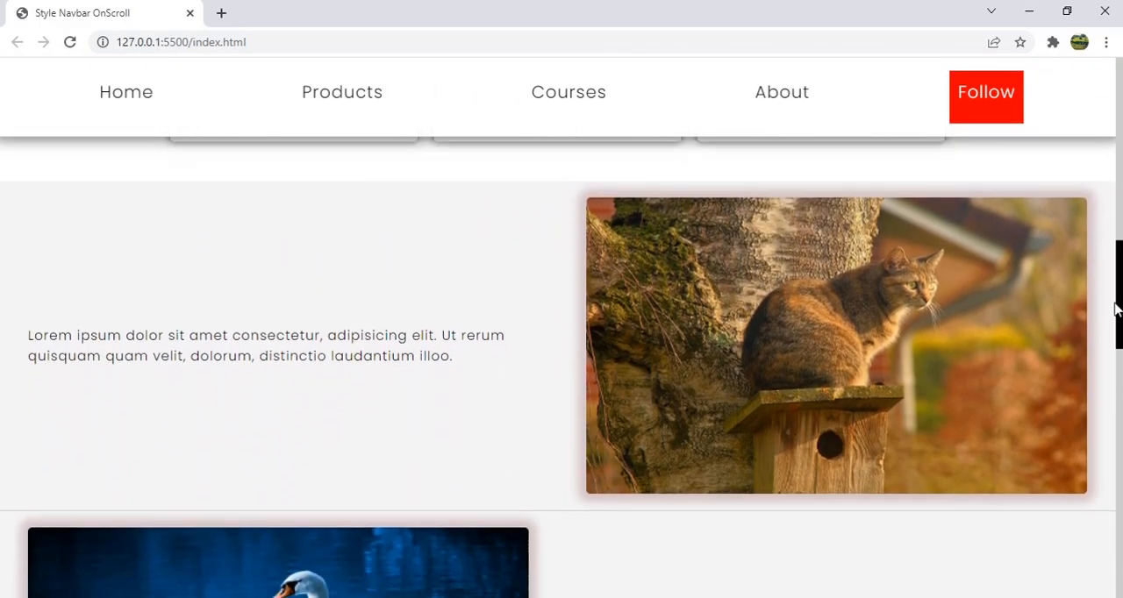
scroll(down, 3)
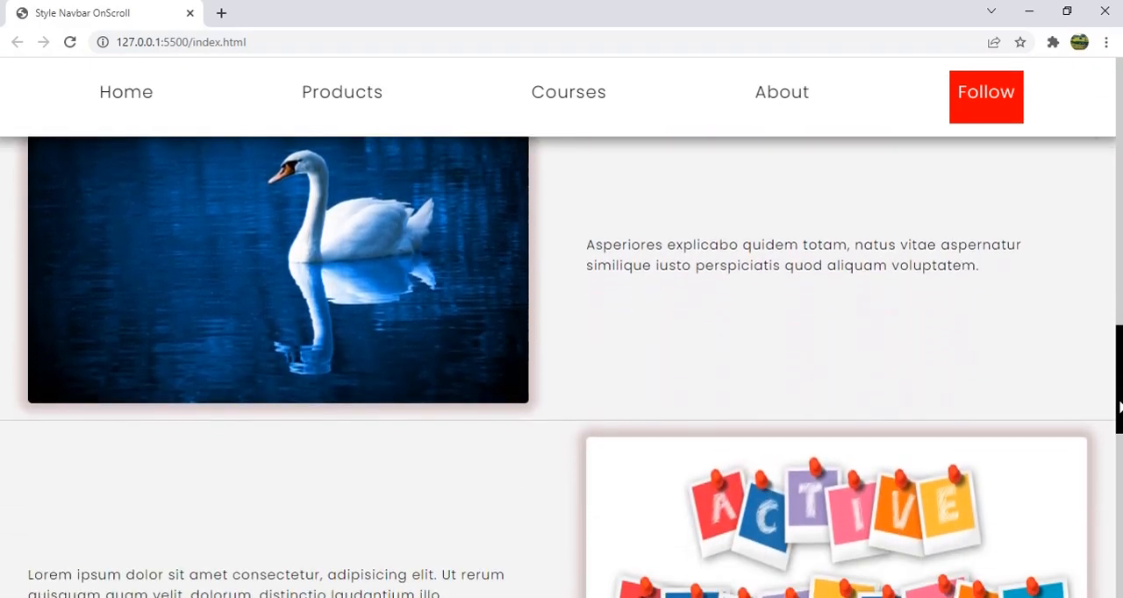
scroll(down, 3)
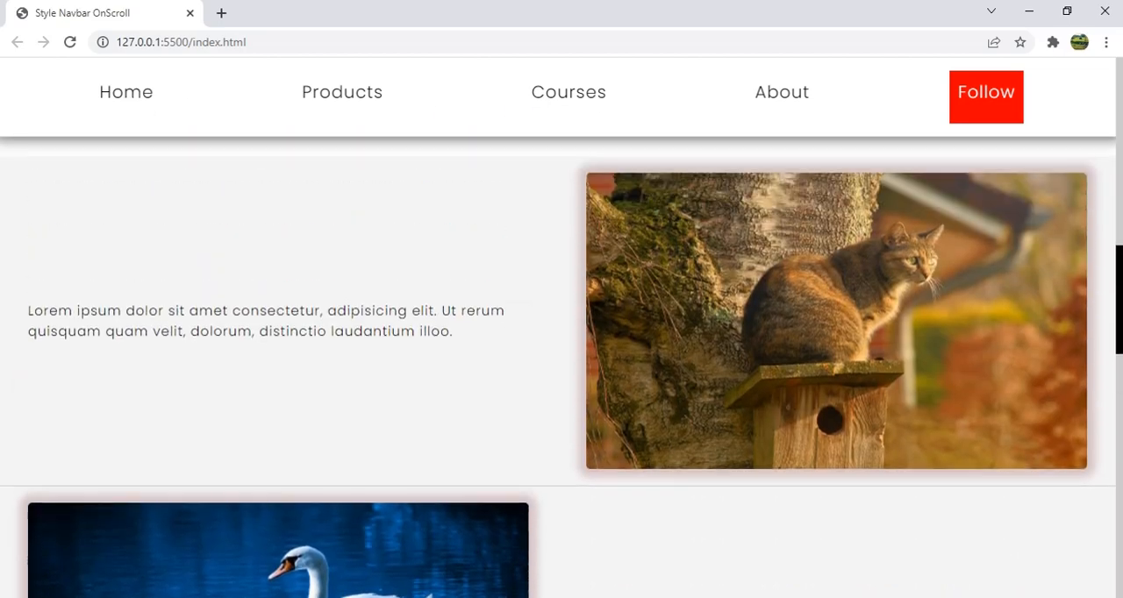
scroll(down, 3)
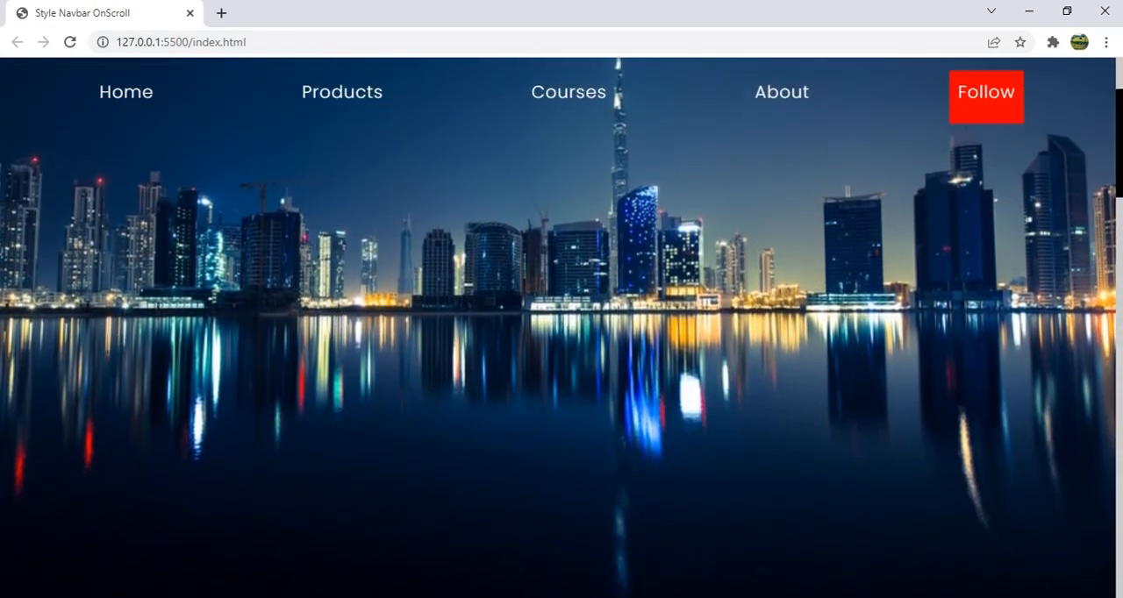
scroll(down, 3)
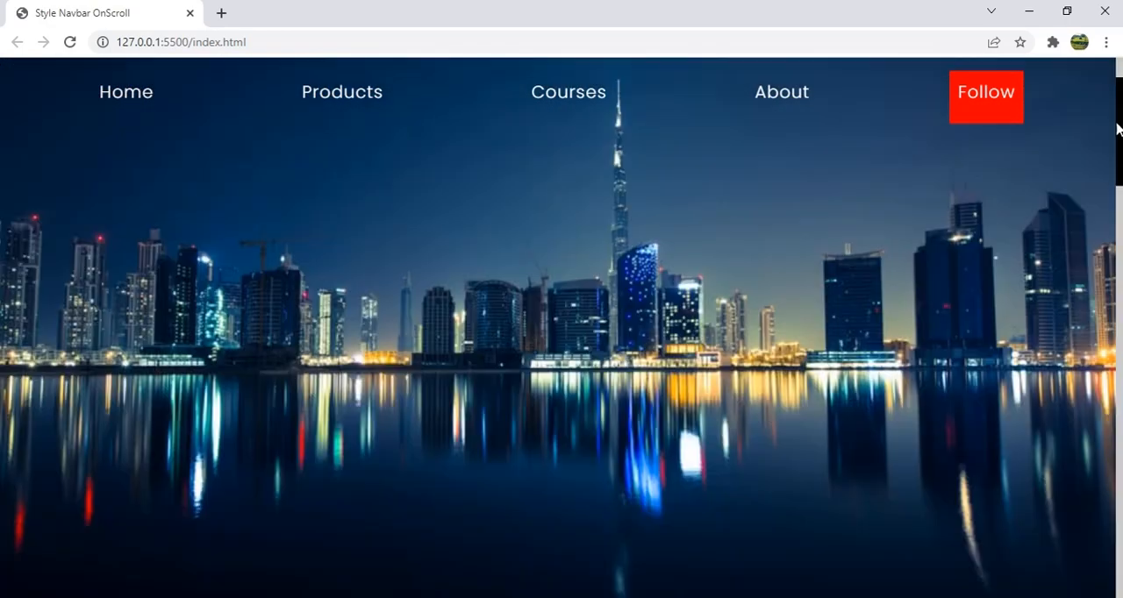
scroll(down, 3)
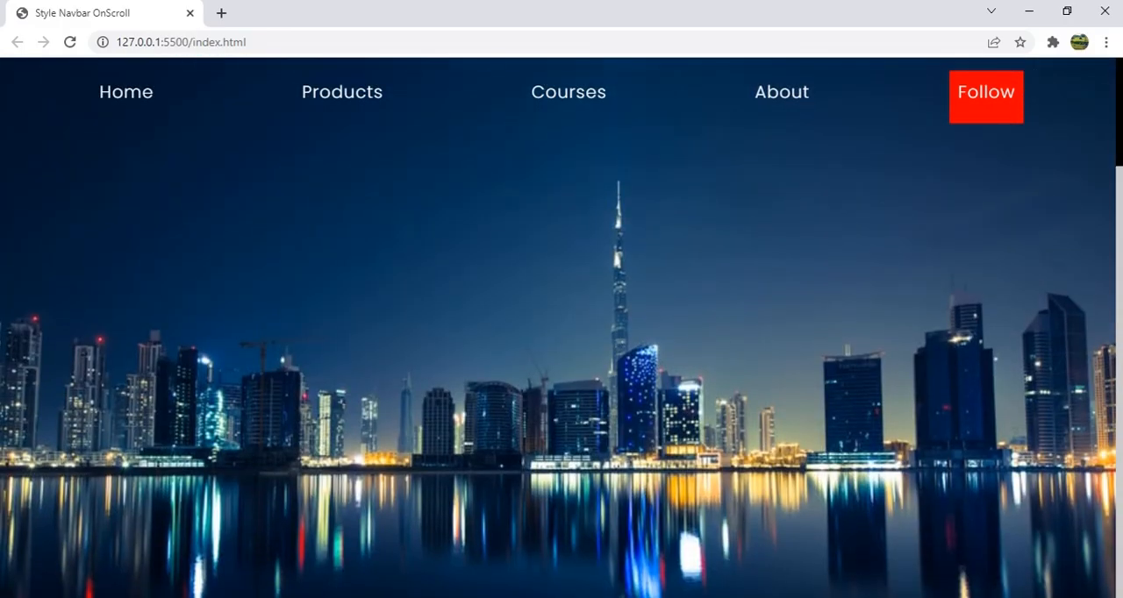
scroll(down, 3)
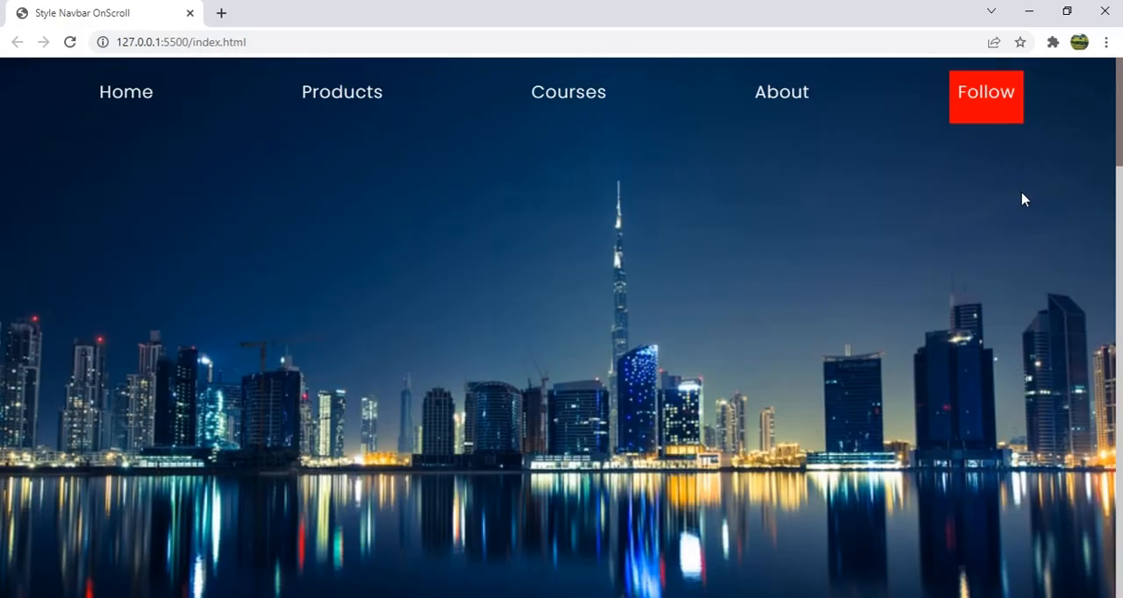
mouse_move(610, 277)
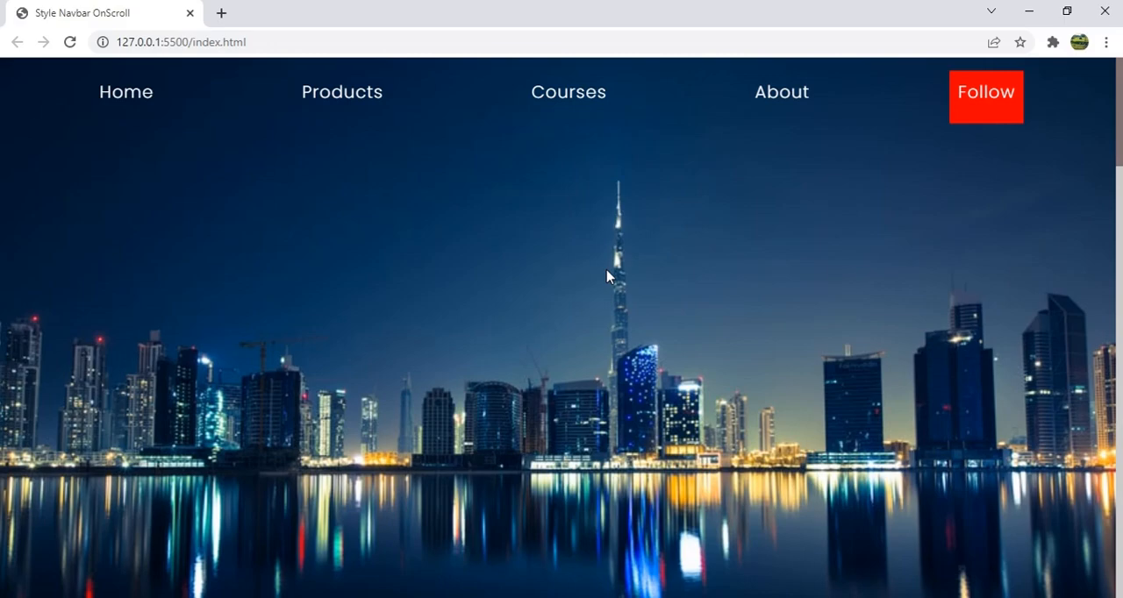
scroll(down, 3)
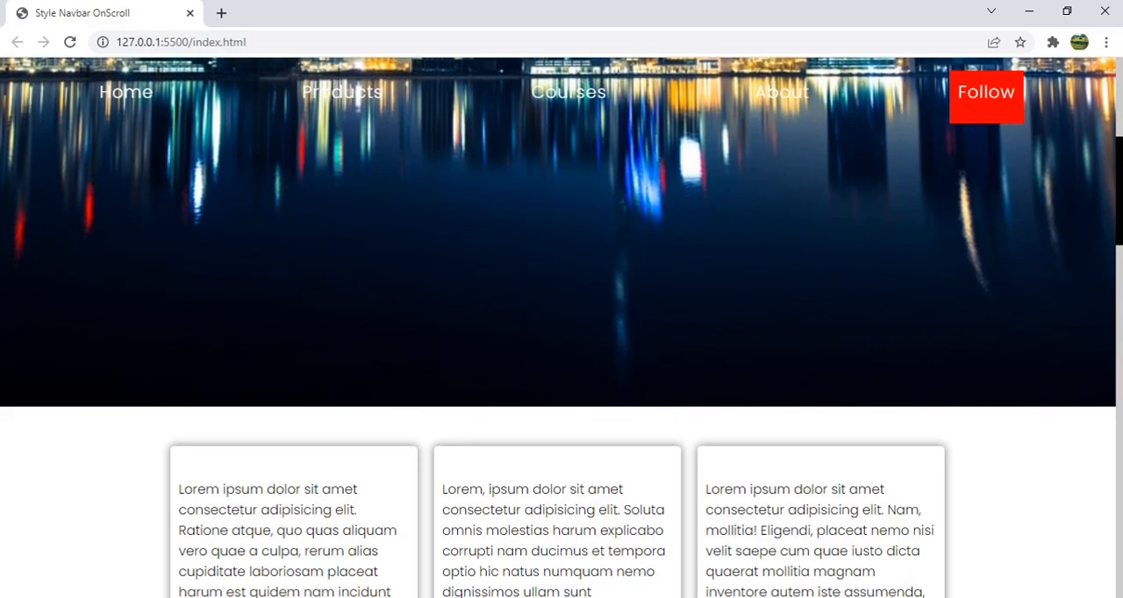
scroll(down, 3)
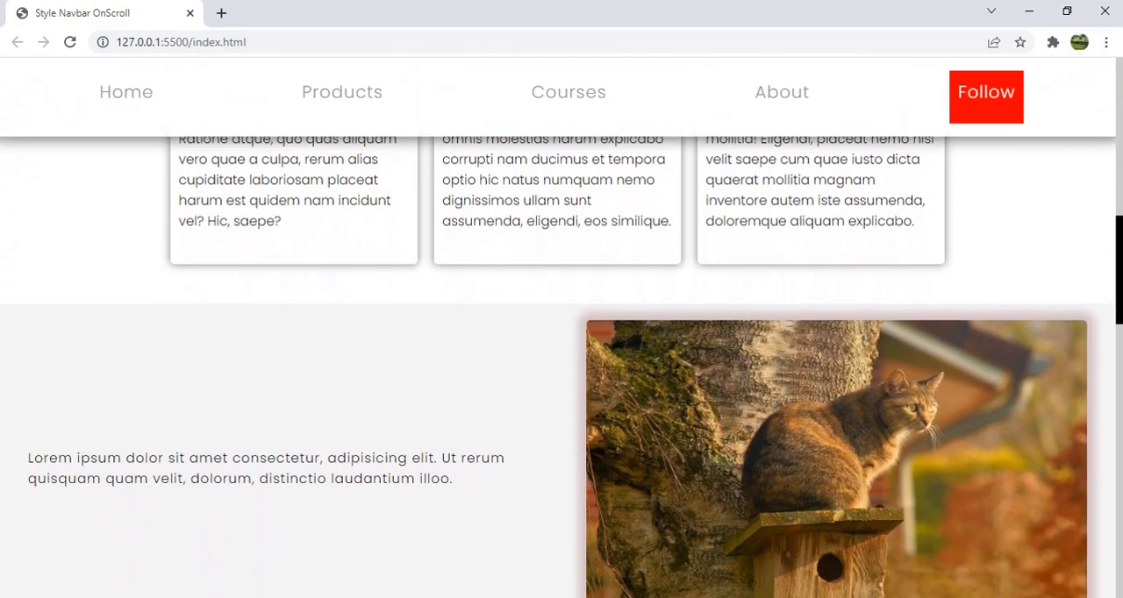
scroll(down, 3)
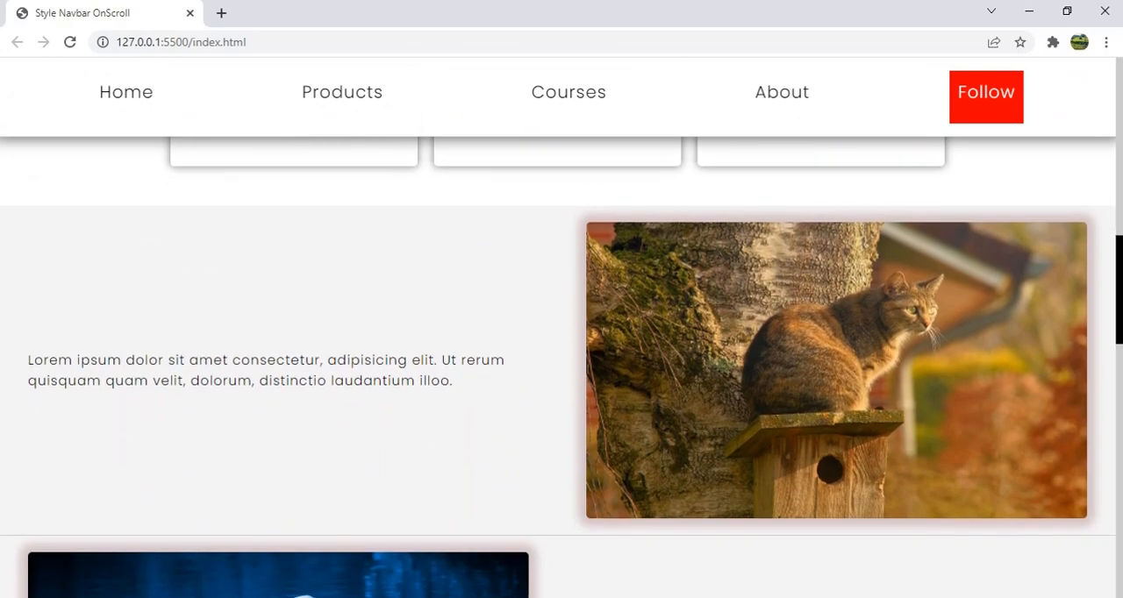
scroll(down, 3)
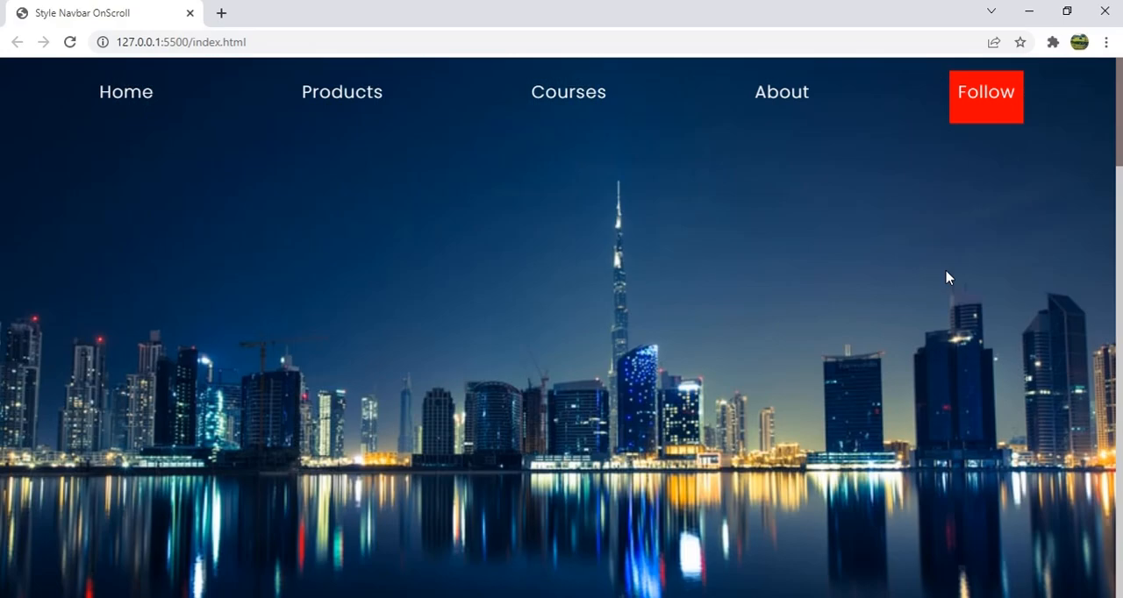
mouse_move(601, 167)
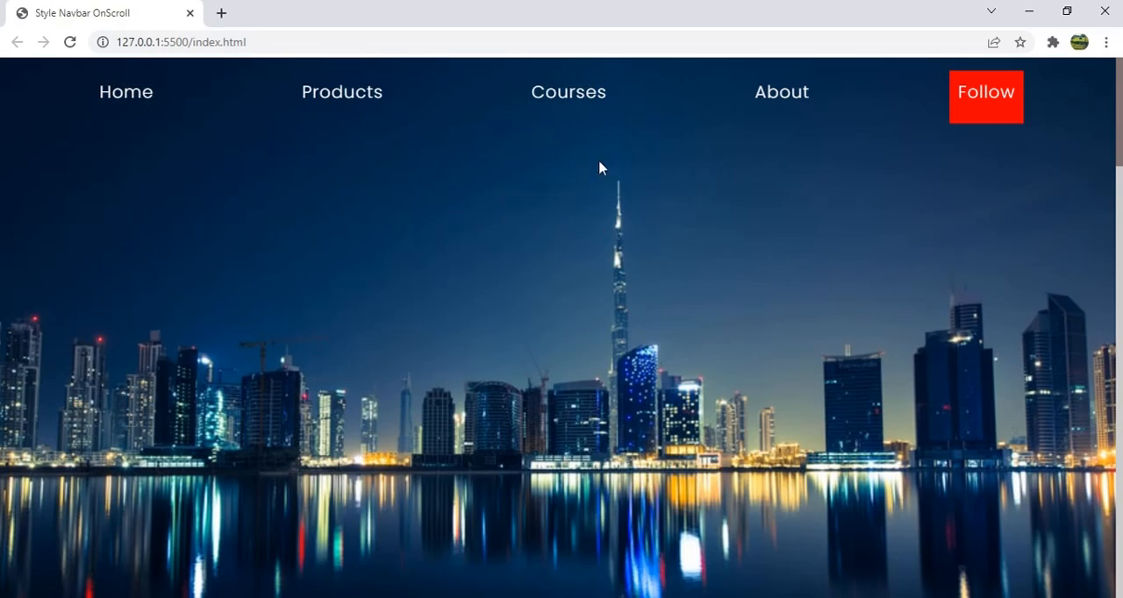
scroll(down, 3)
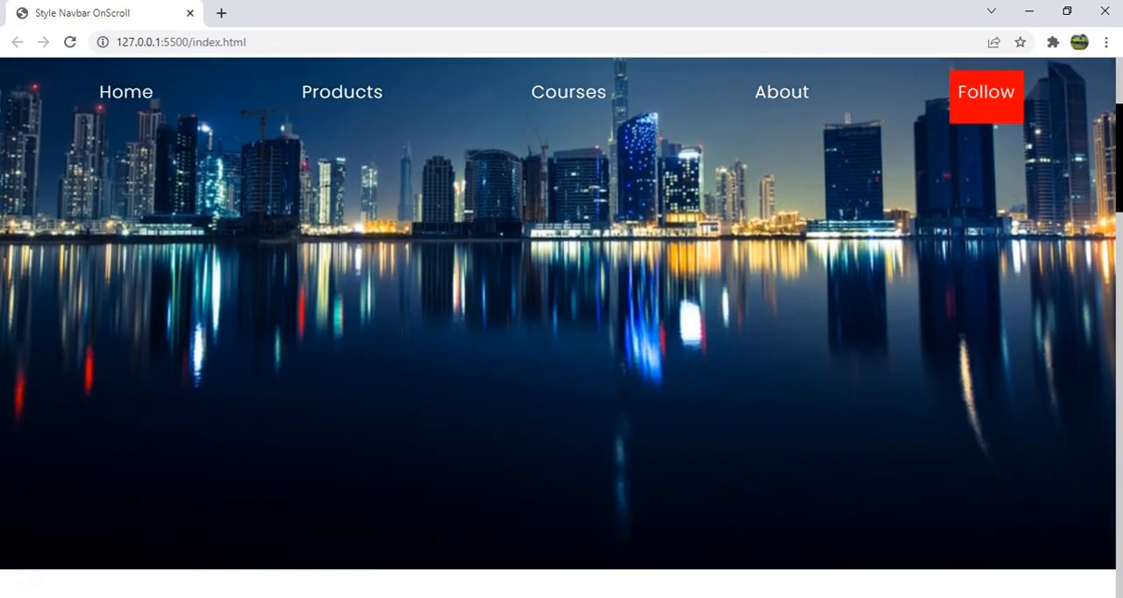
scroll(down, 3)
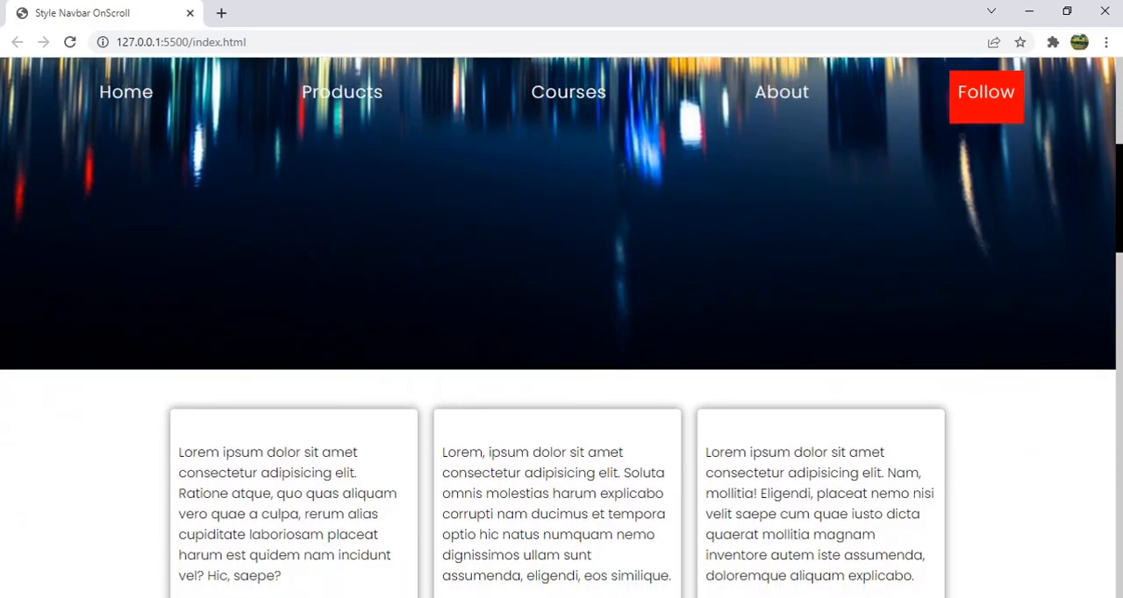
scroll(down, 3)
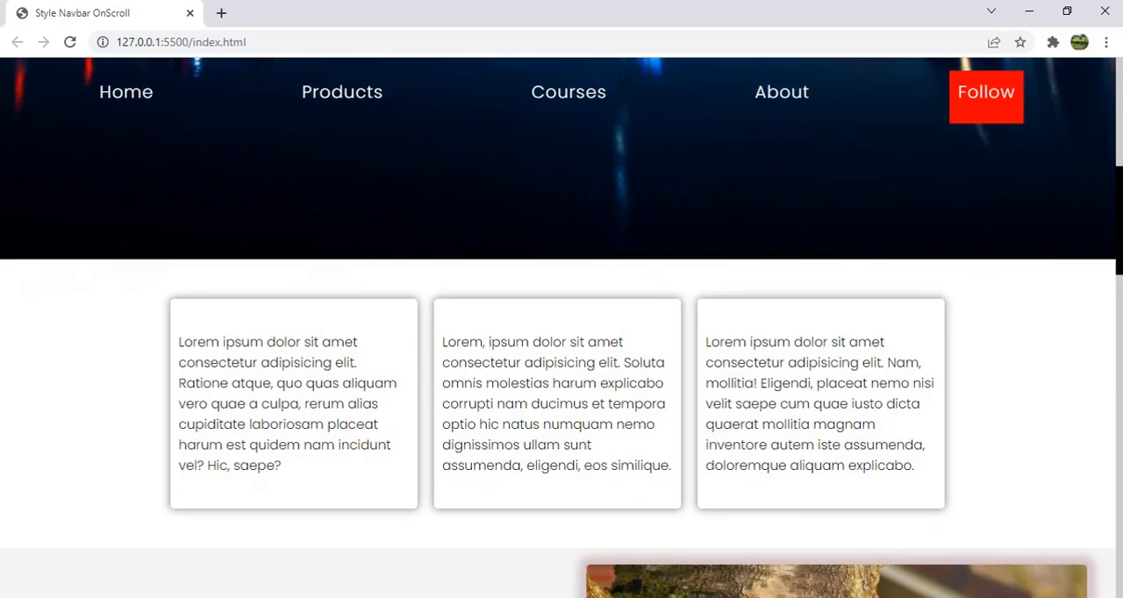
scroll(down, 3)
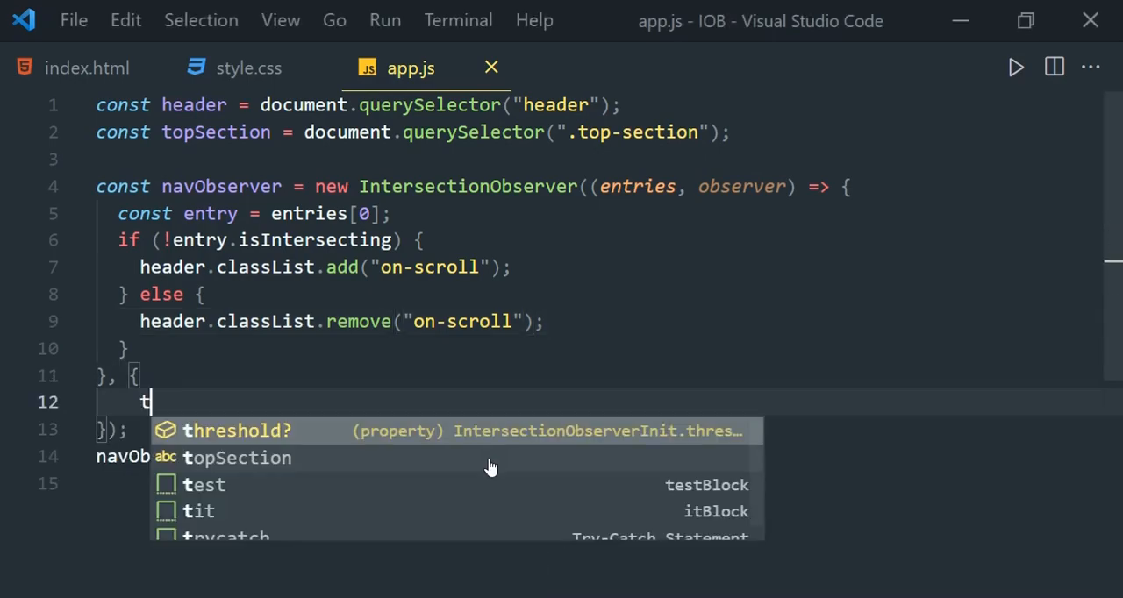
Step: Type threshold: 0. into the IntersectionObserver options object
text(hreshold:0.)
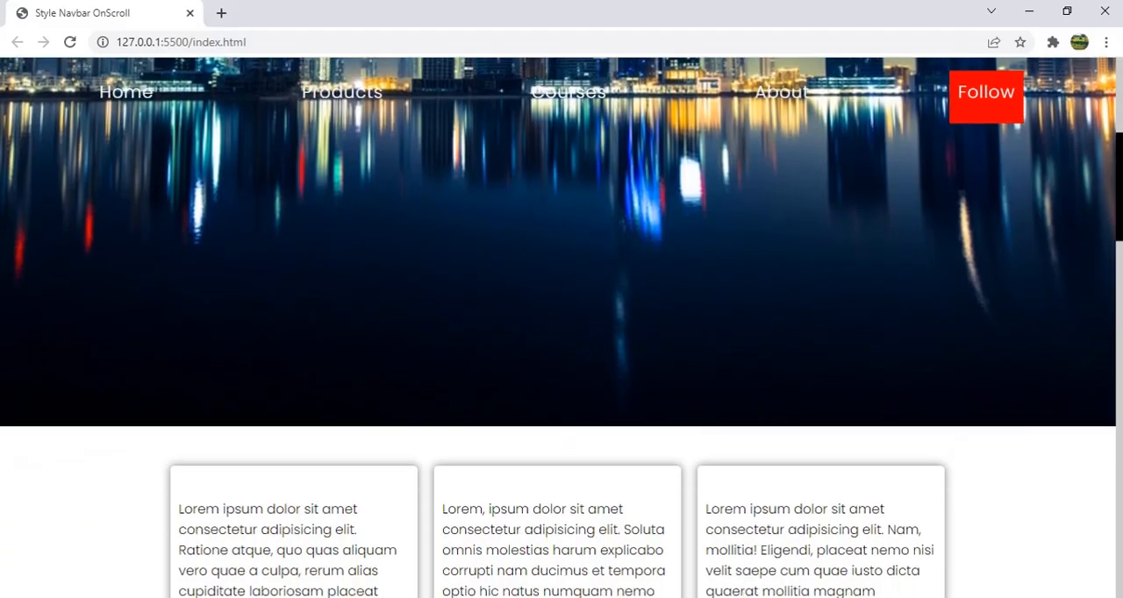
scroll(down, 3)
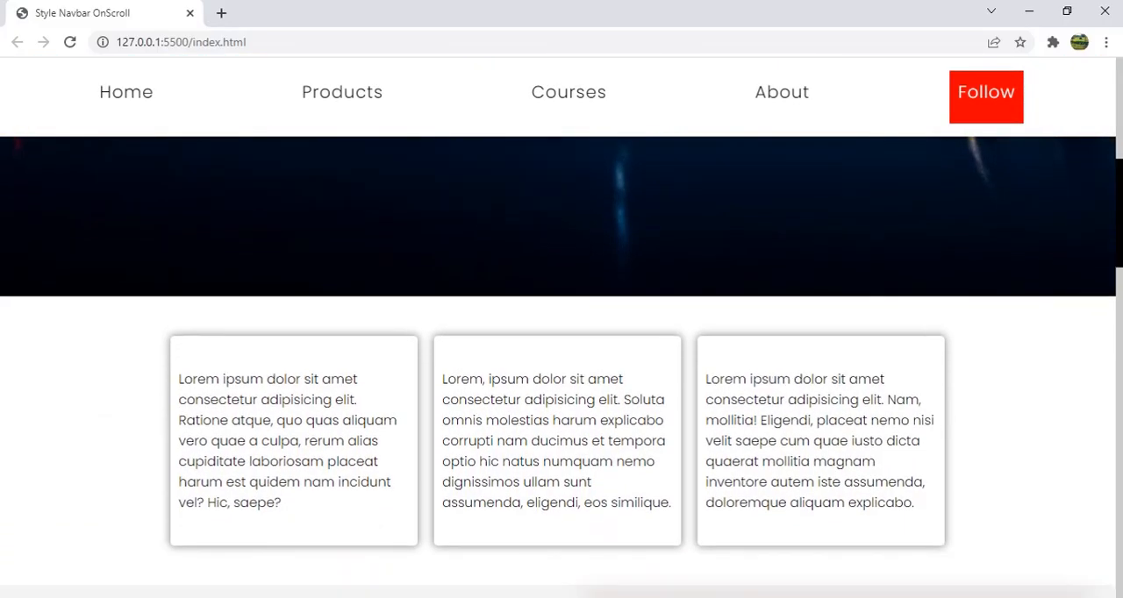
scroll(down, 3)
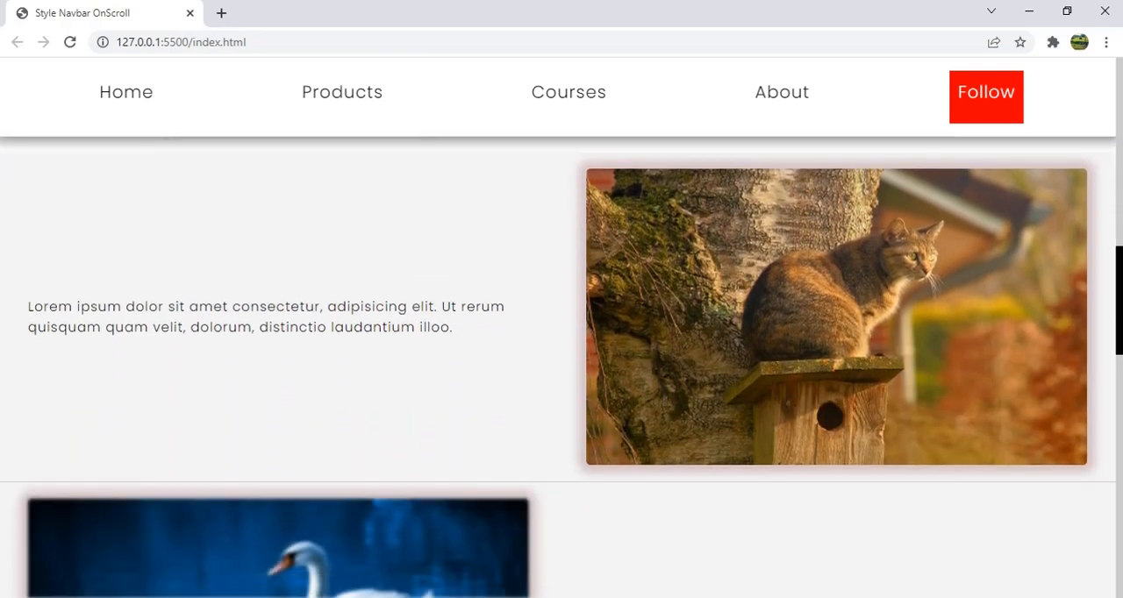
scroll(down, 3)
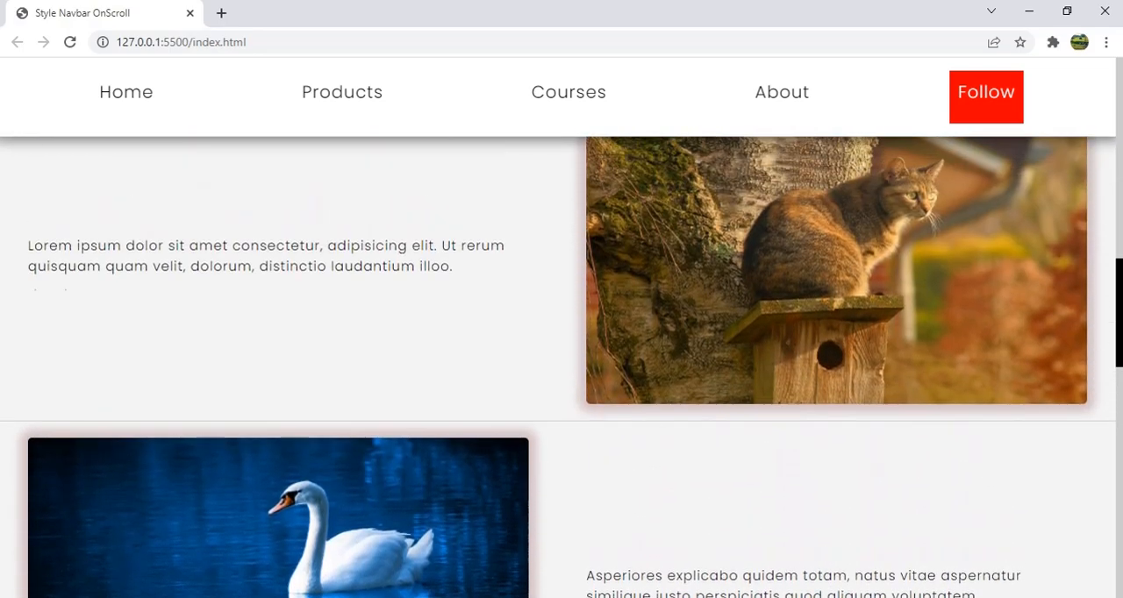
scroll(down, 3)
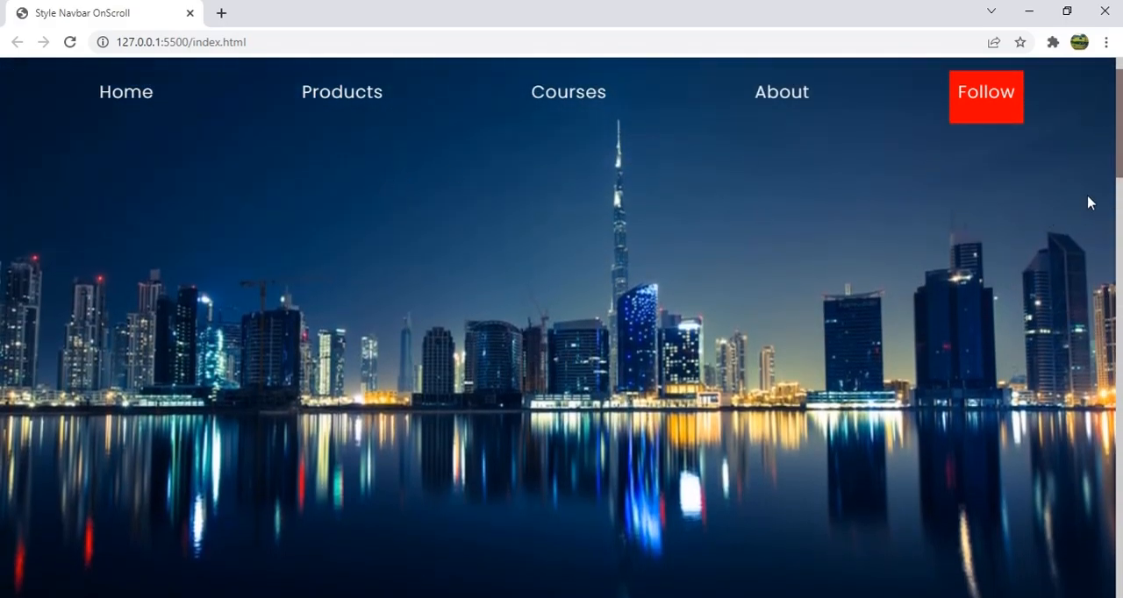
scroll(down, 3)
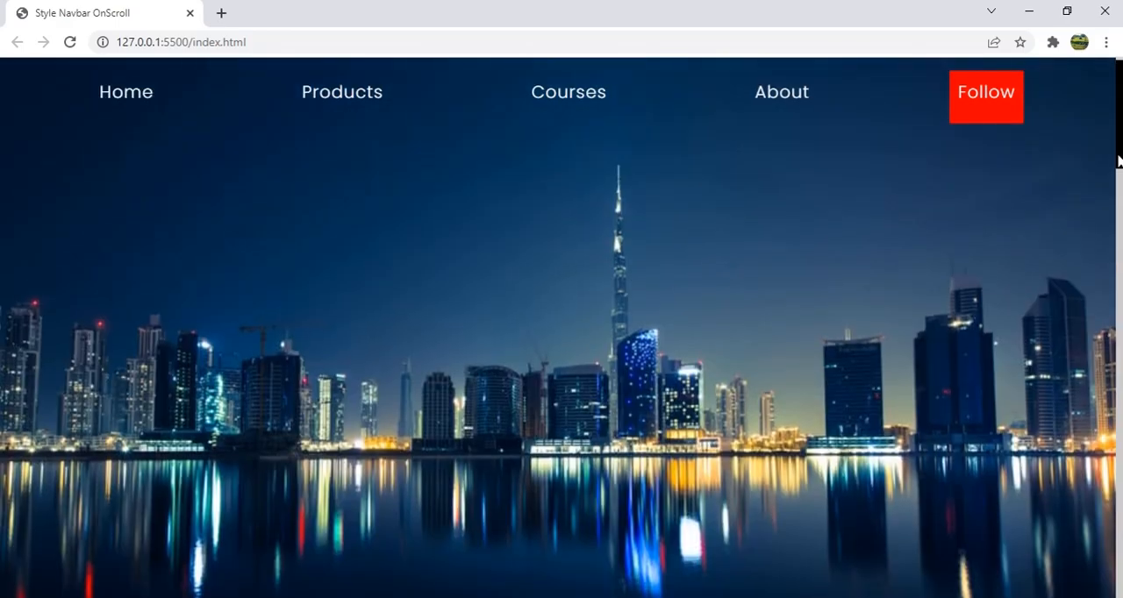
scroll(down, 3)
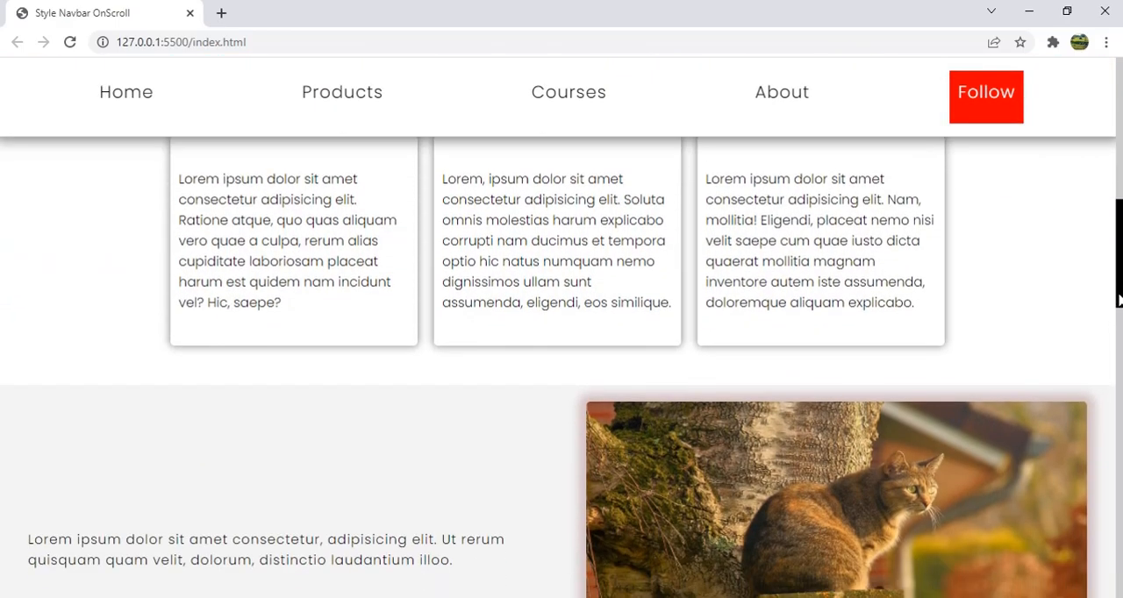
scroll(up, 3)
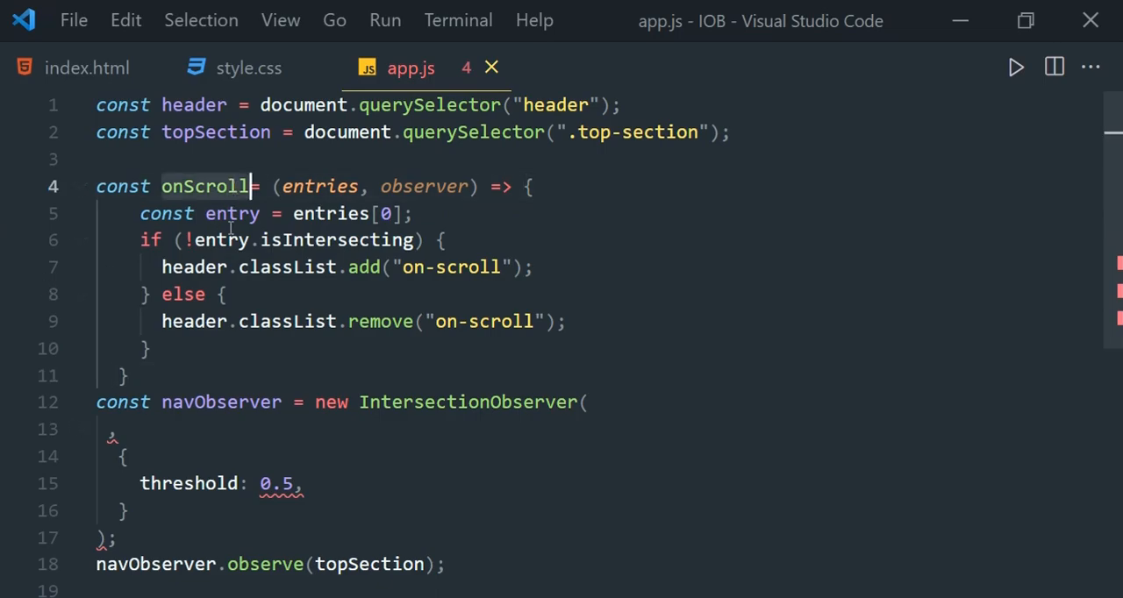
Step: Pass onScroll to the IntersectionObserver and begin a const options object
text(onScroll, {)
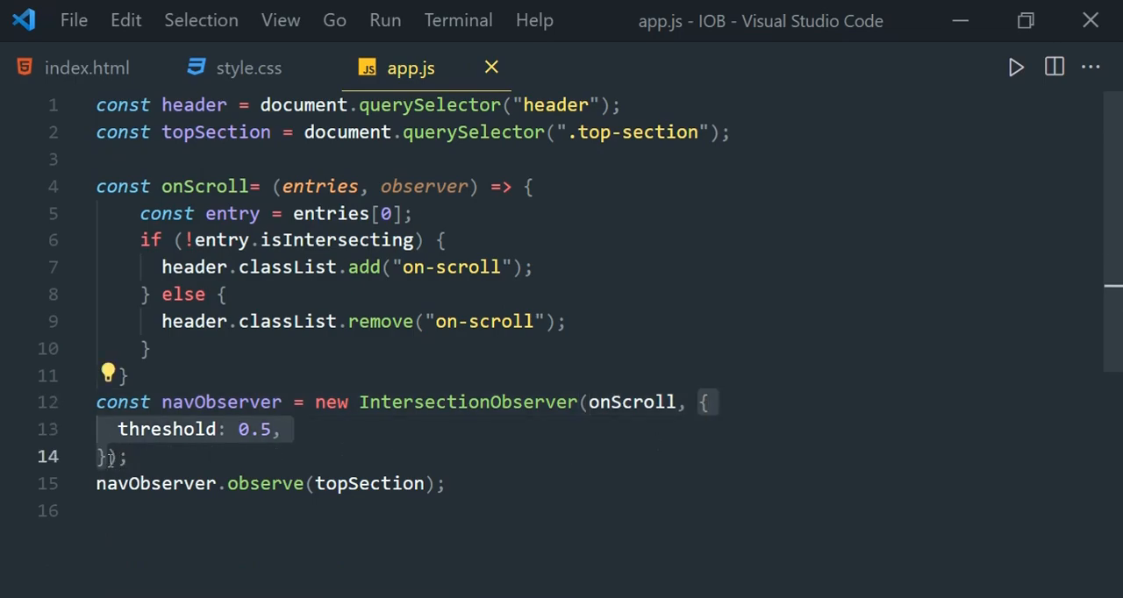
text(const option)
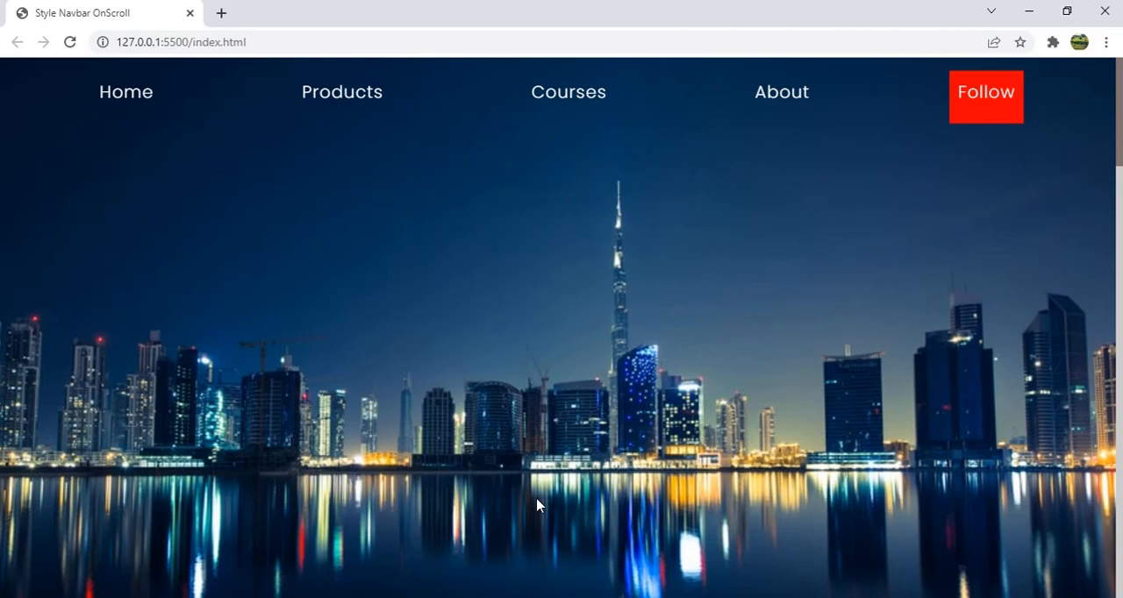
mouse_move(708, 7)
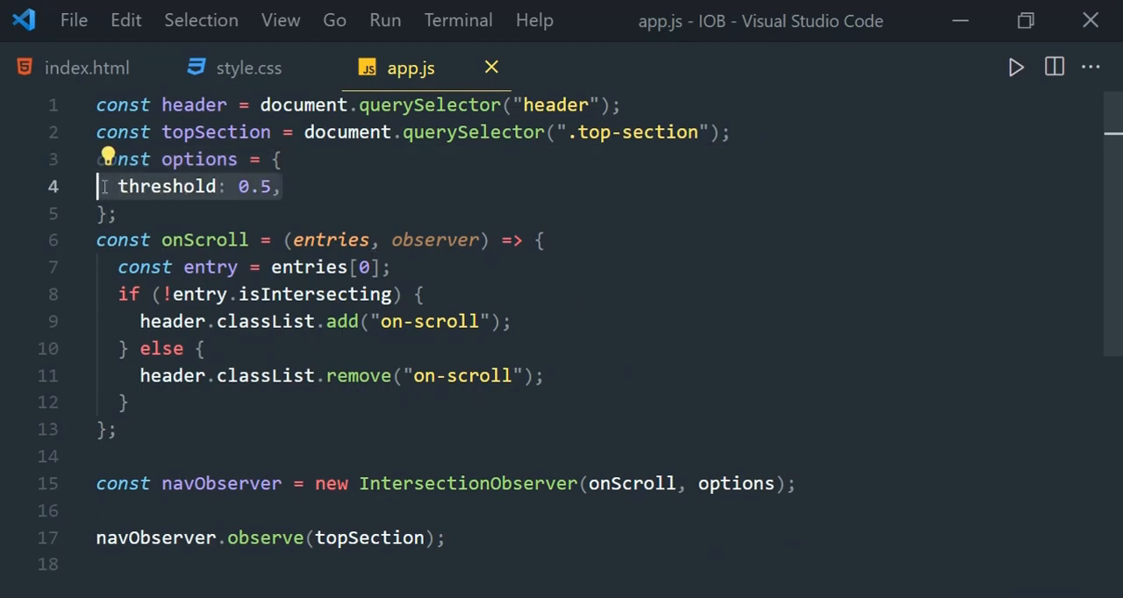
Step: Change the observer options from threshold 0.5 to rootMargin: "-200px 0px 0px 0px"
text(root)
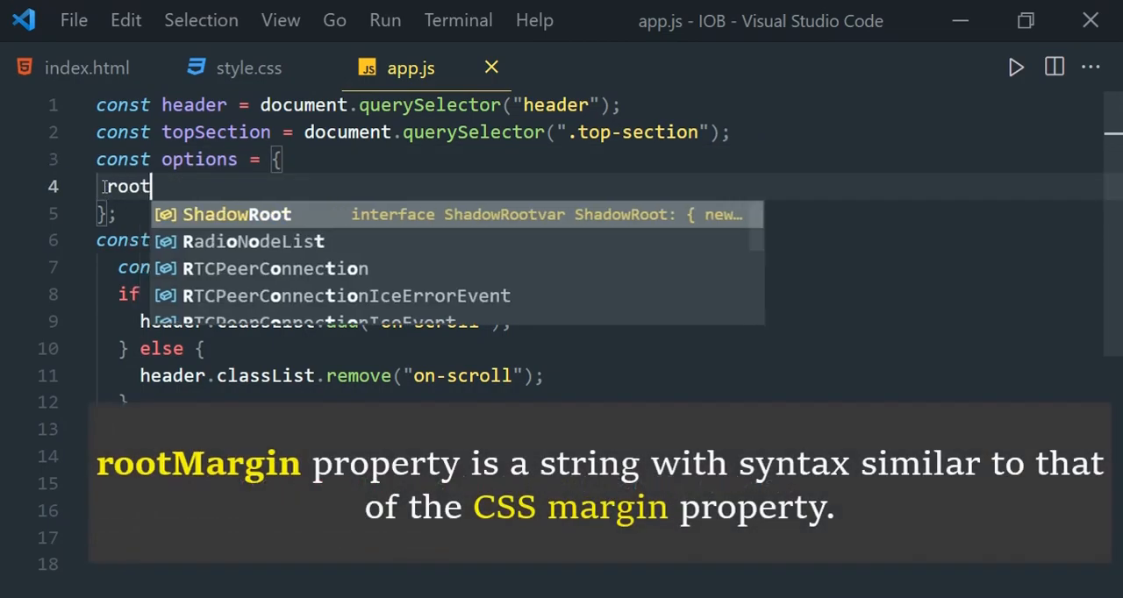
text(Margin)
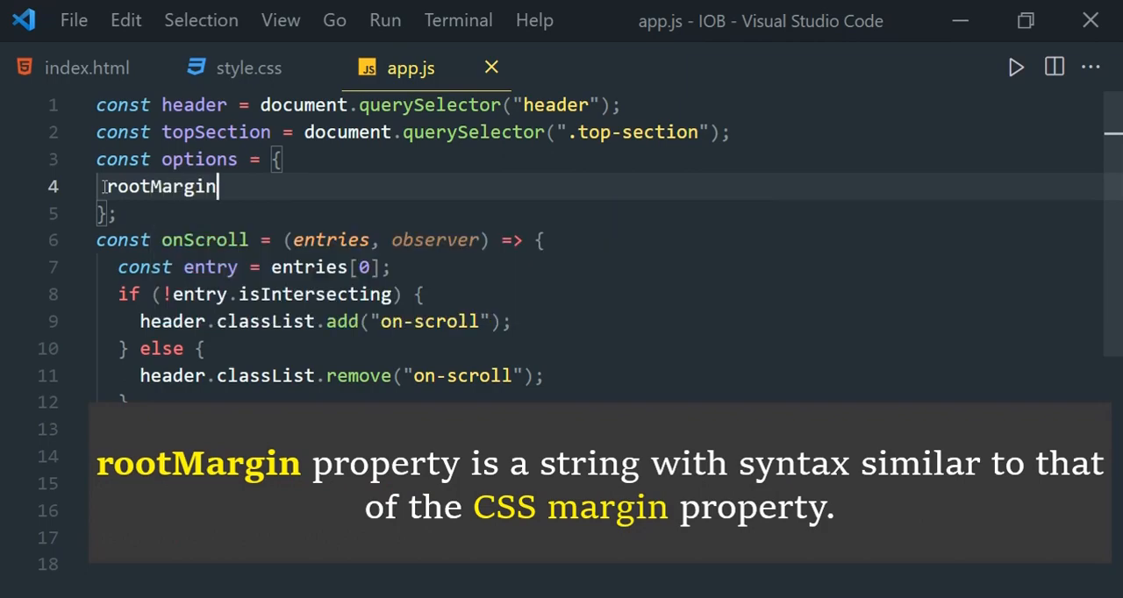
text(:"-")
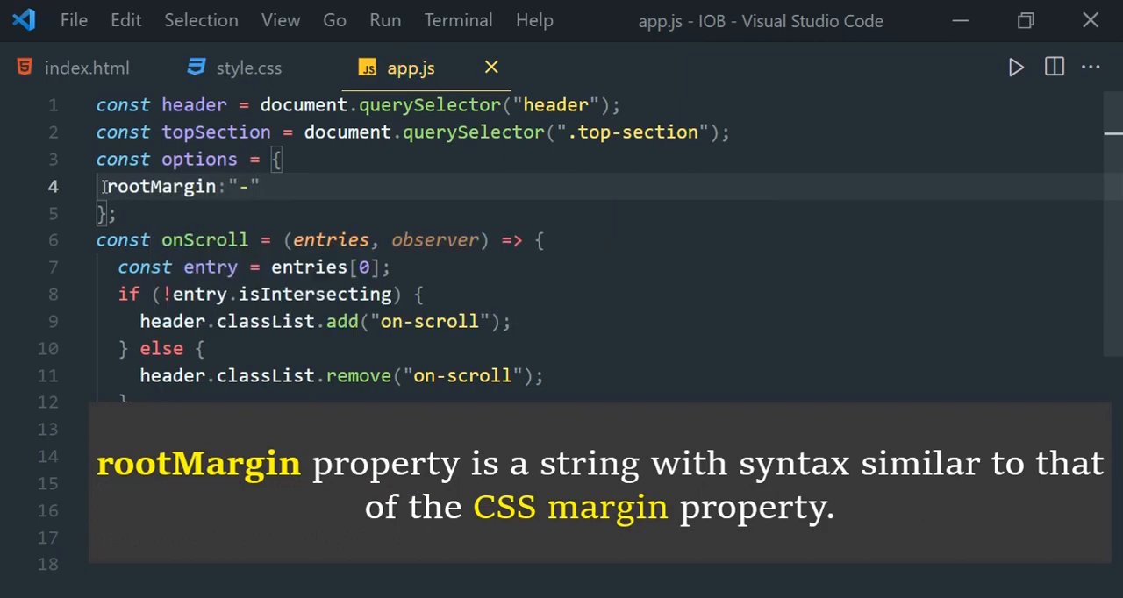
text(200)
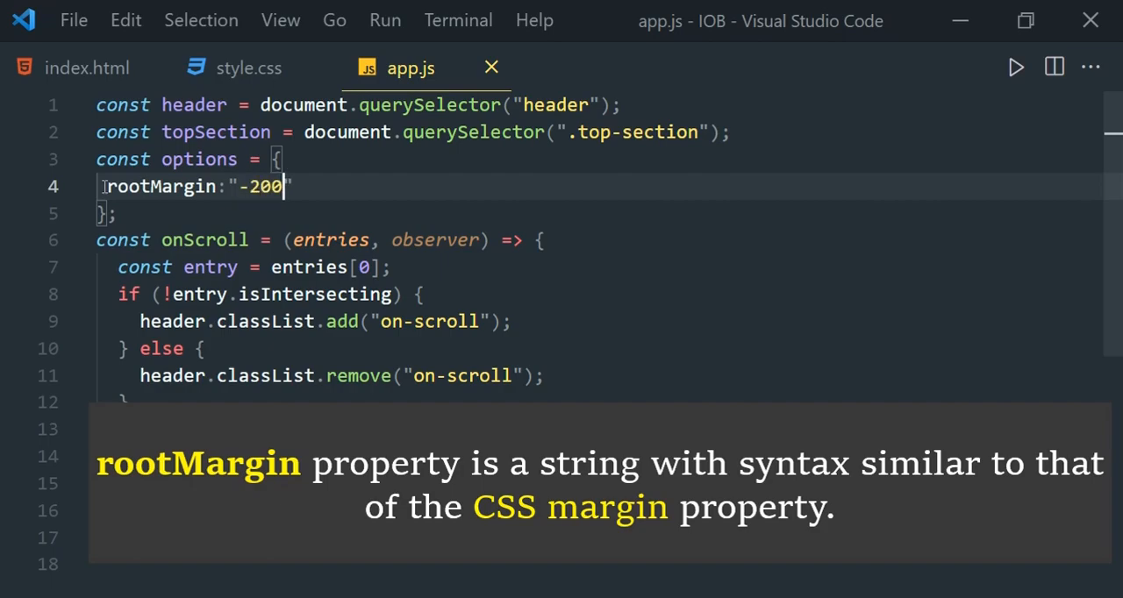
text(px 0px)
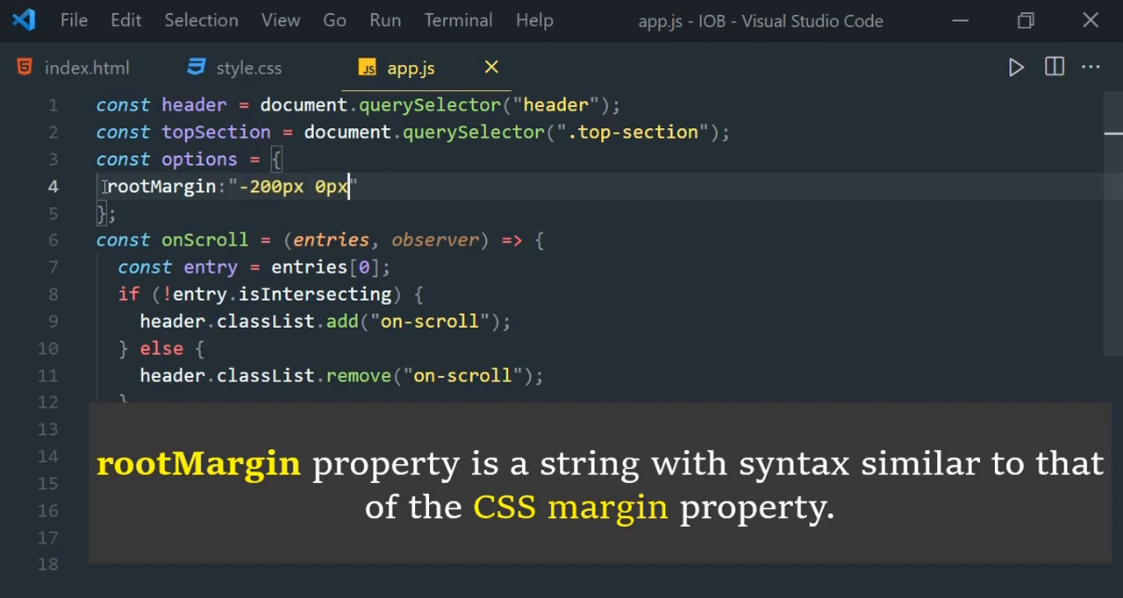
text(0px)
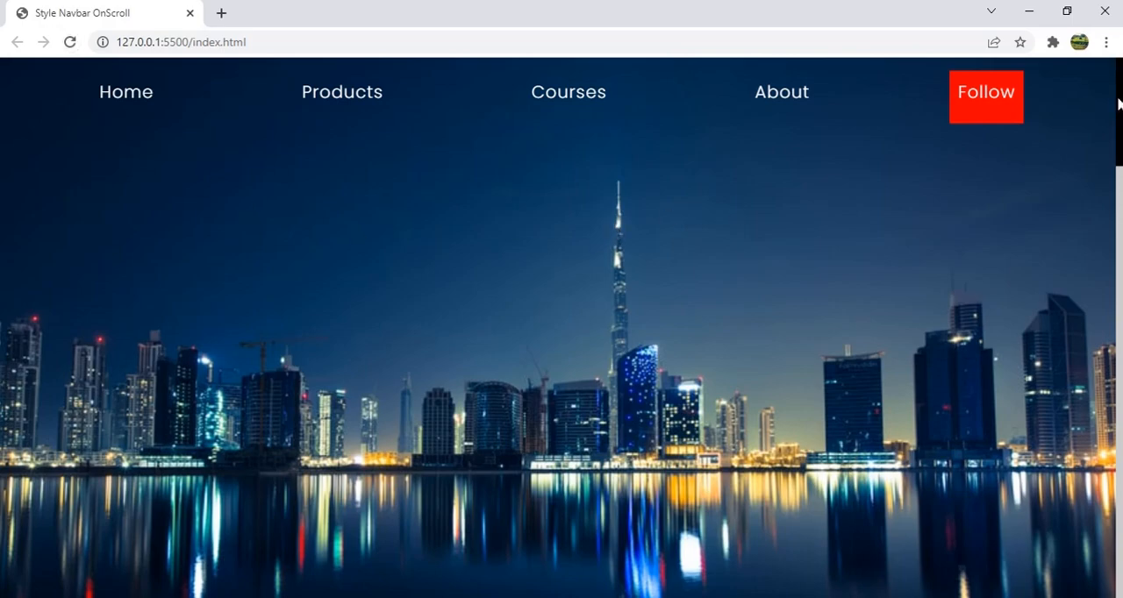
scroll(down, 3)
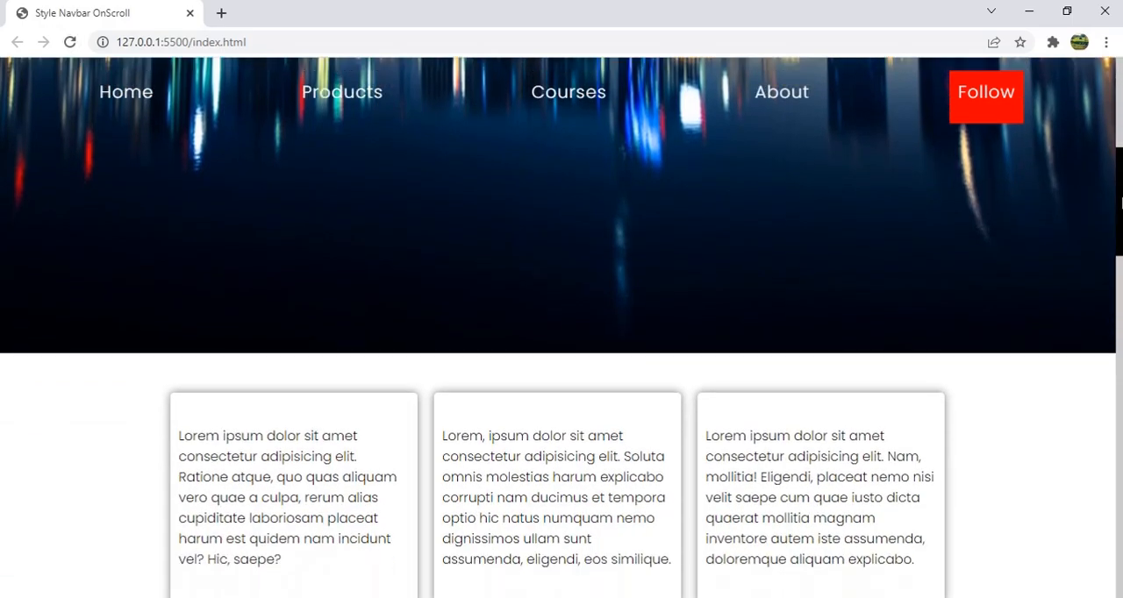
scroll(down, 3)
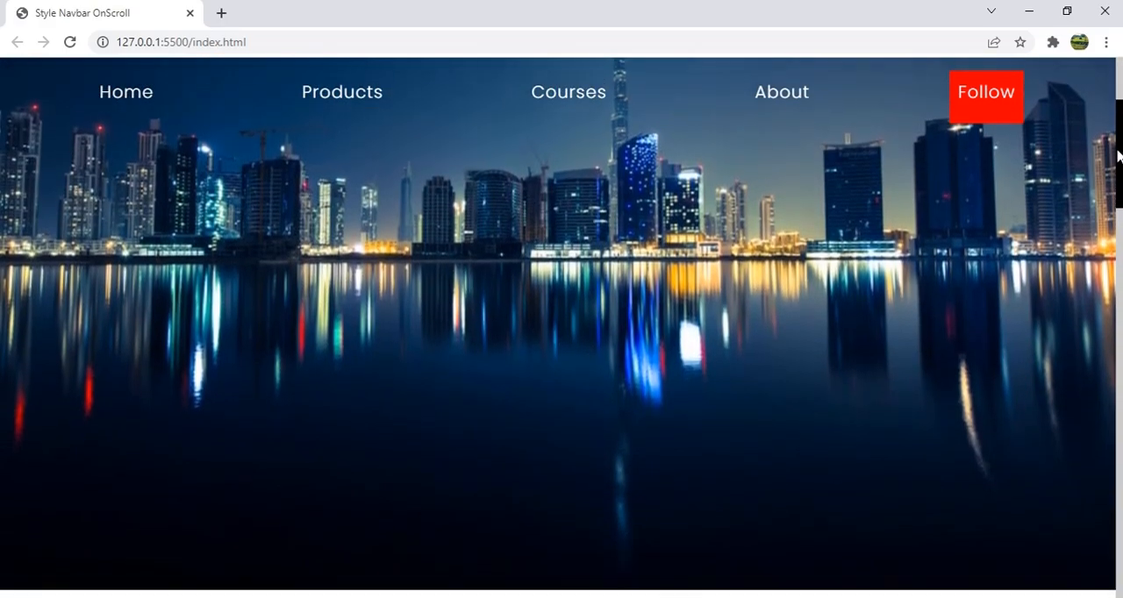
scroll(down, 3)
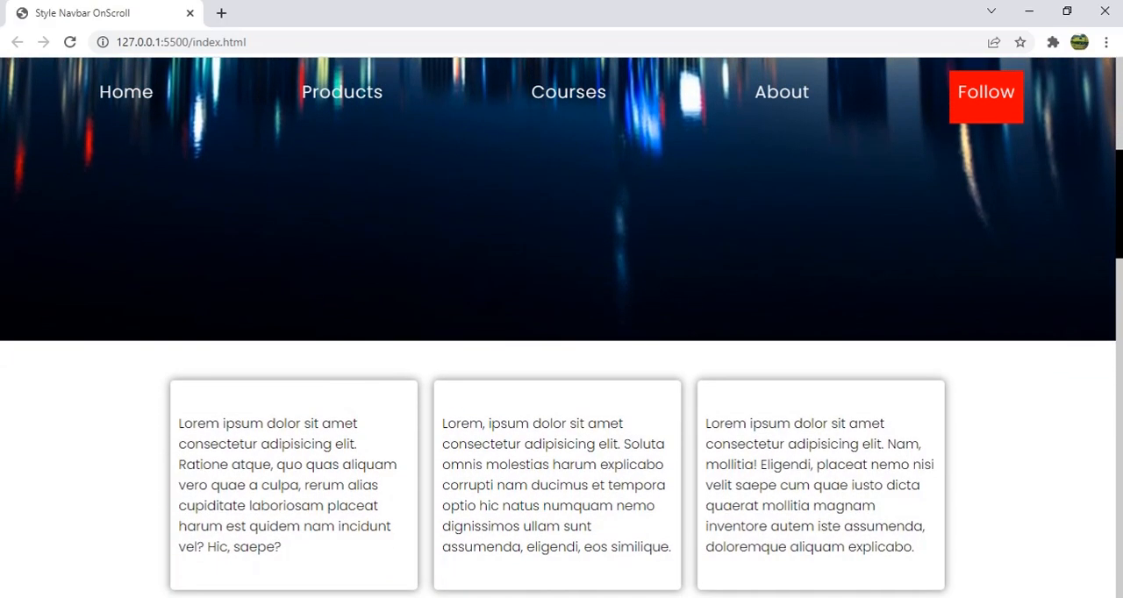
scroll(down, 3)
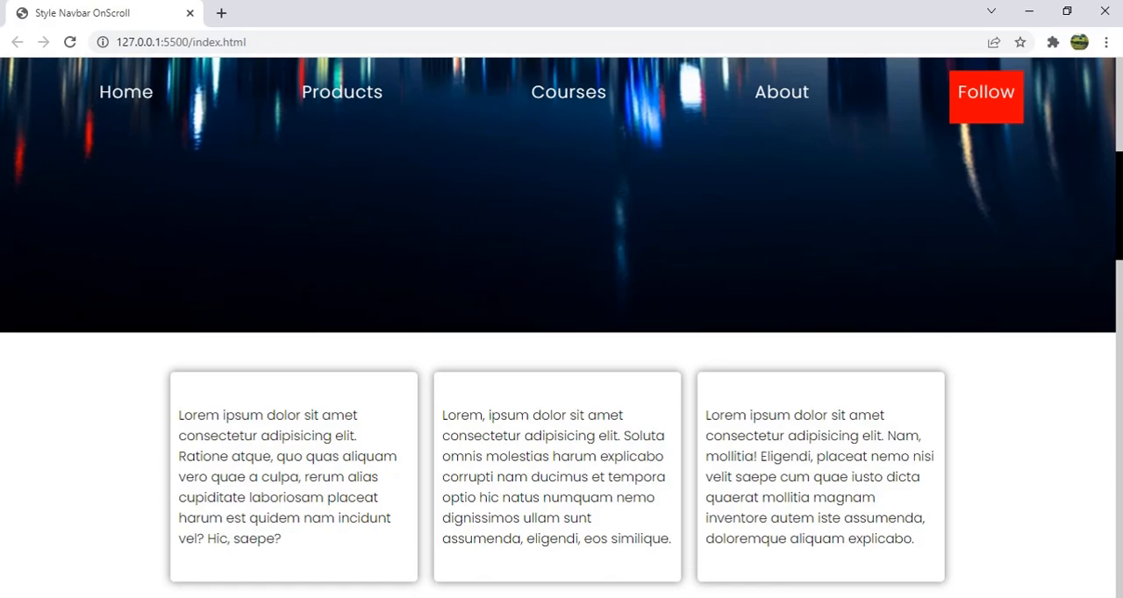
scroll(down, 3)
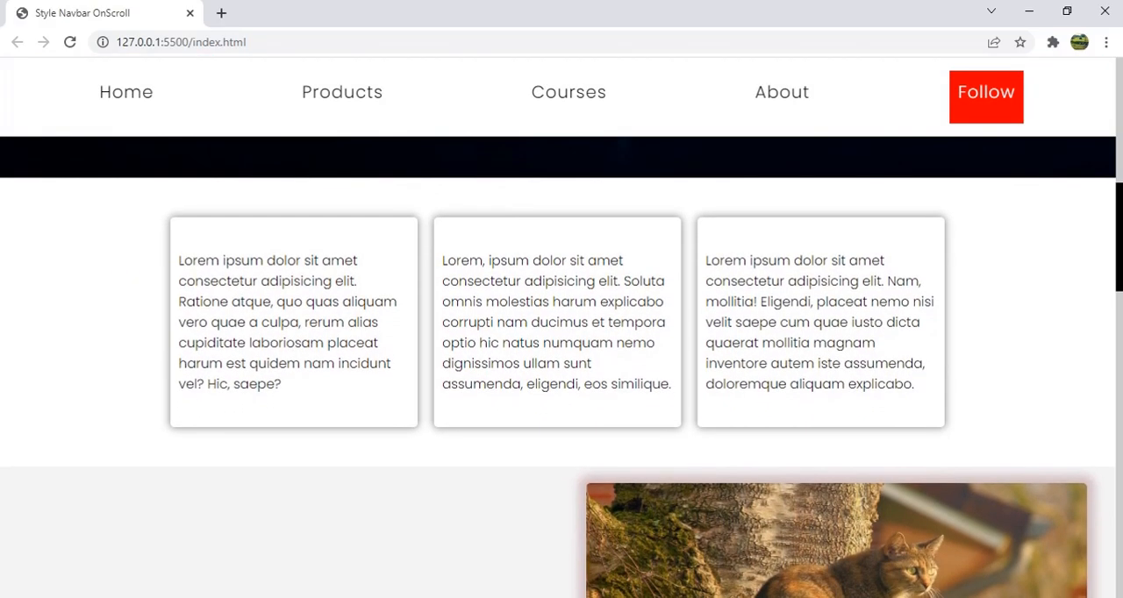
mouse_move(231, 207)
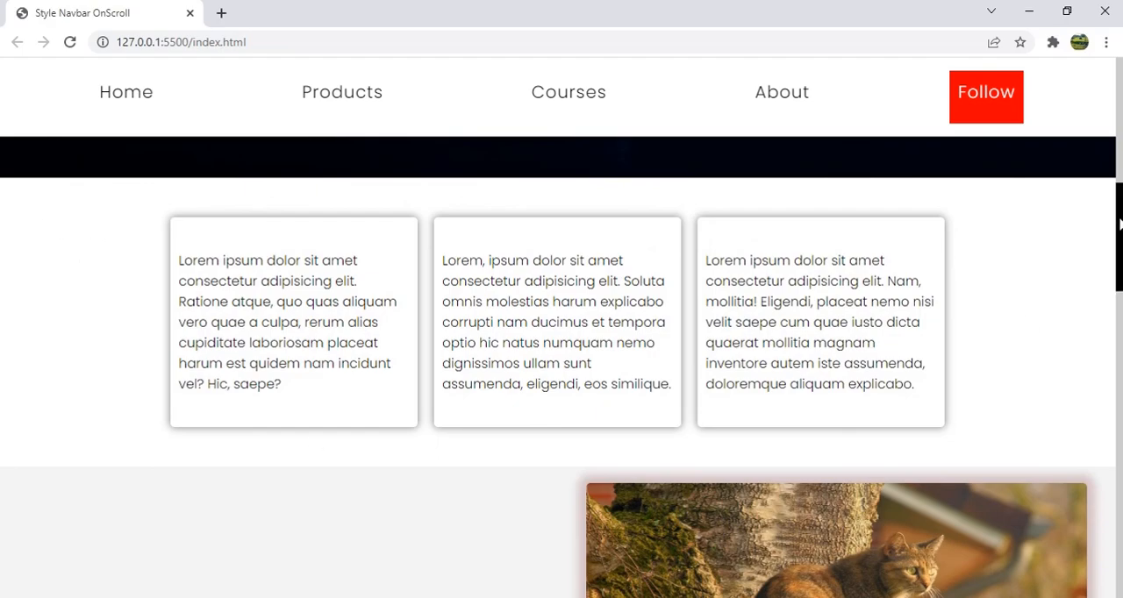
scroll(down, 3)
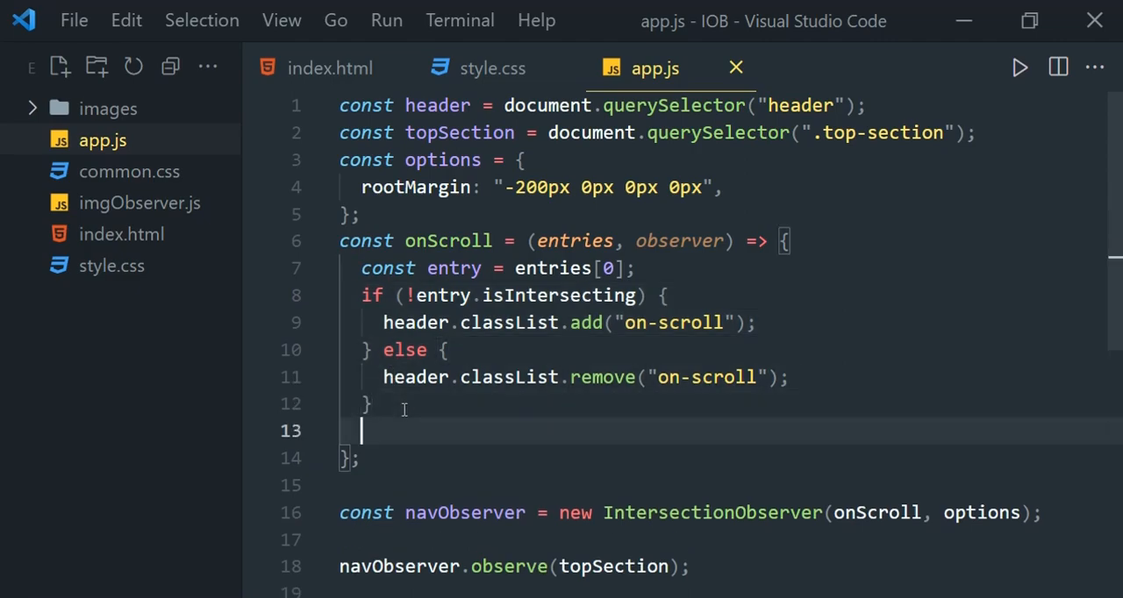
Step: Add header.classList.toggle("on-scroll", !entry.isIntersecting) and disable the old if/else block
text(header.cl)
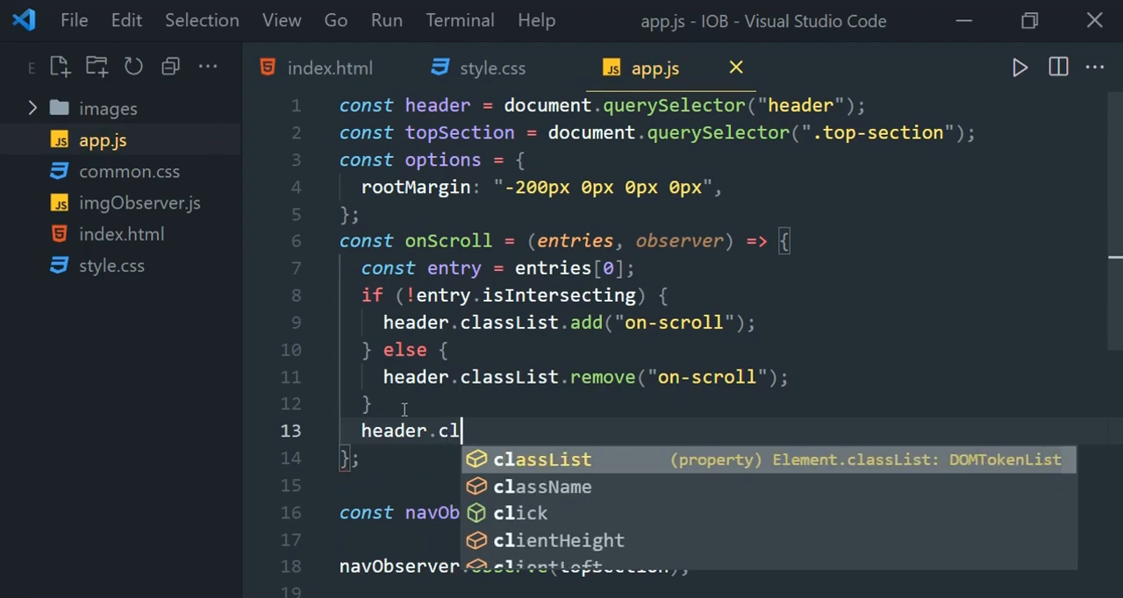
text(assList.toggle("on)
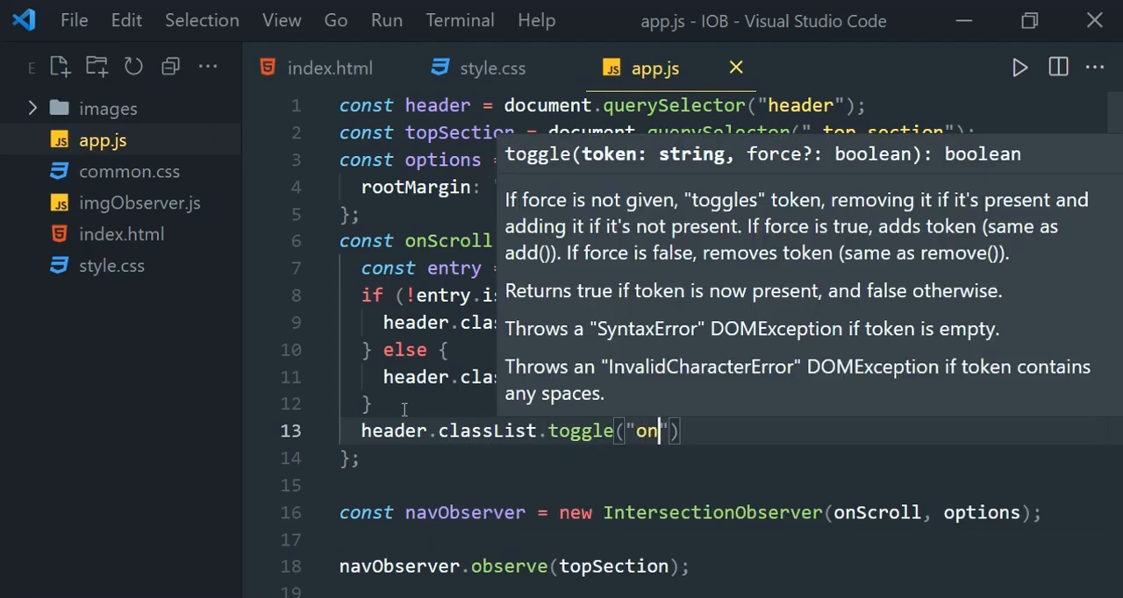
text(-scroll", !entr)
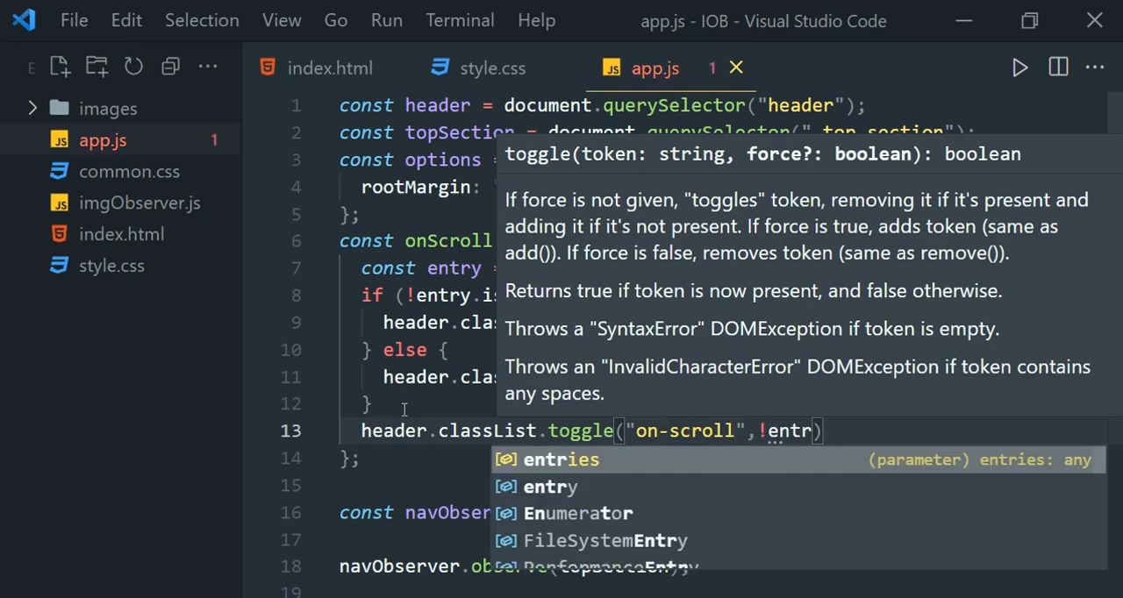
text(y.isIntersecting)
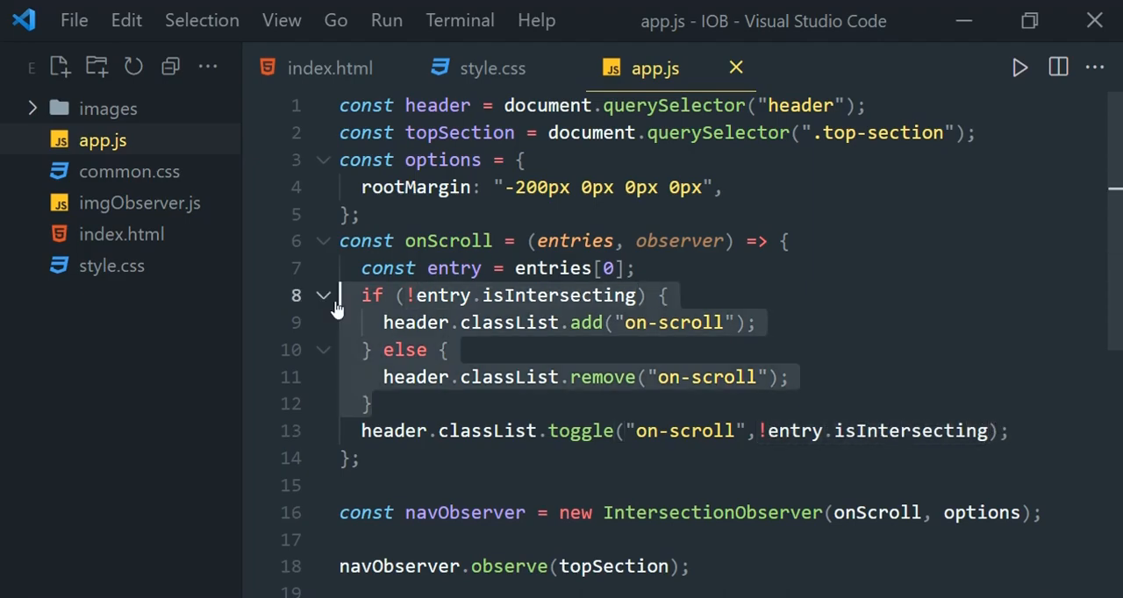
key(ctrl+/)
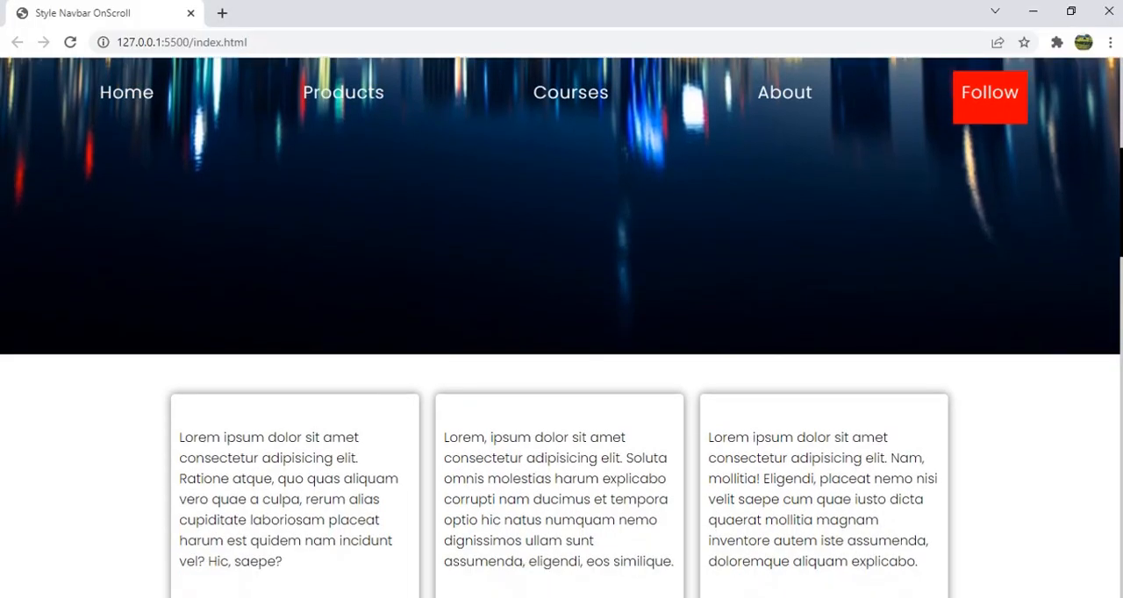
scroll(down, 3)
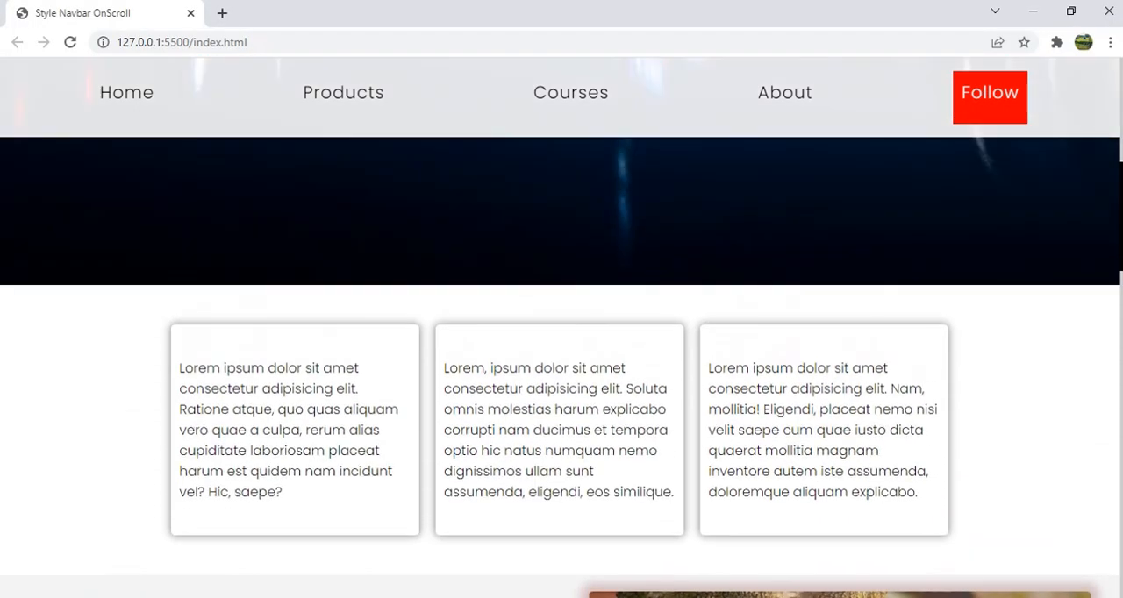